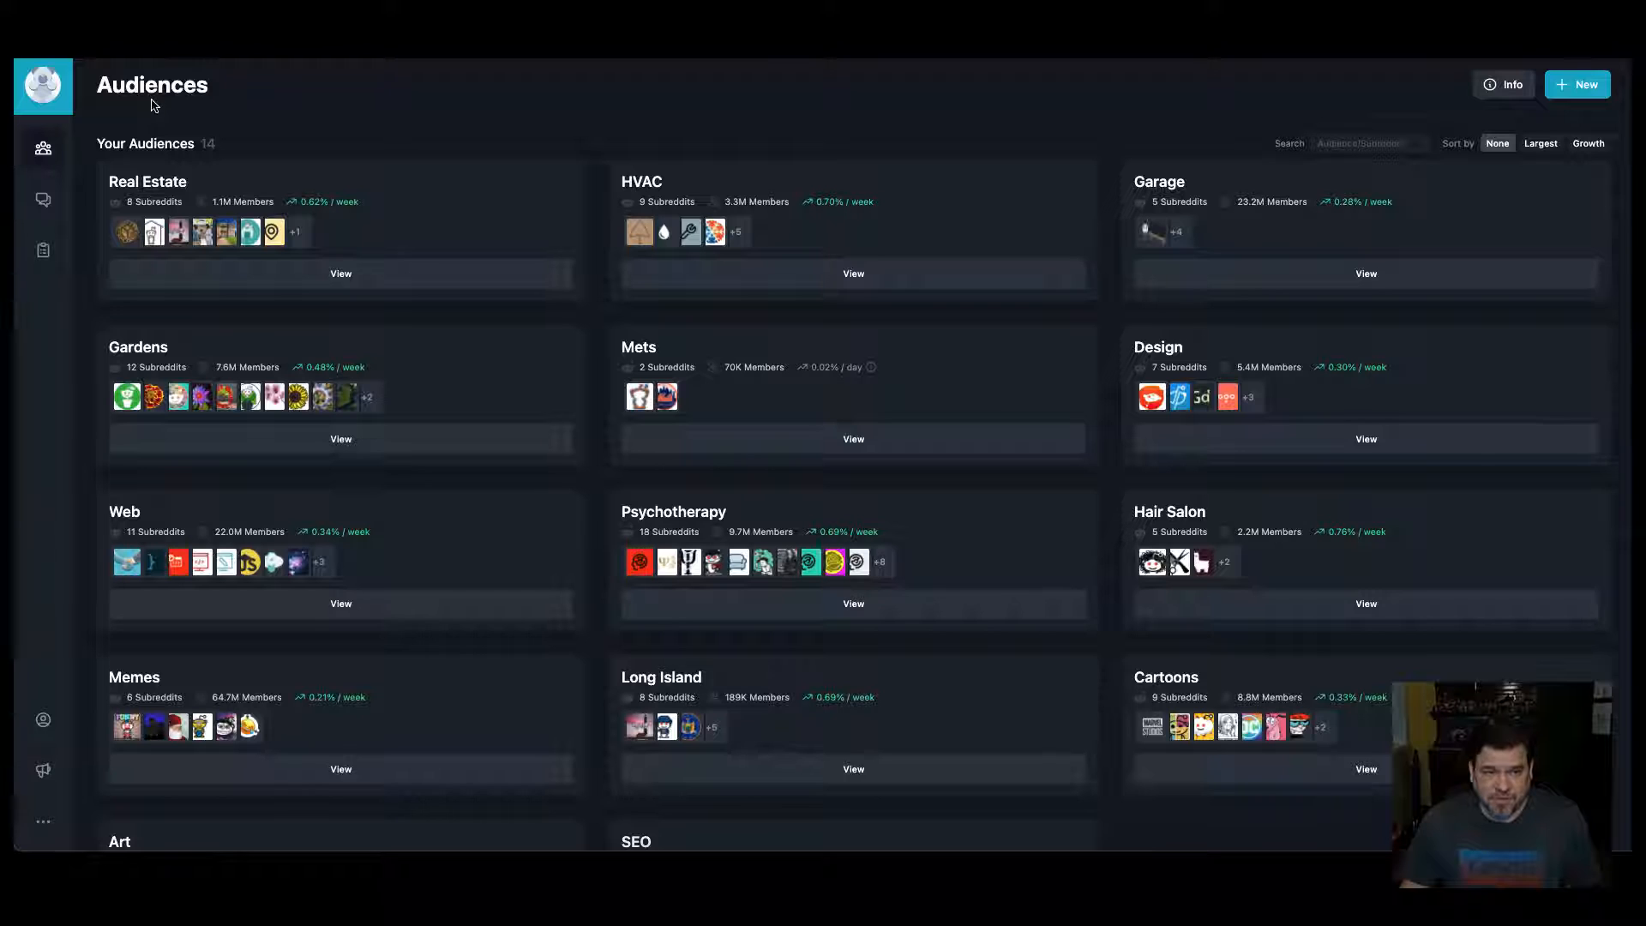
mouse_move(749, 112)
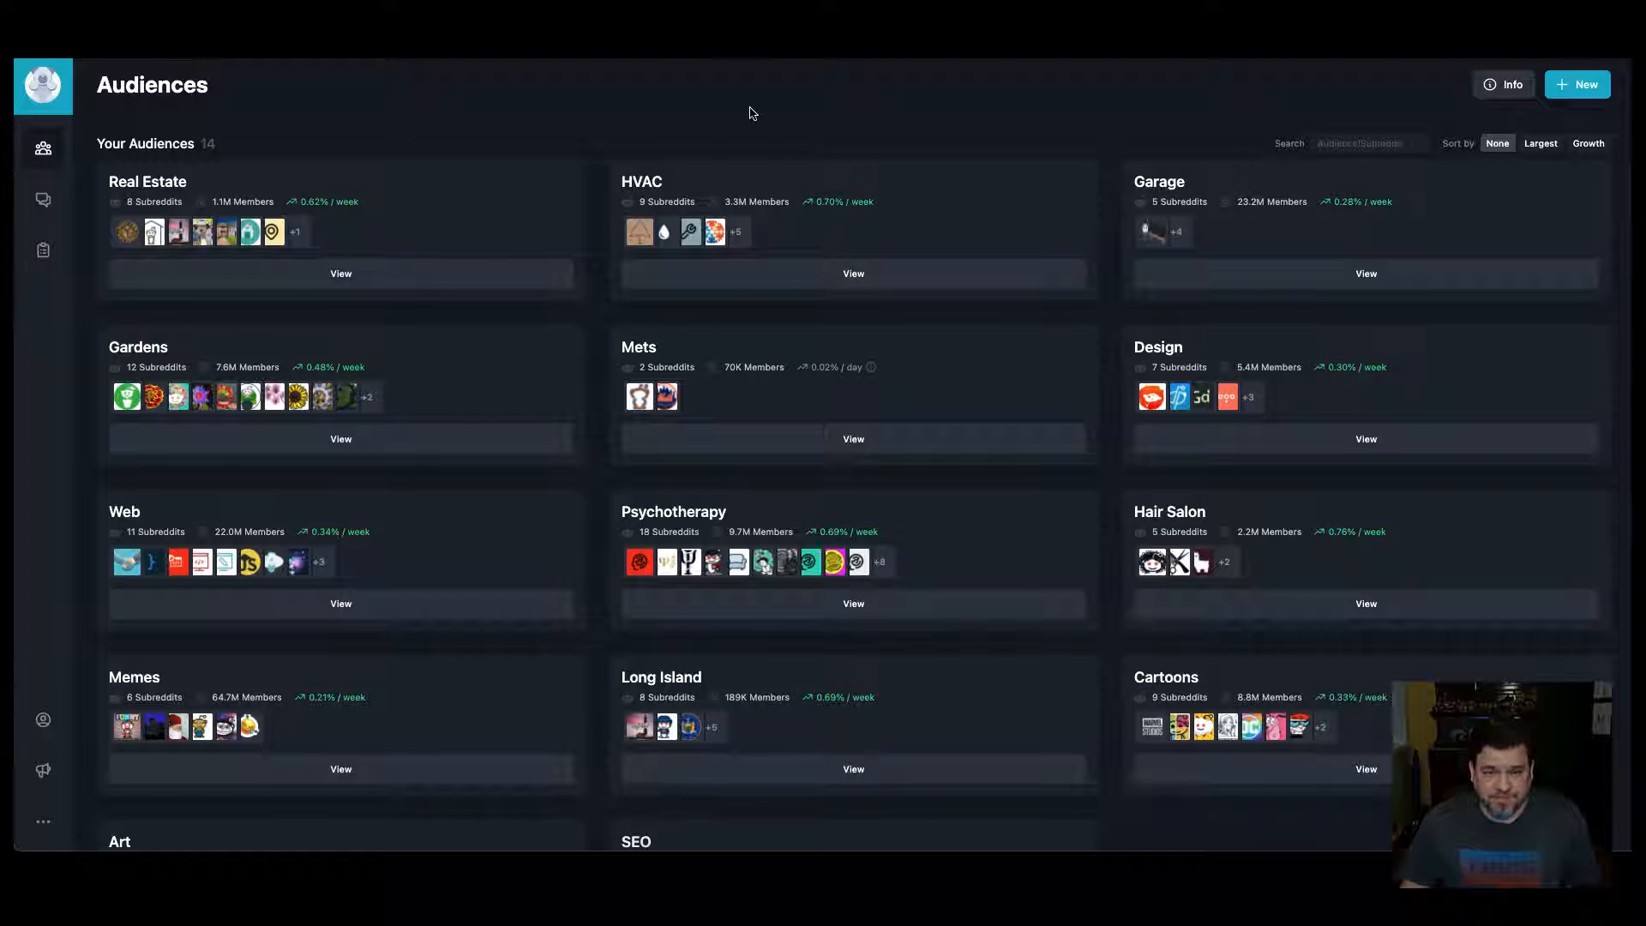
mouse_move(242, 178)
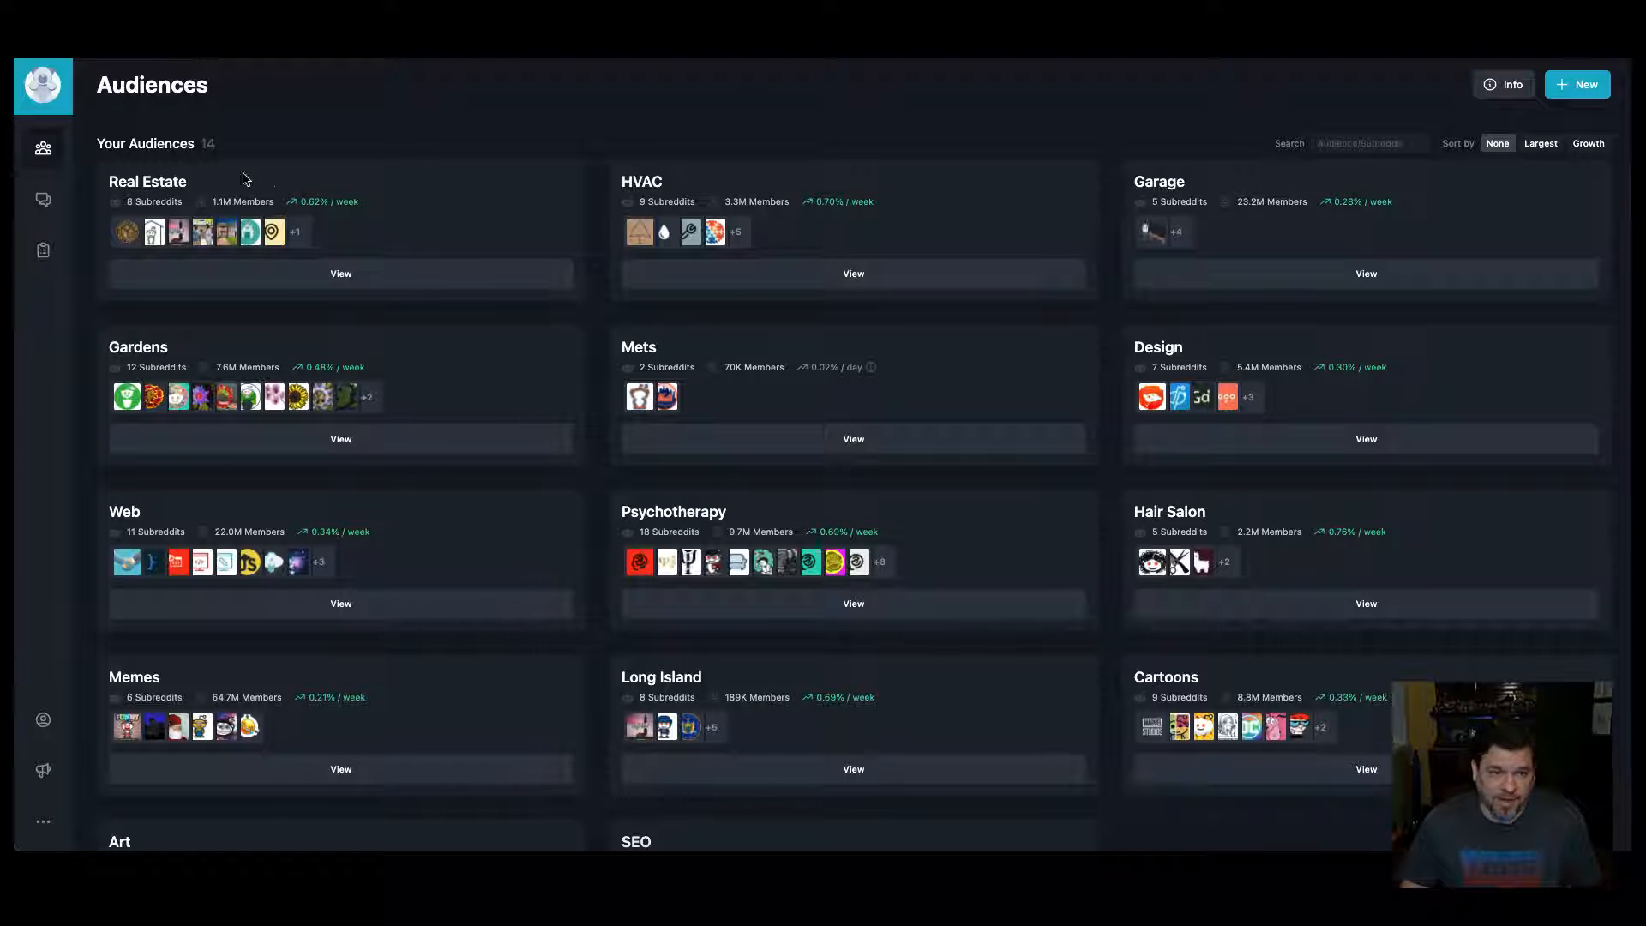
mouse_move(1186, 116)
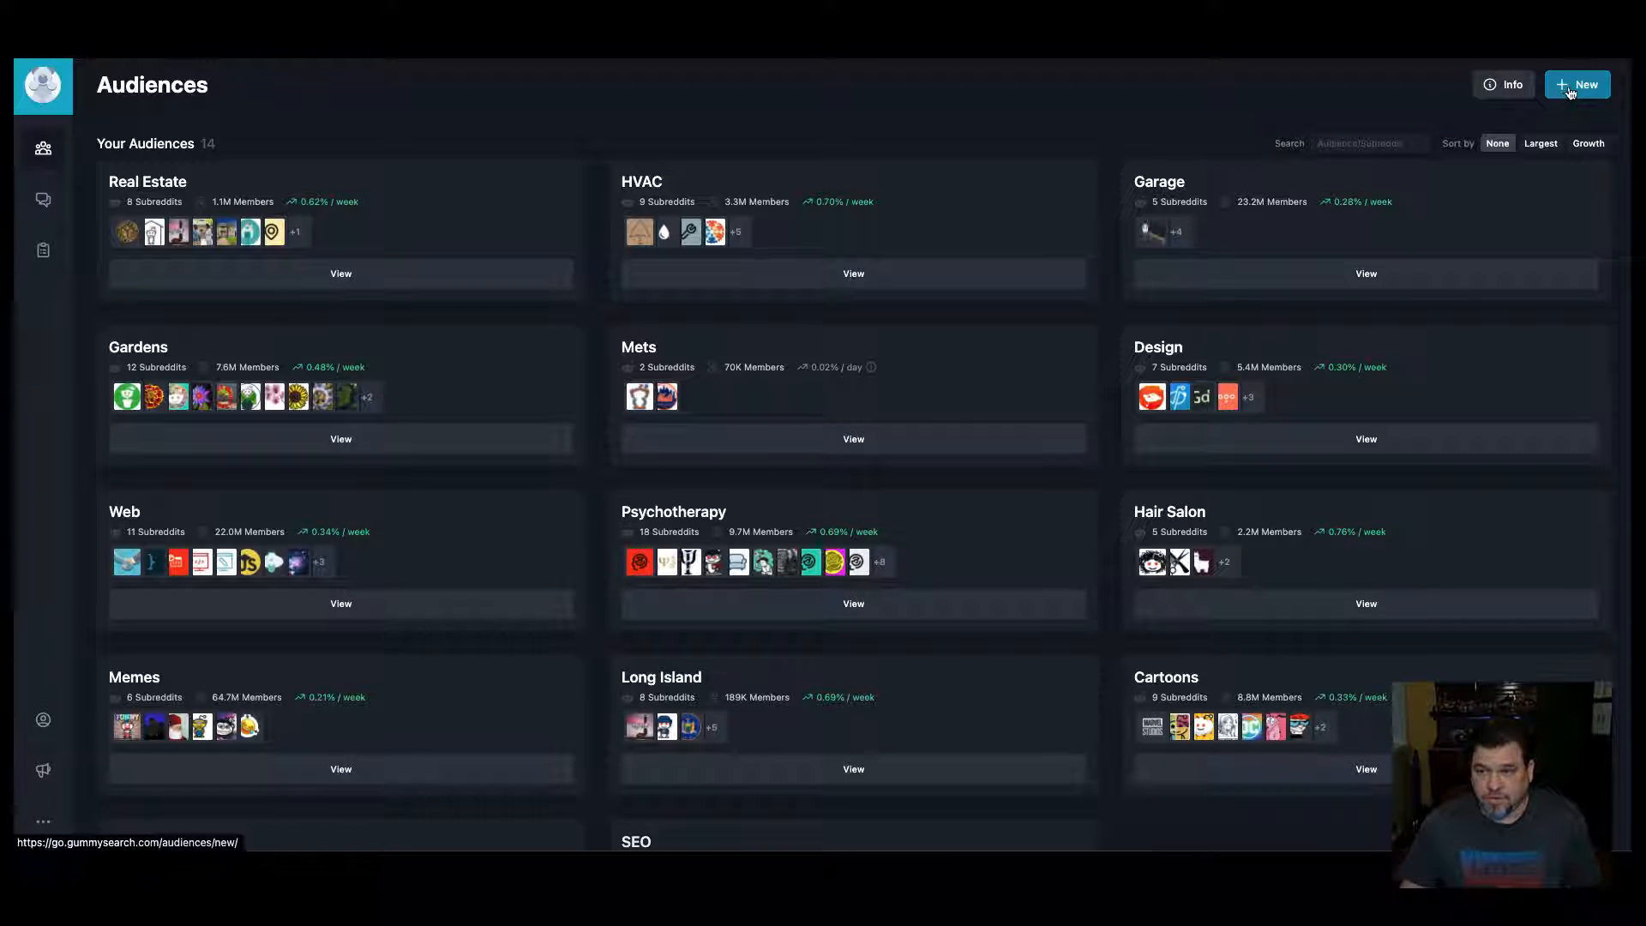
Step: Create a 'Movies' audience containing r/movies, r/netflix and r/badMovies
left_click(1576, 84)
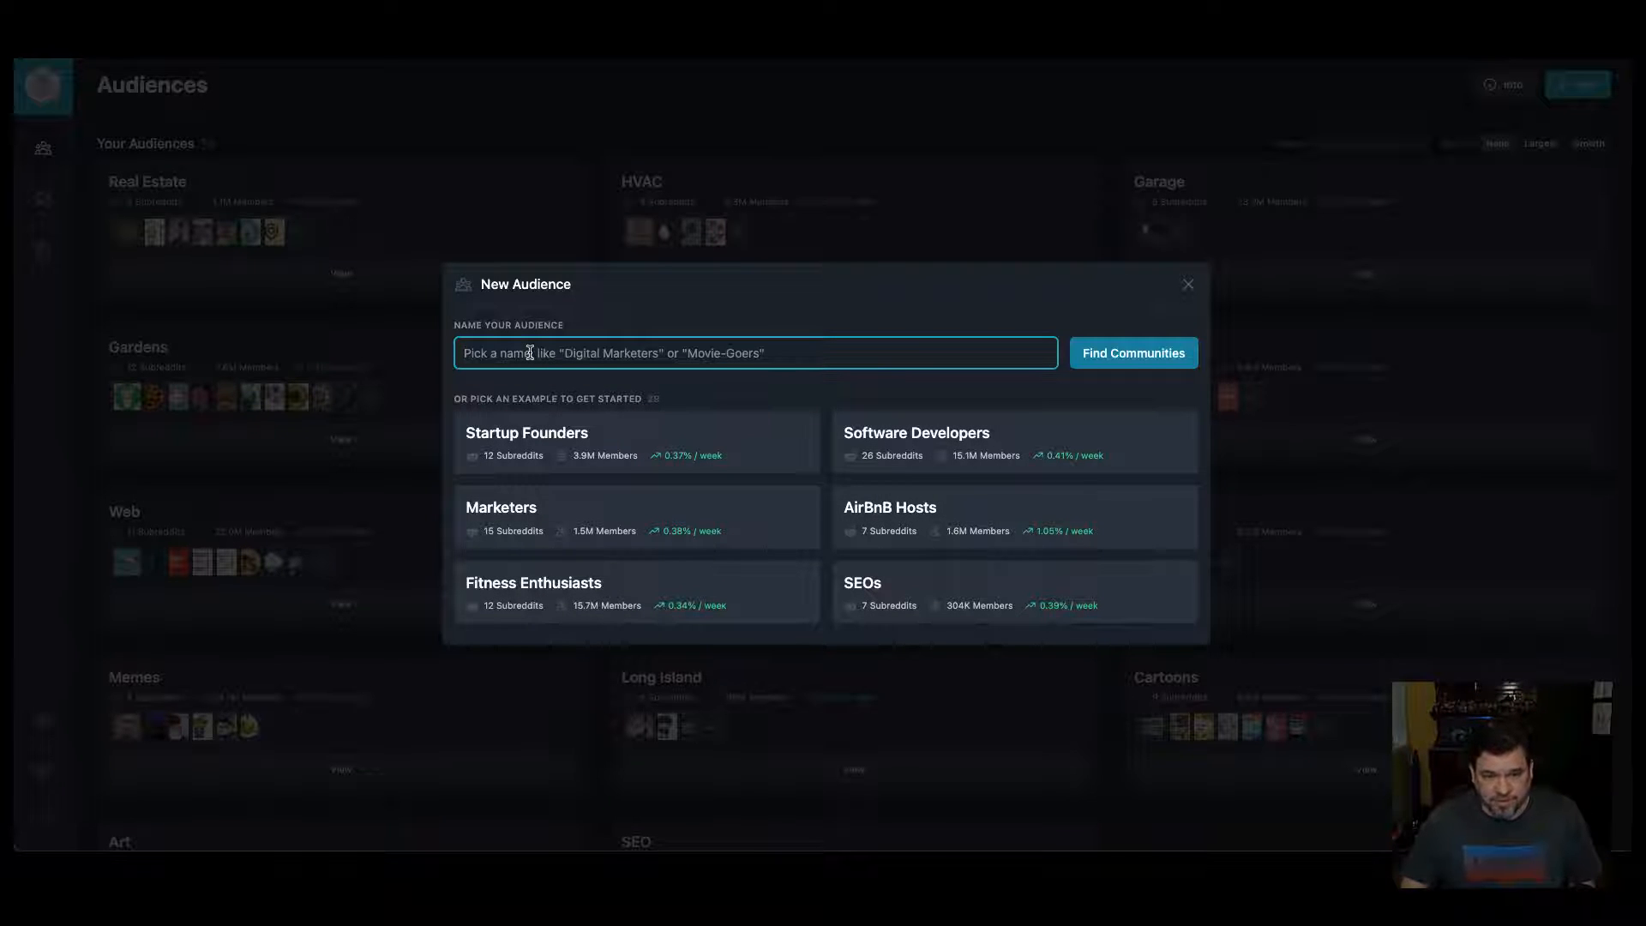
type("Movies")
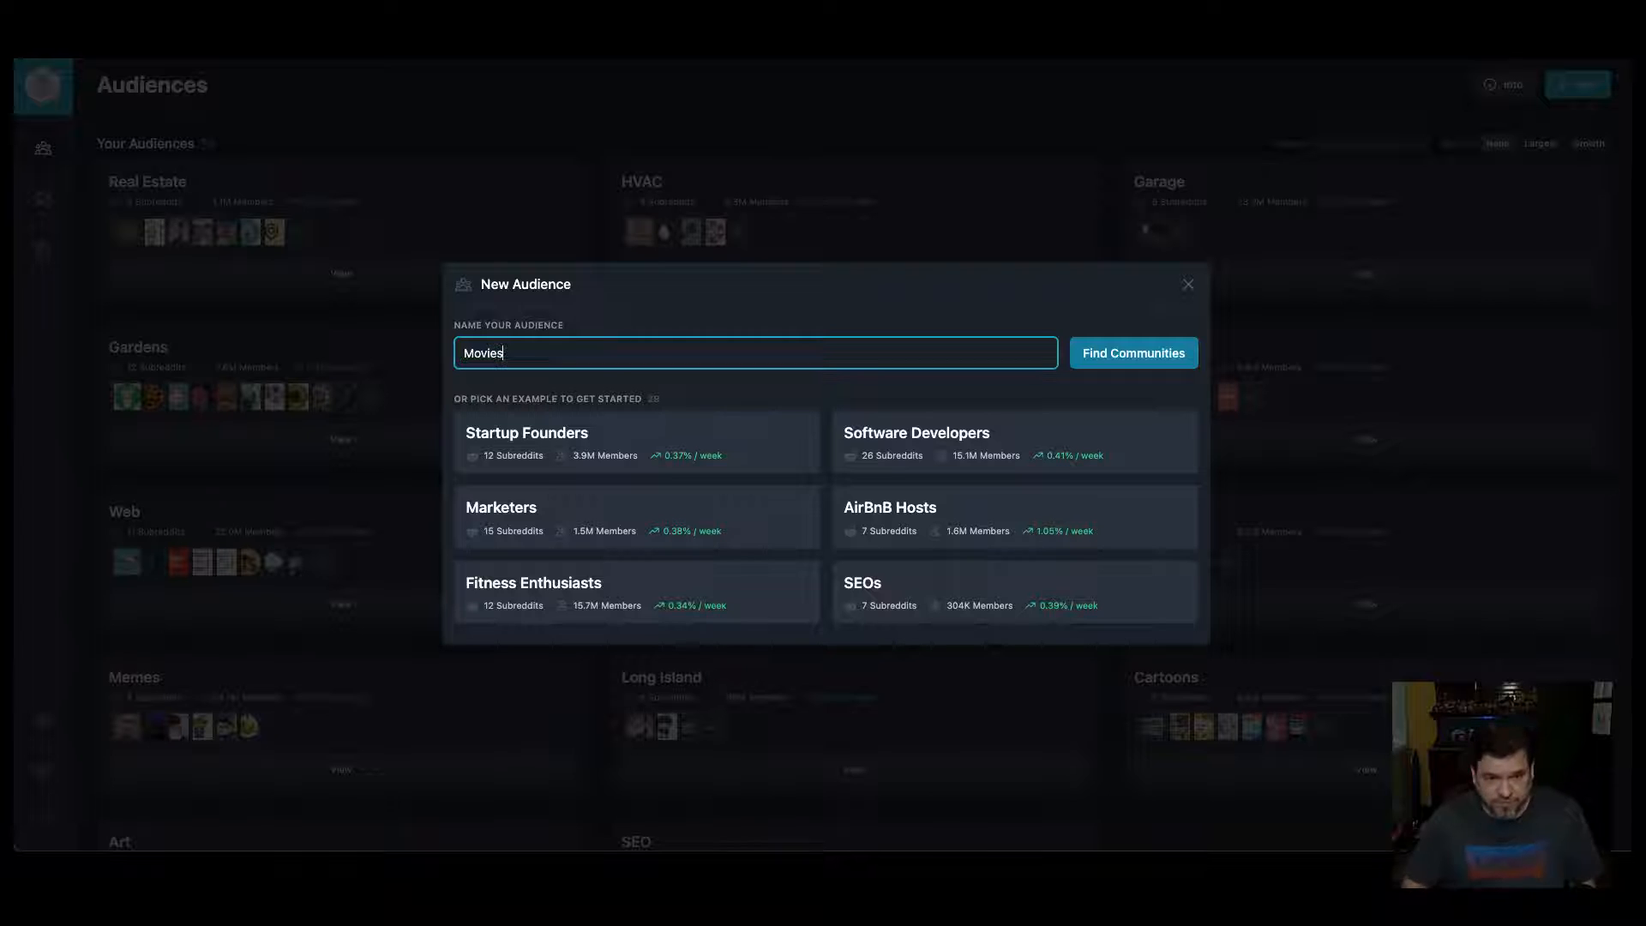
left_click(1132, 352)
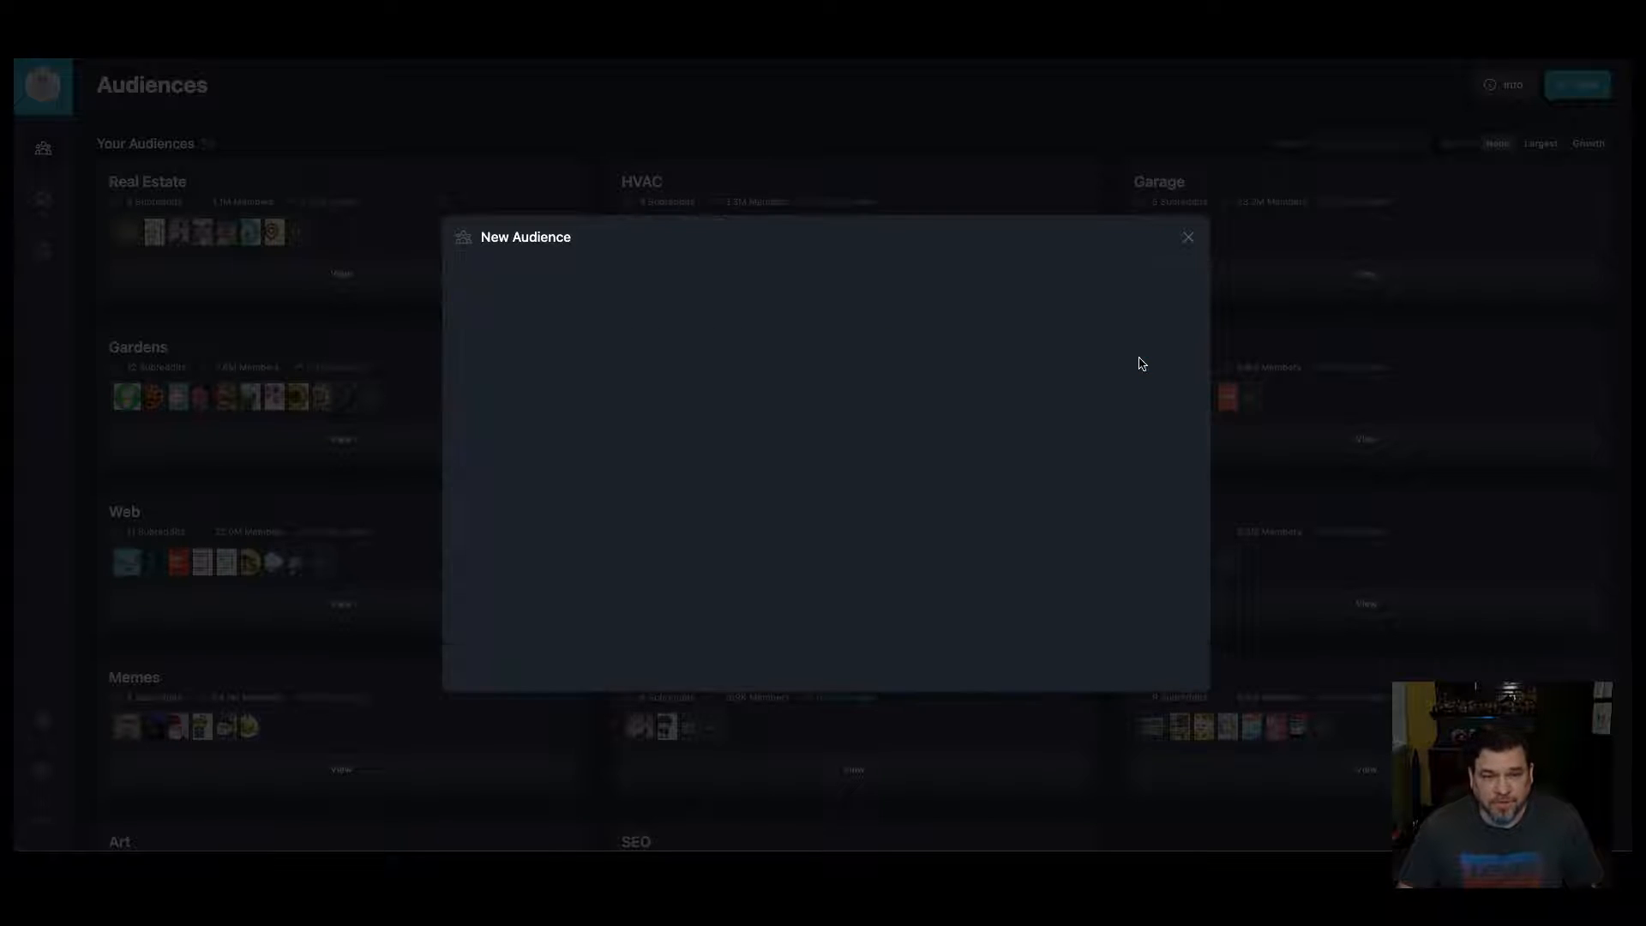
type("Movies")
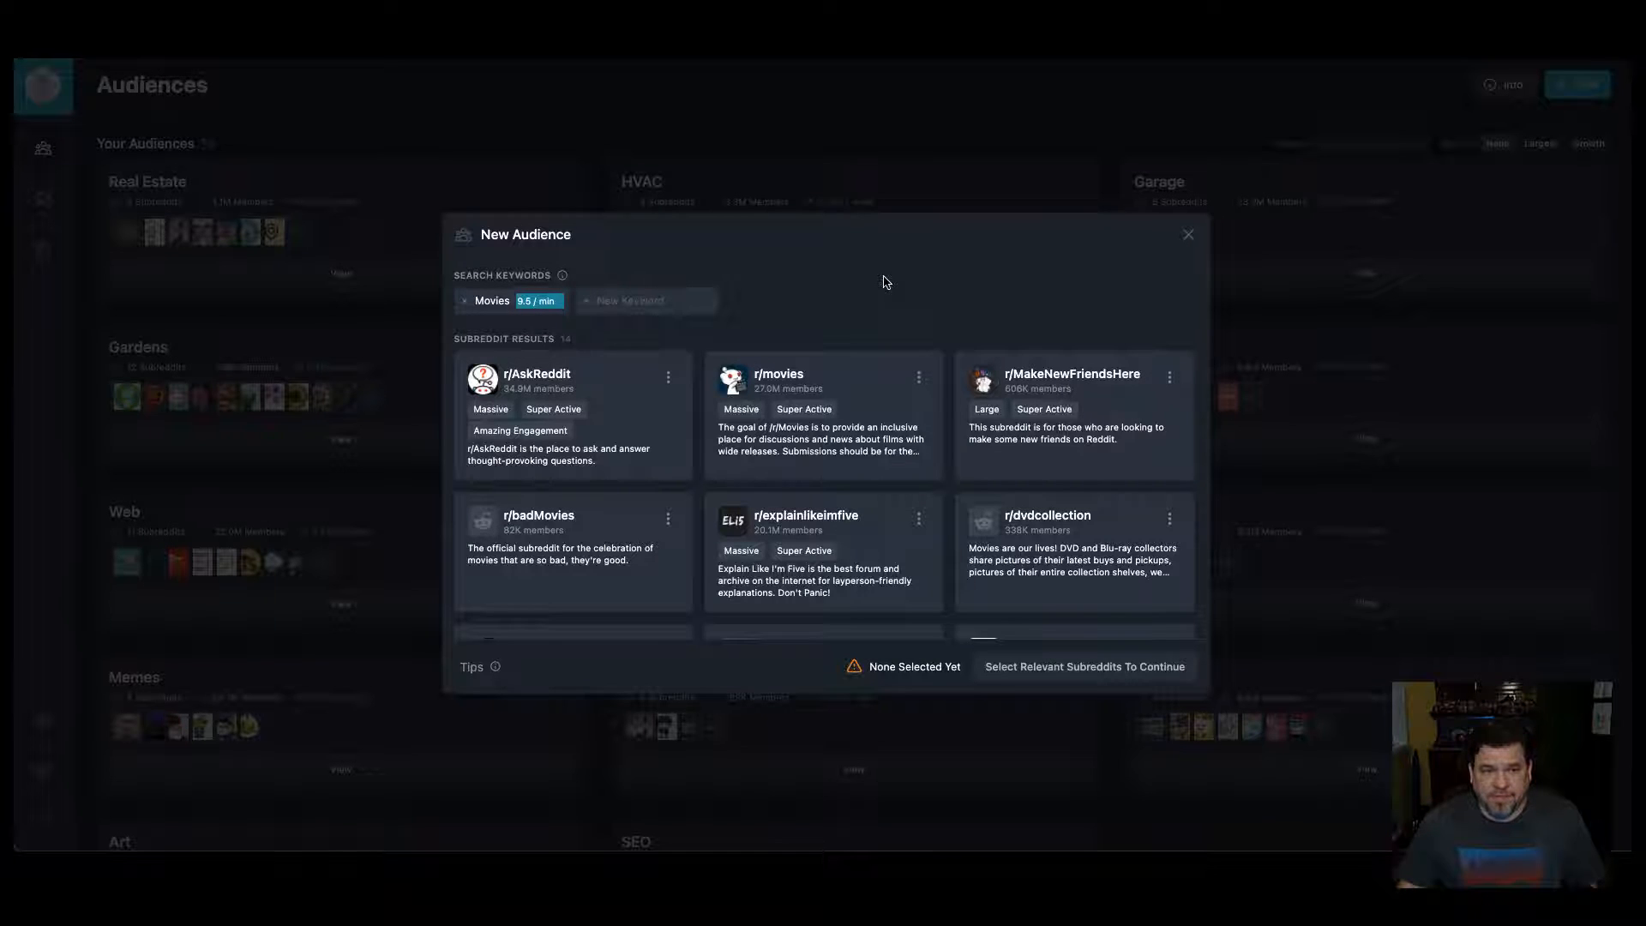
mouse_move(863, 274)
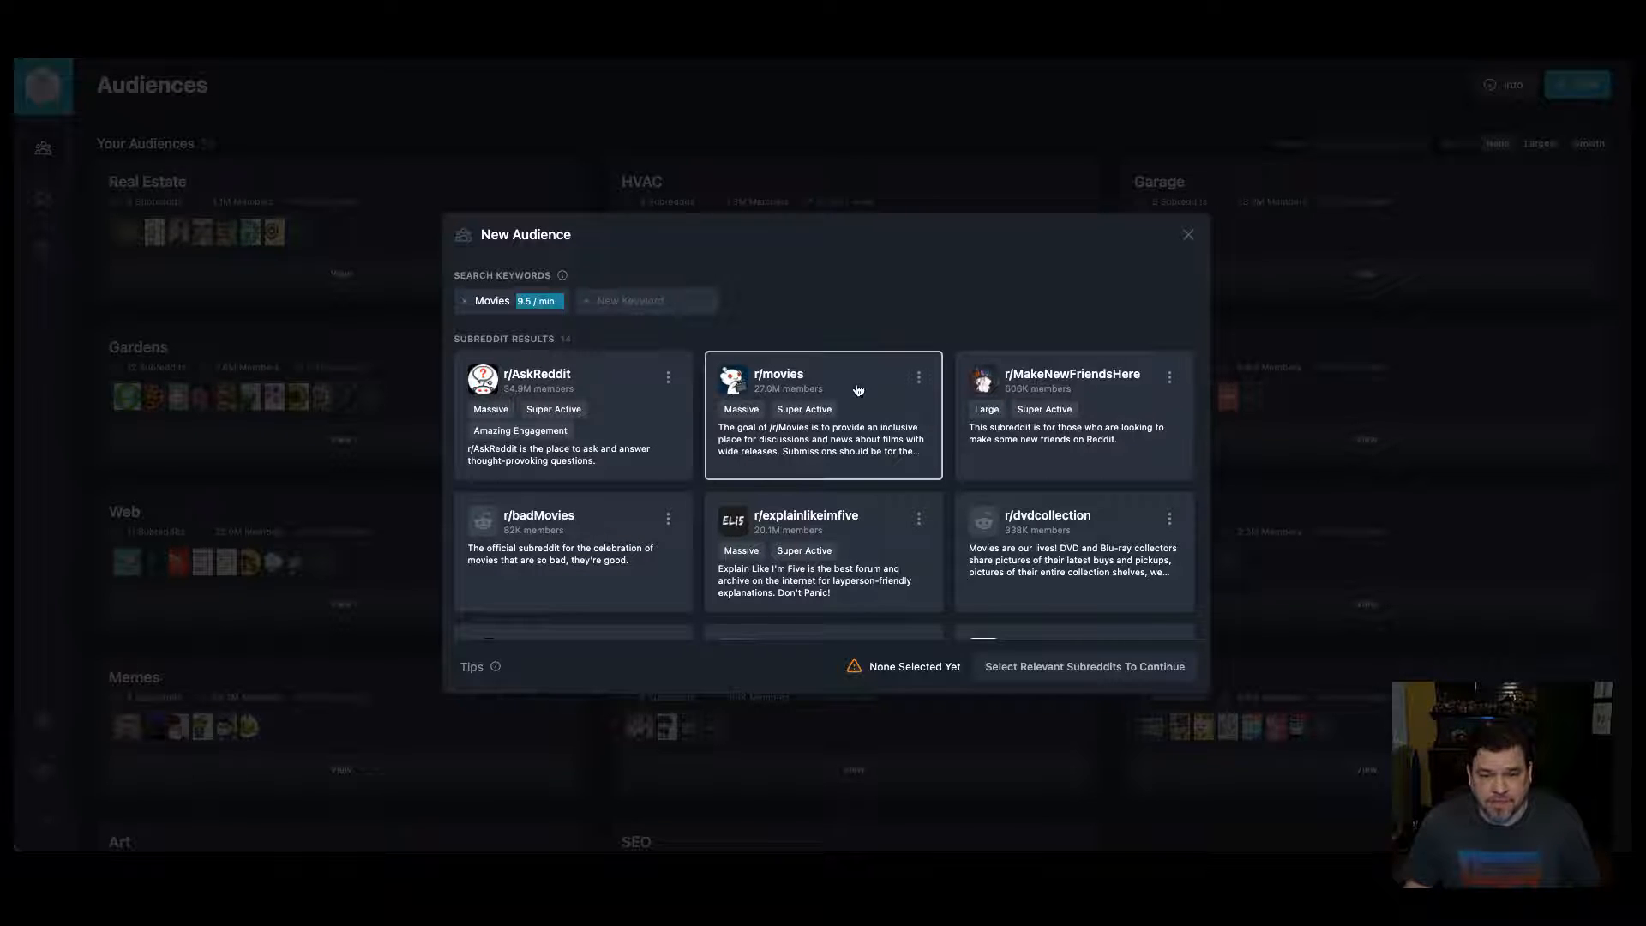
left_click(822, 415)
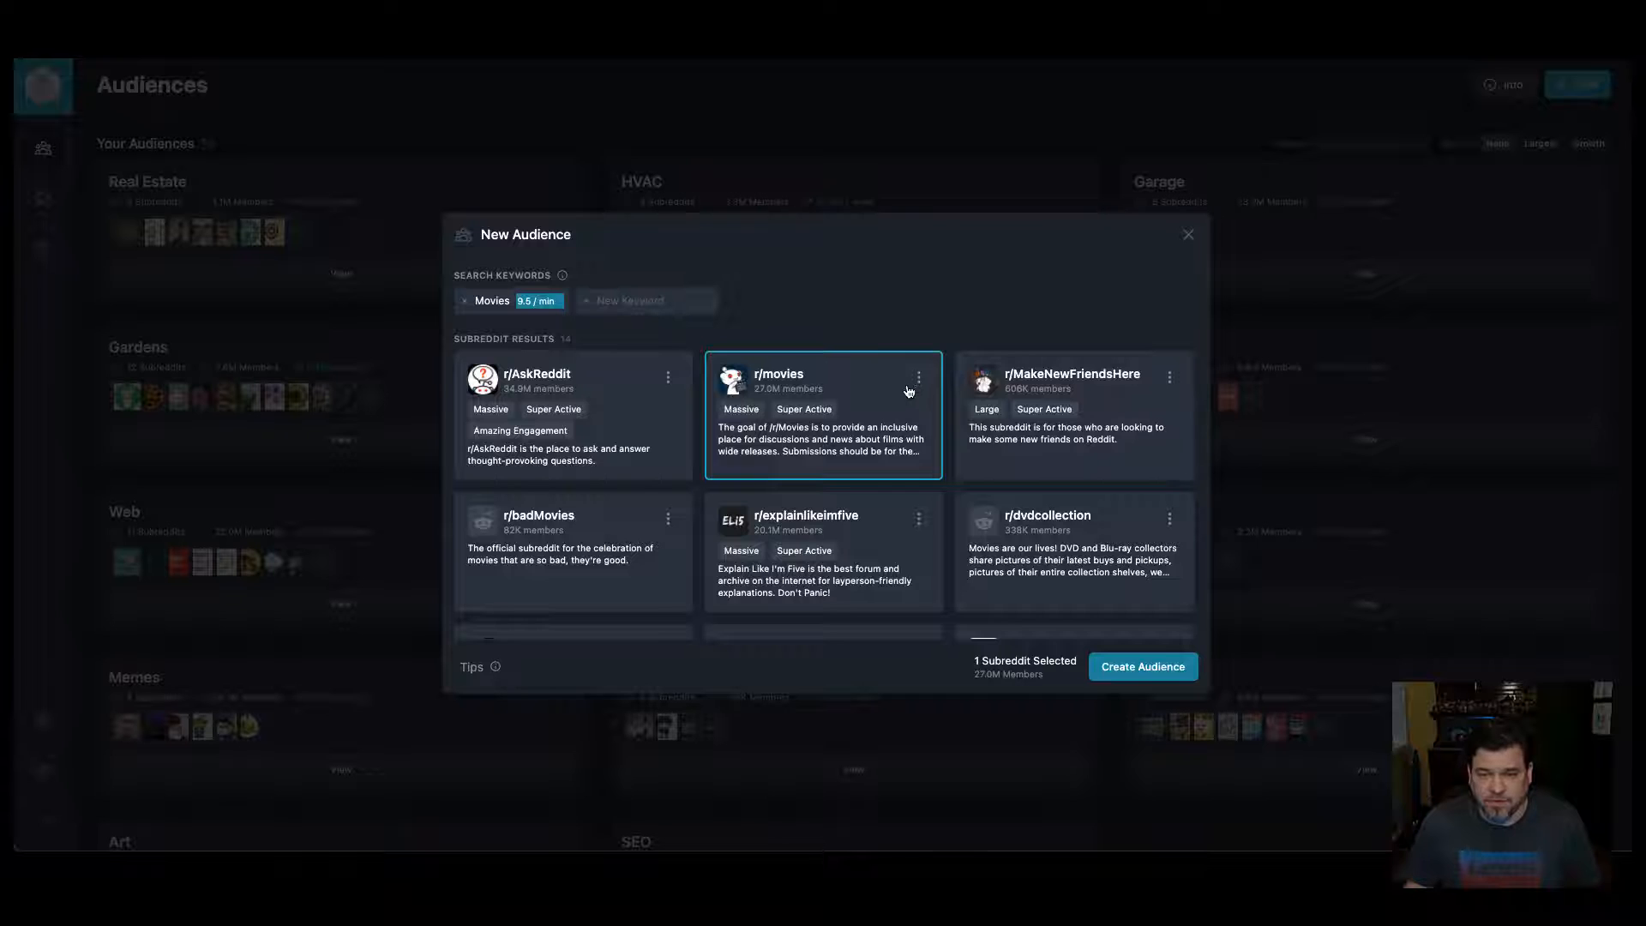
scroll("down", 3)
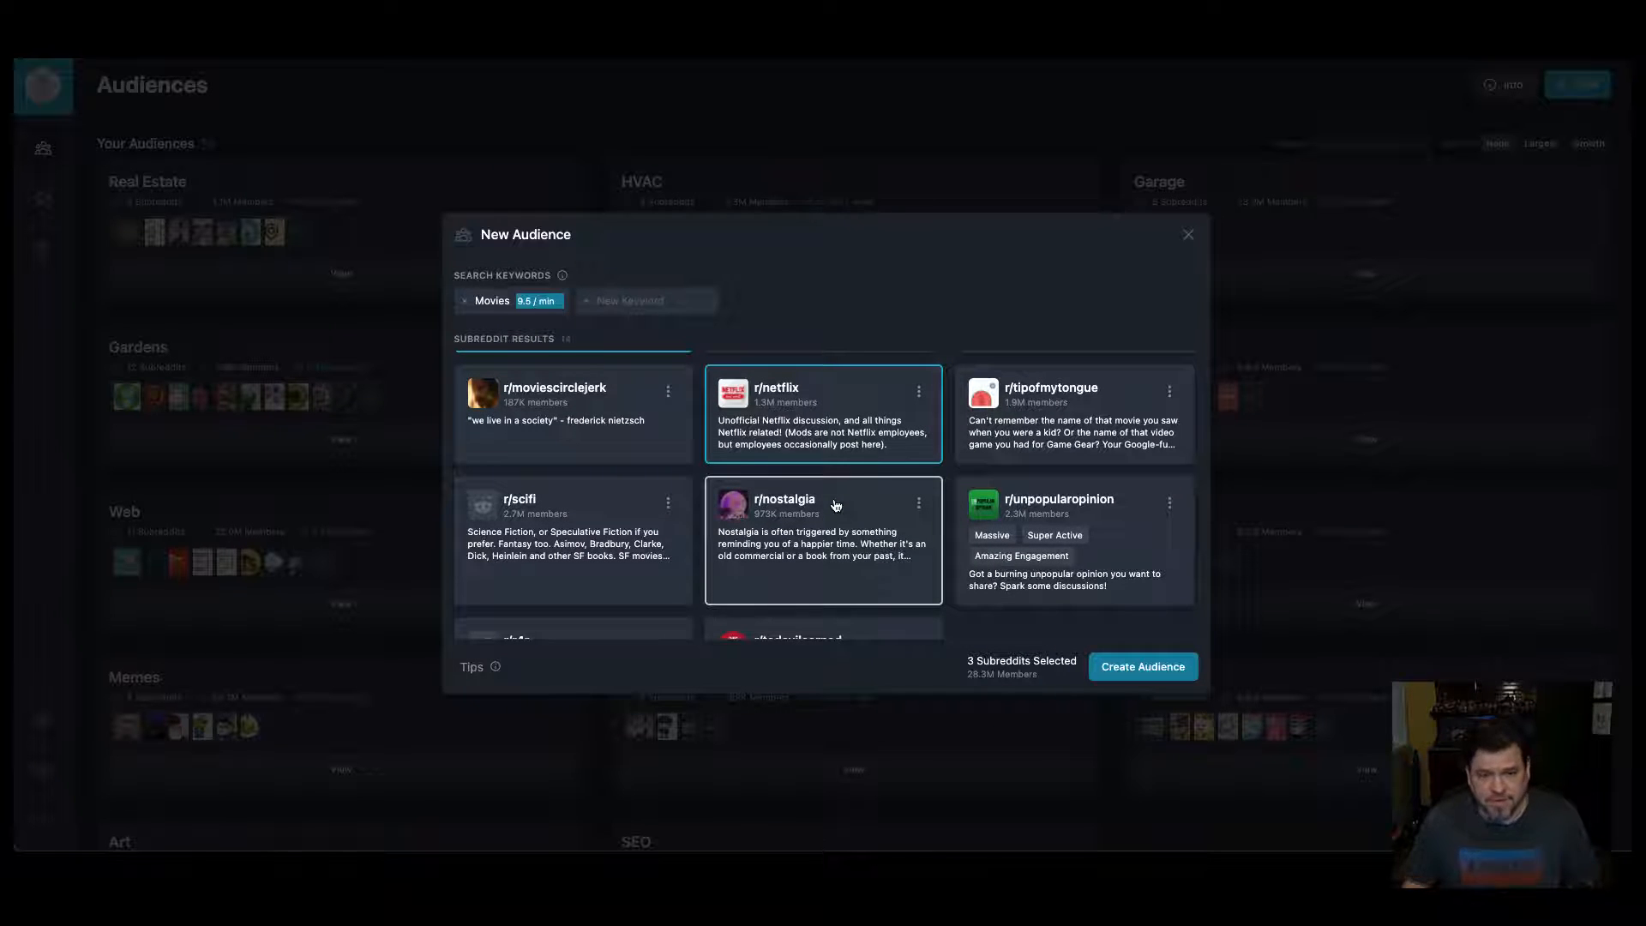
scroll("down", 3)
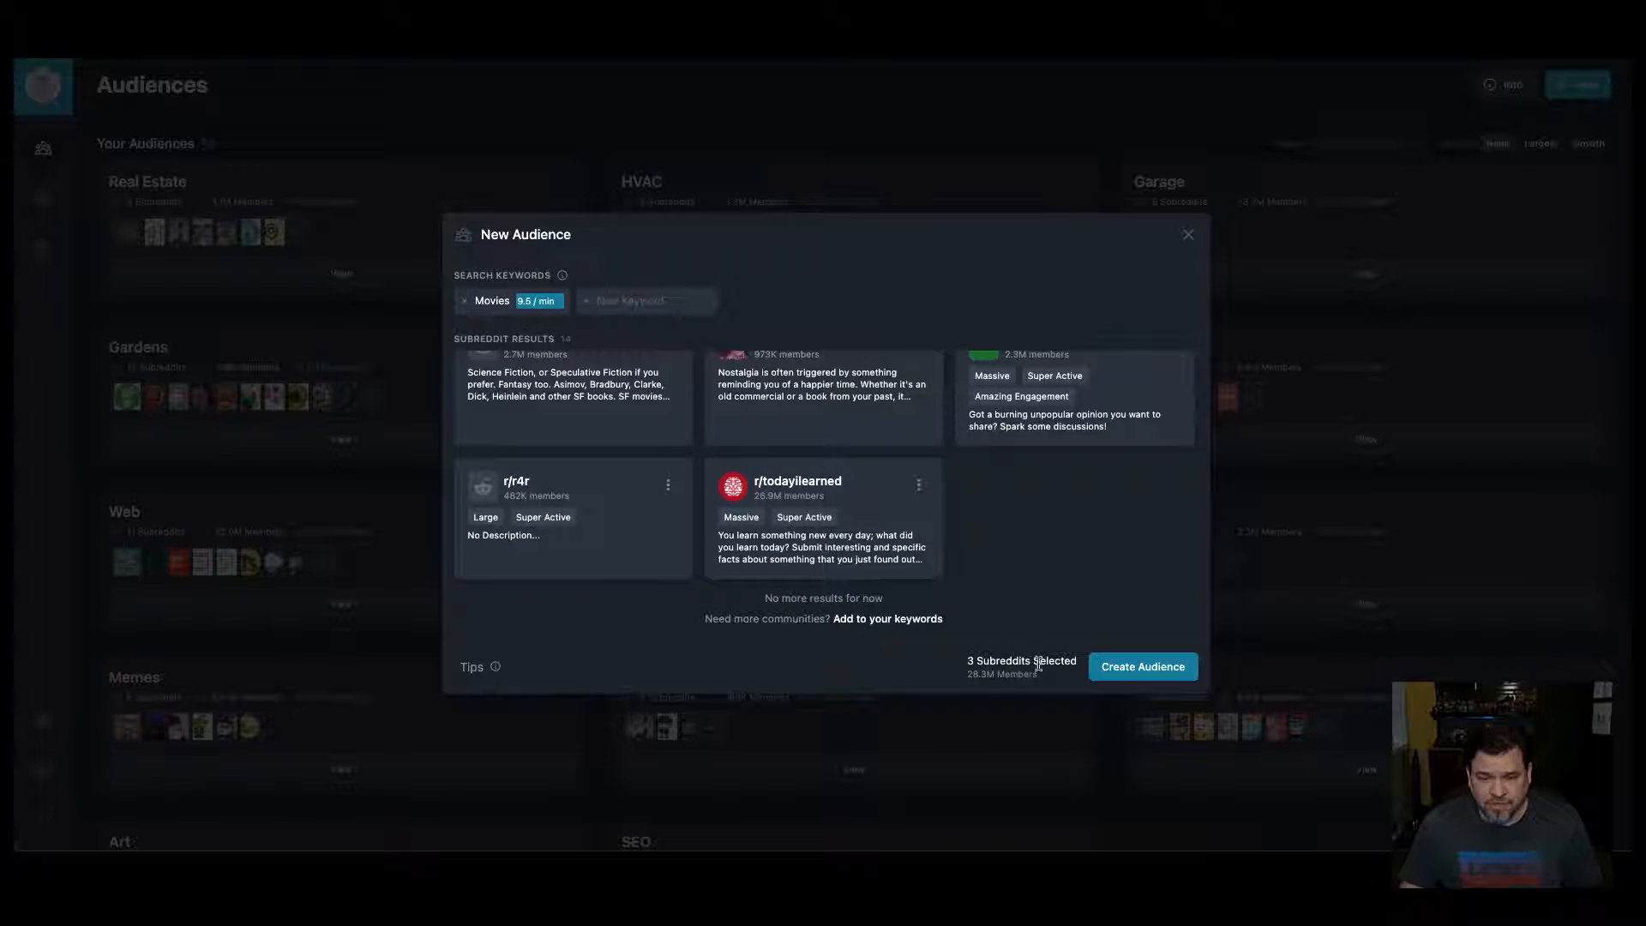
left_click(1141, 667)
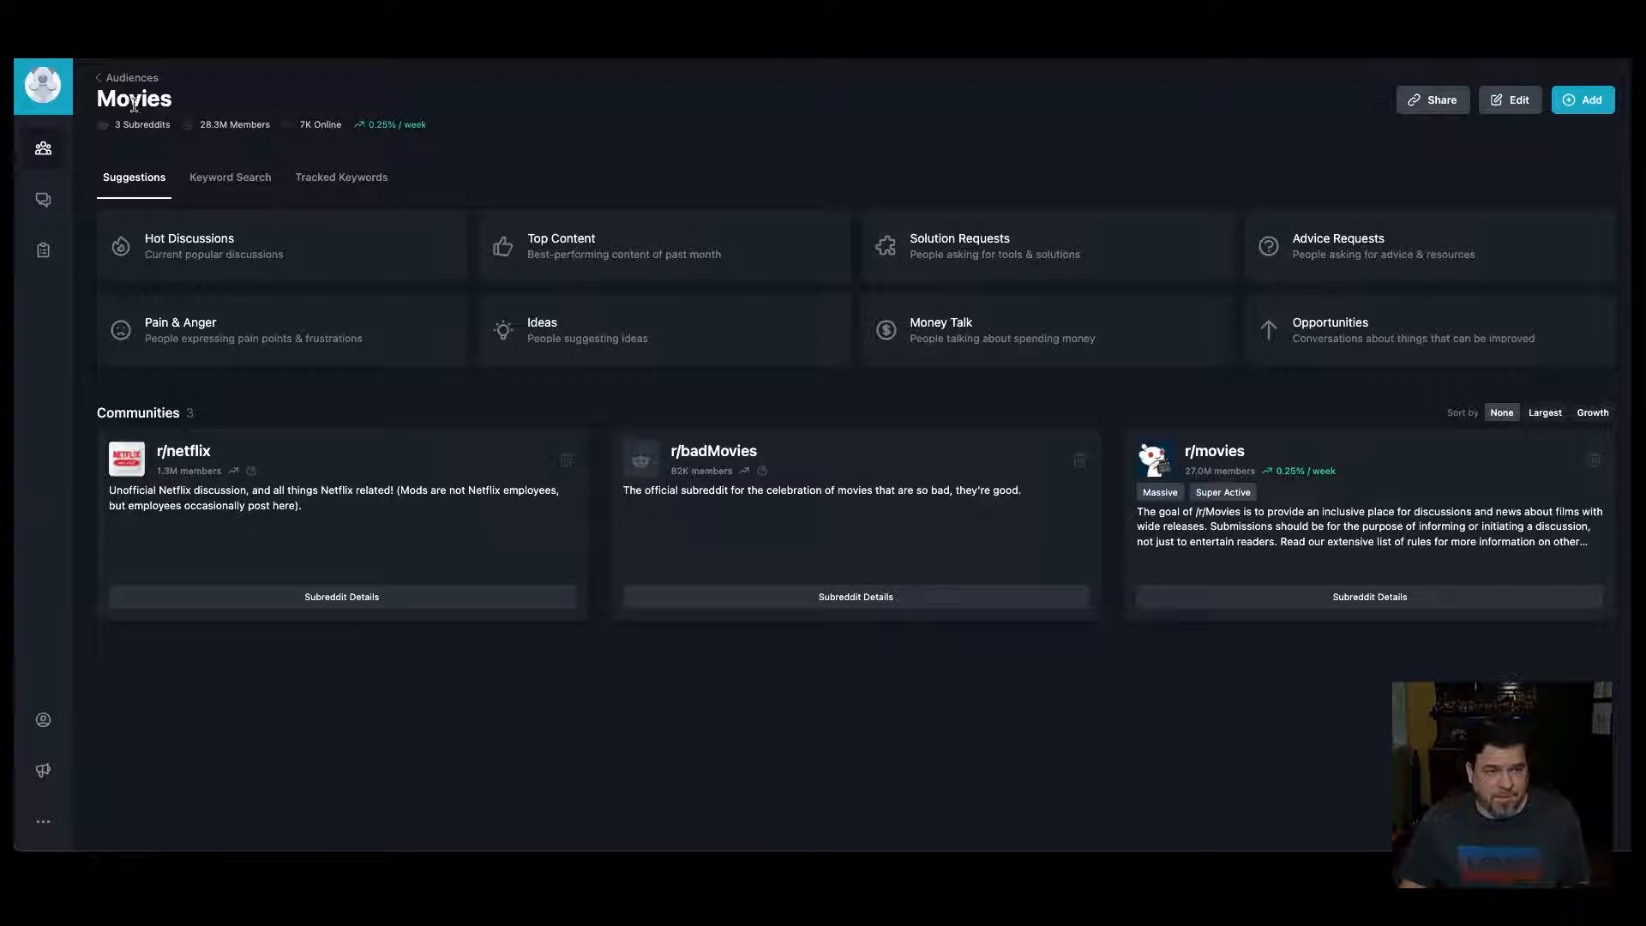
mouse_move(565, 191)
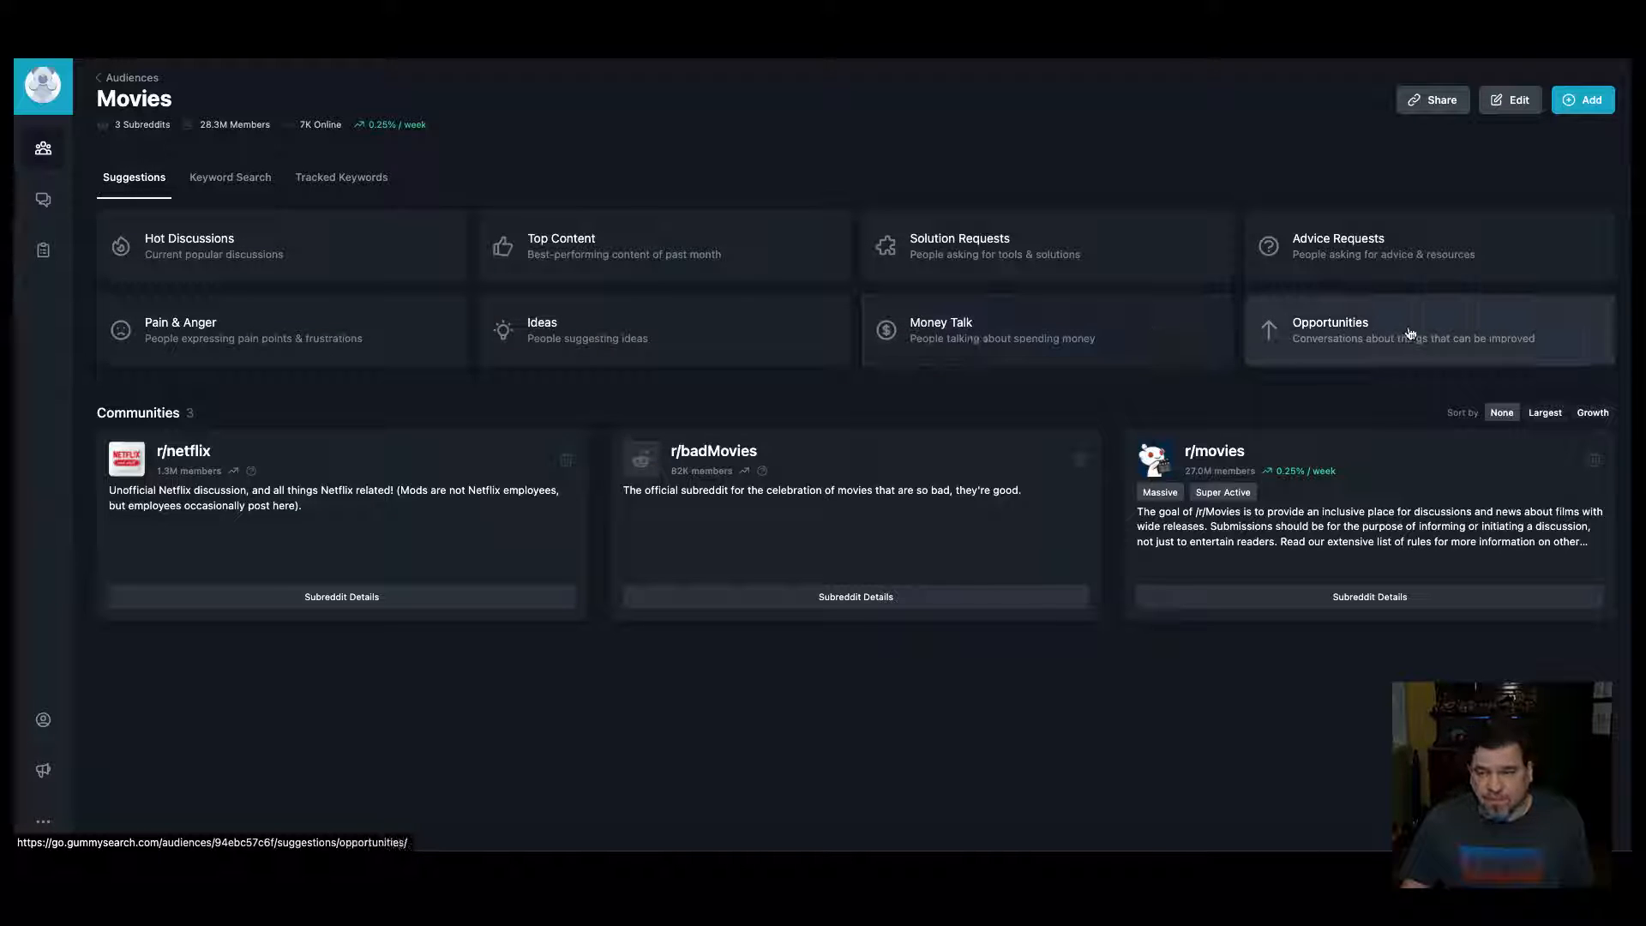
mouse_move(299, 487)
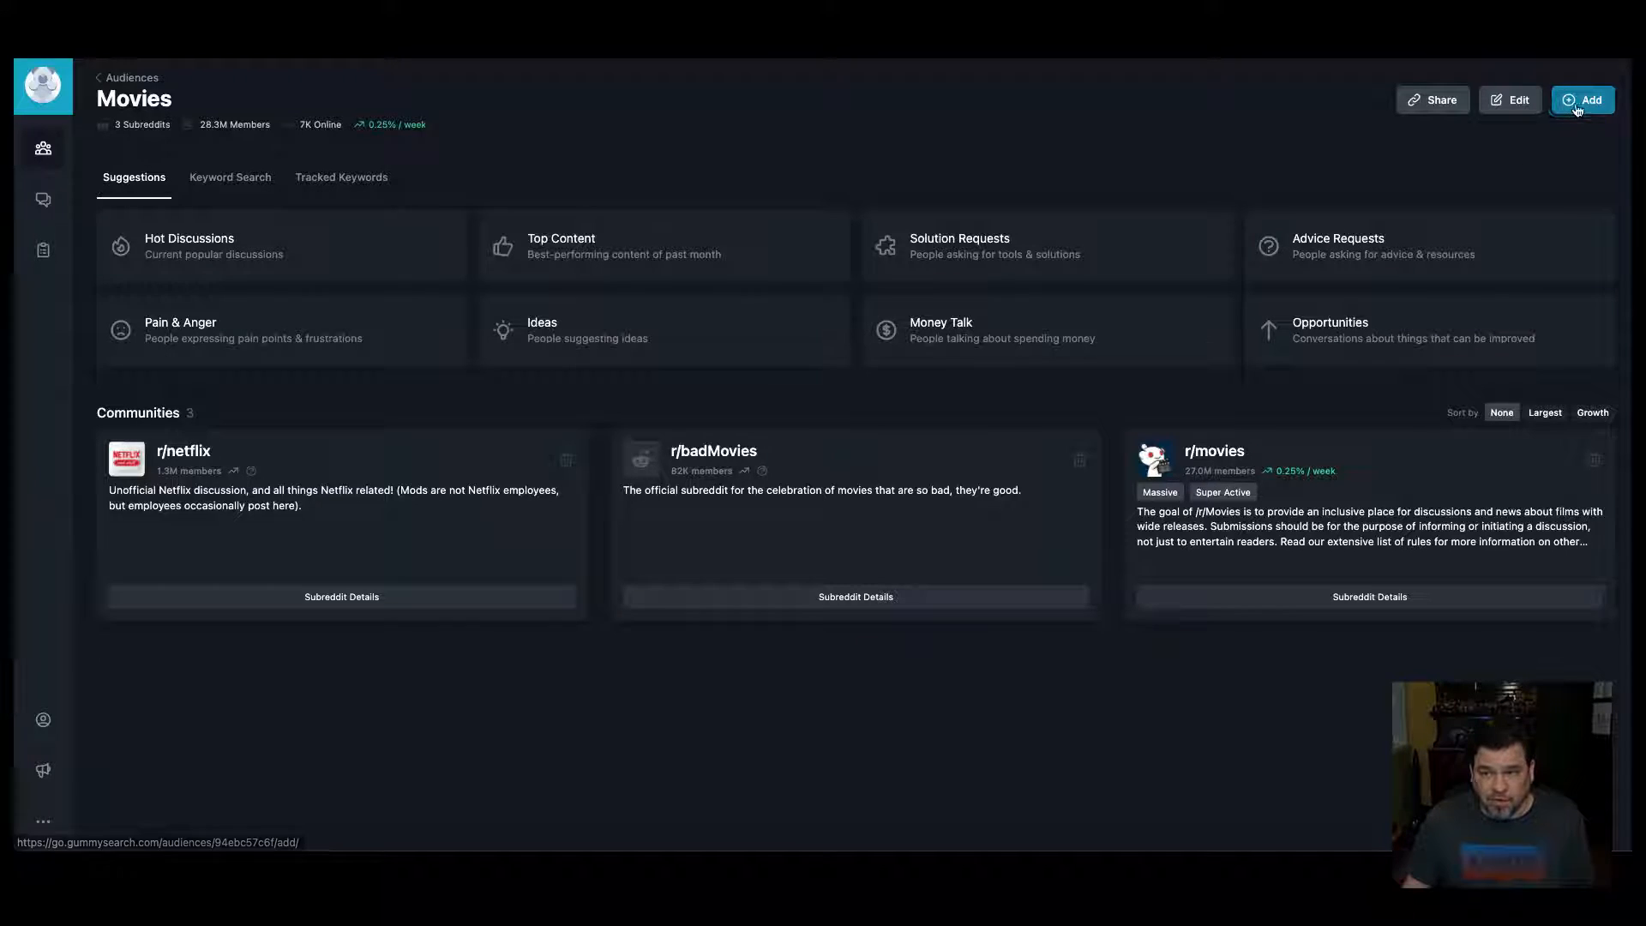
Step: Open the Add to Movies community-discovery dialog from the Movies audience page
left_click(1581, 99)
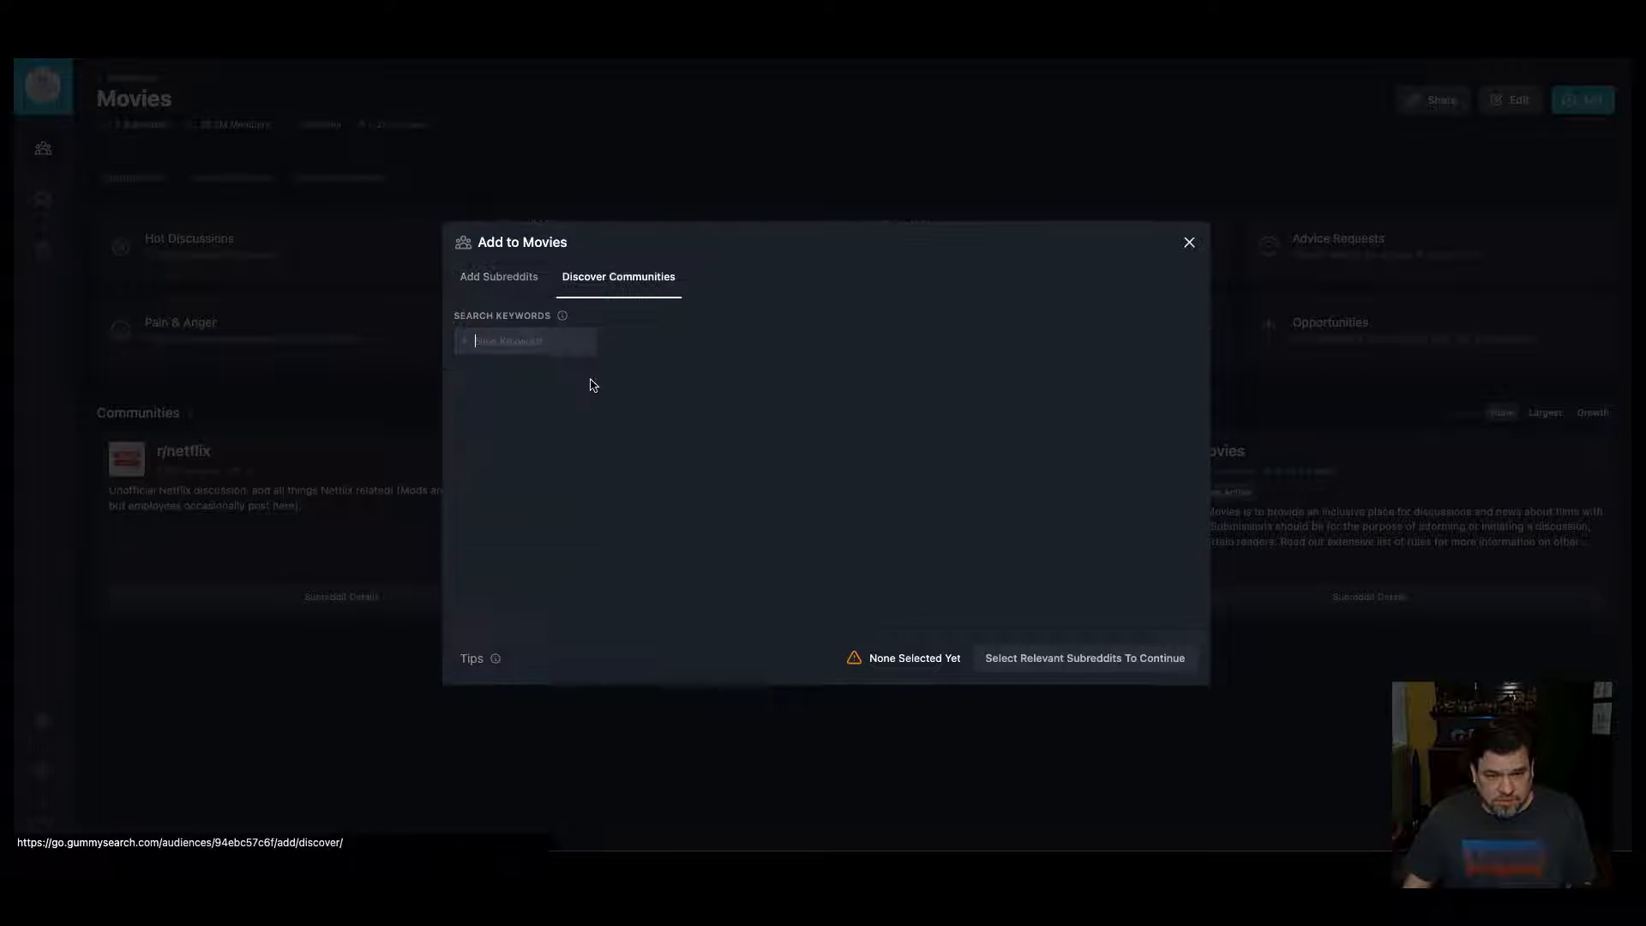
Step: Search 'star wars' and add r/StarWars, r/StarWarsCantina and r/ActionFigures to Movies
left_click(524, 340)
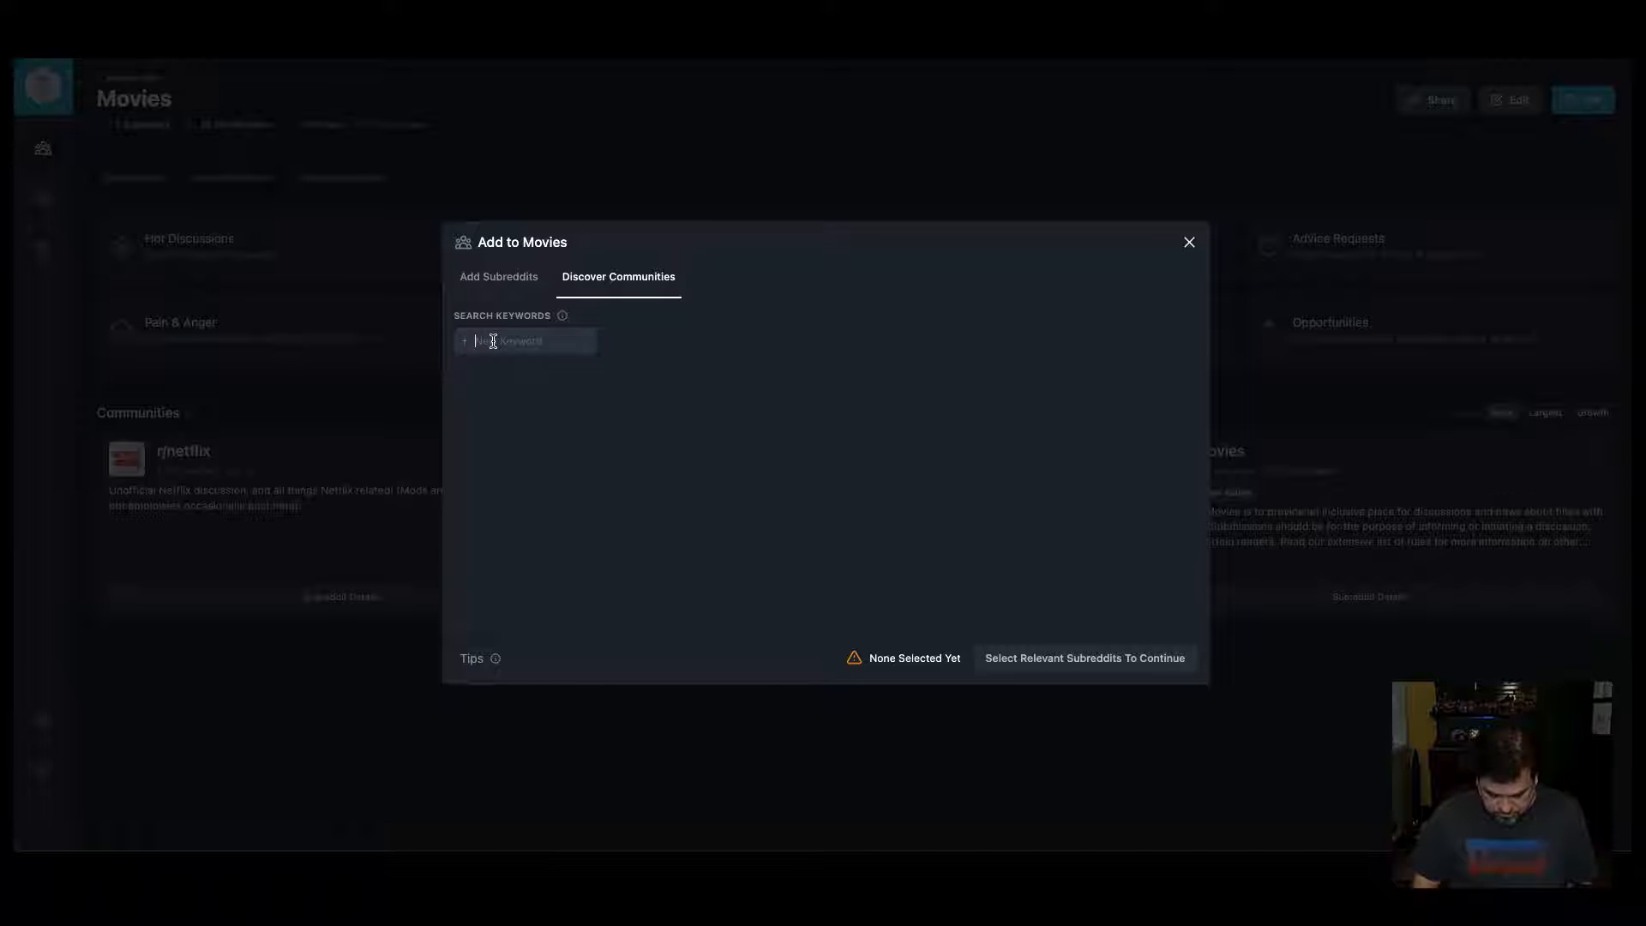
type("star wars")
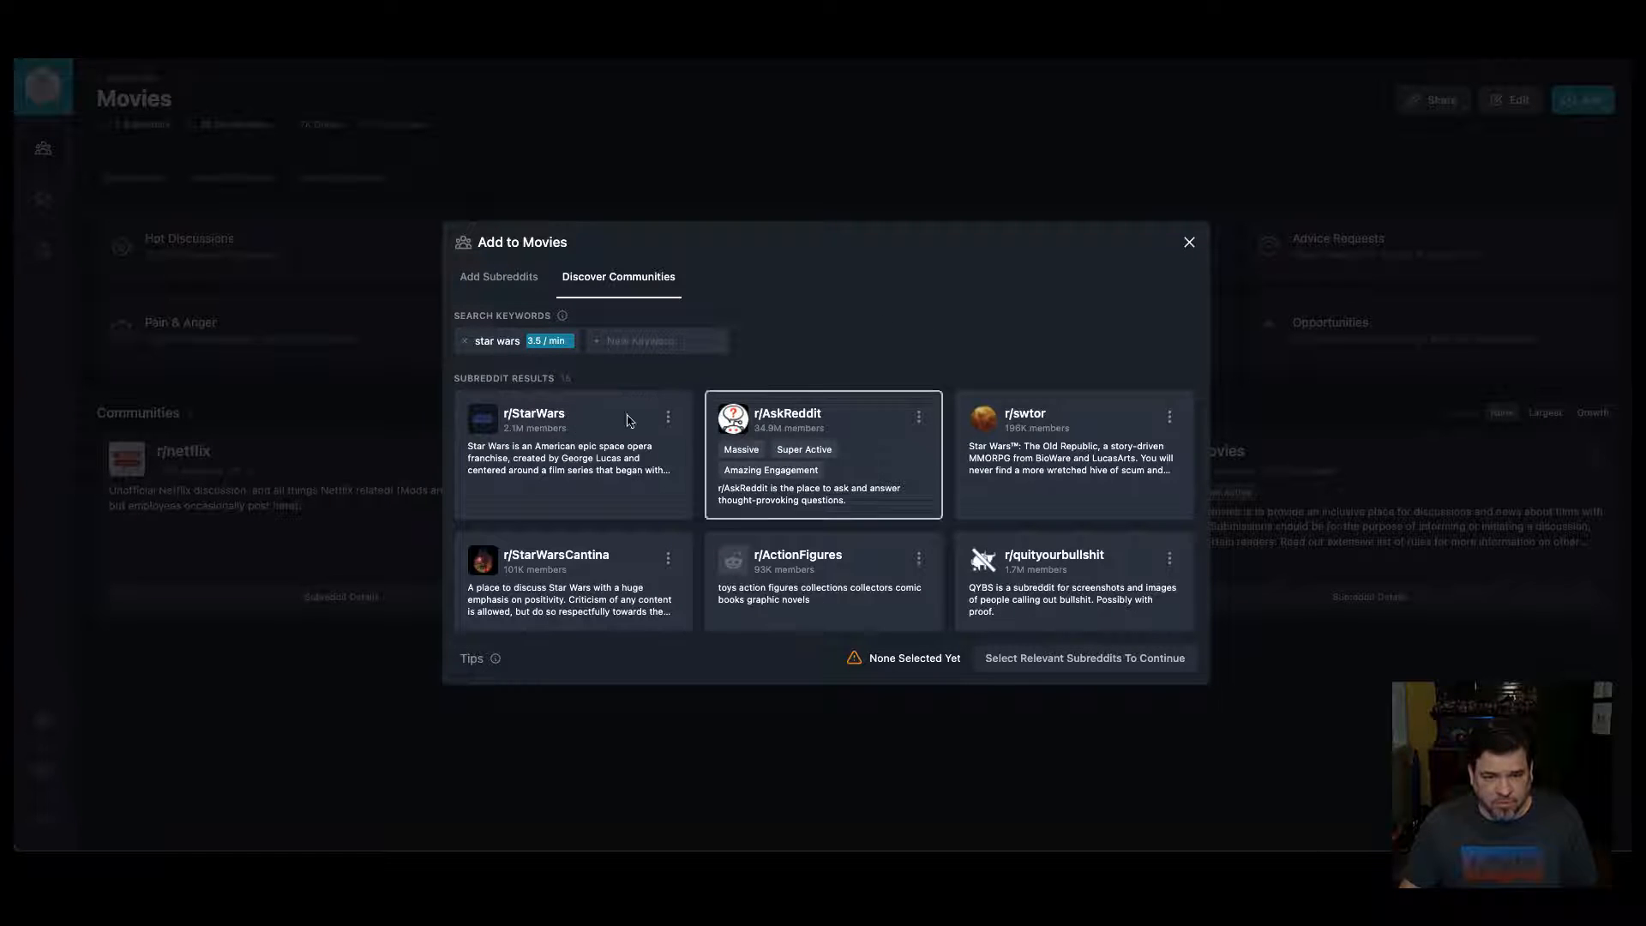
left_click(572, 457)
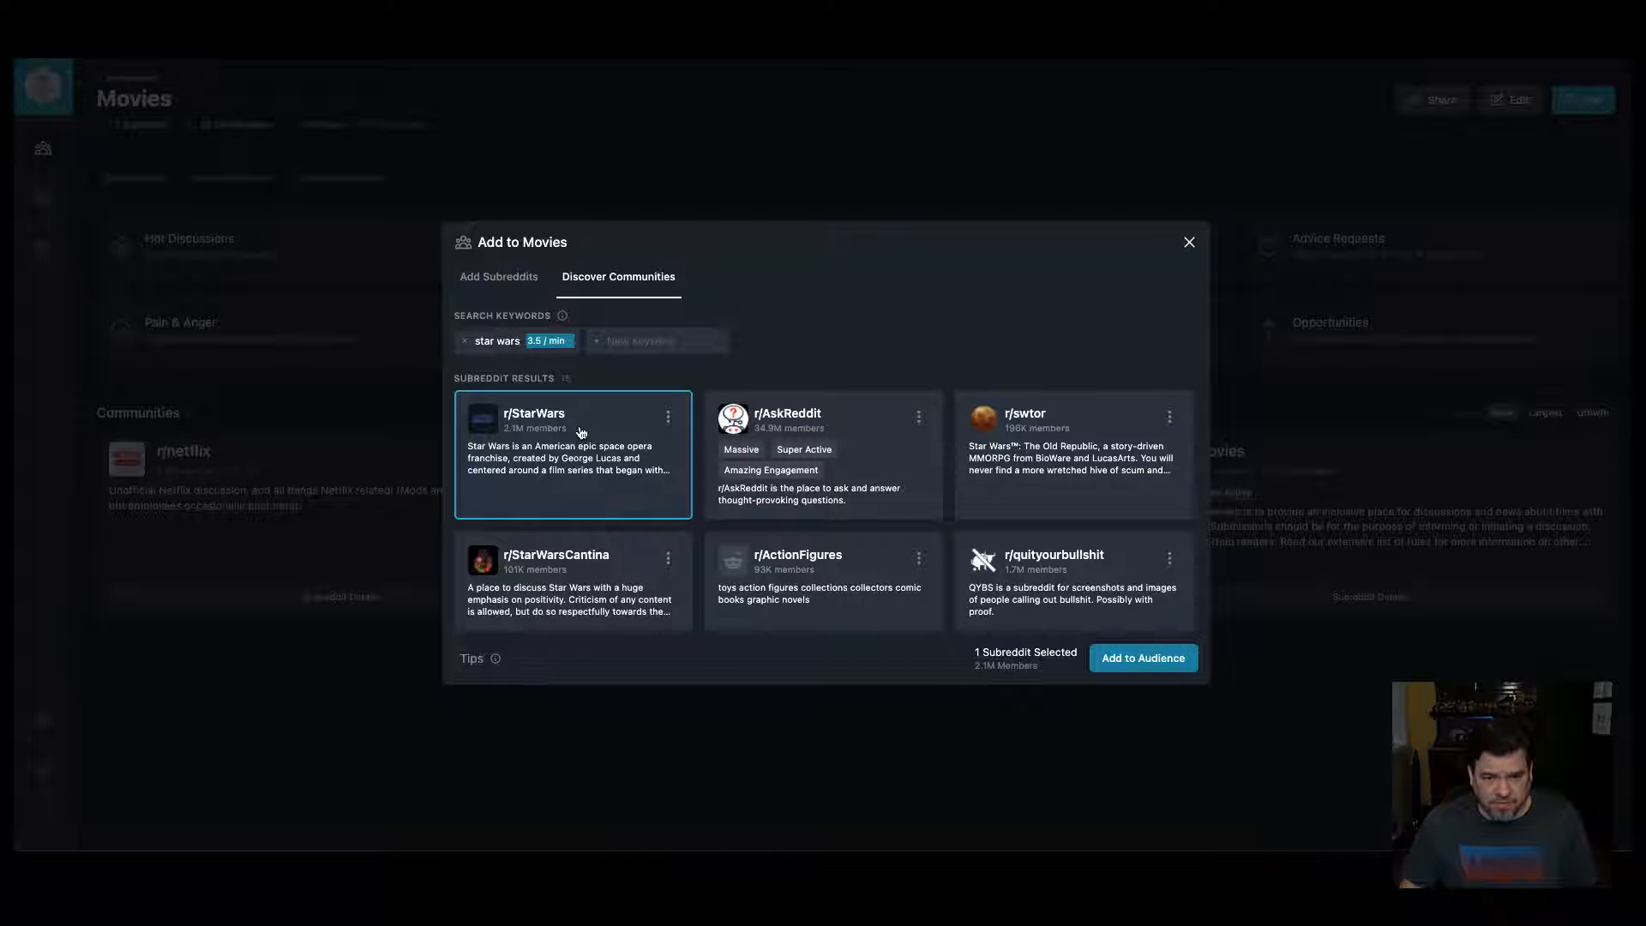
scroll("down", 3)
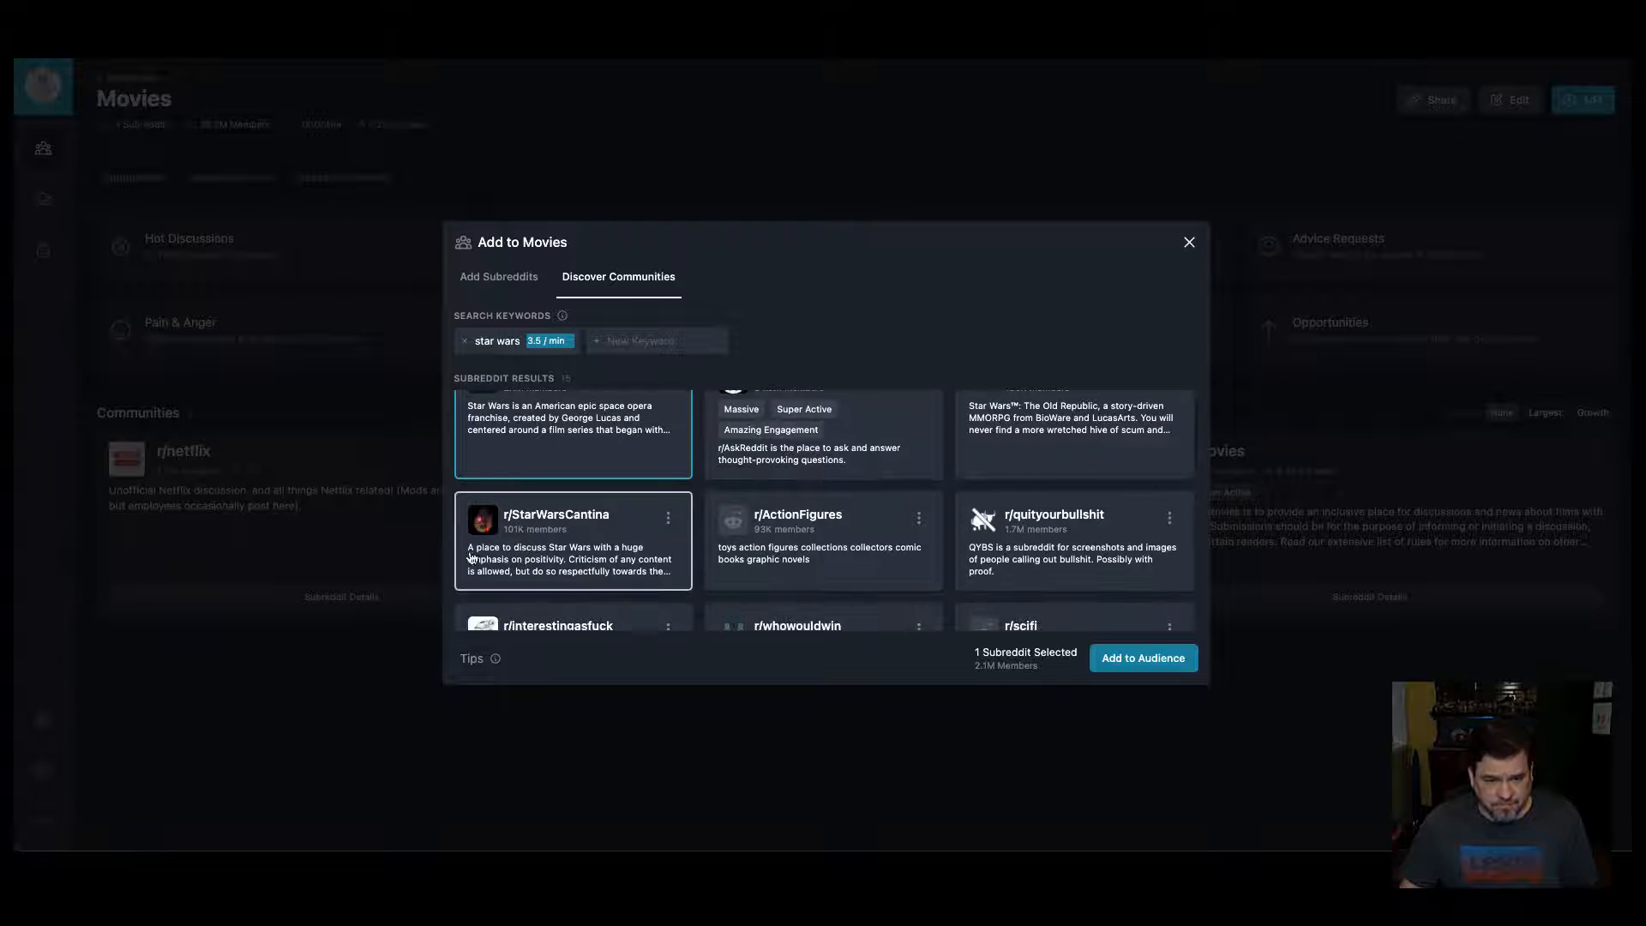
left_click(822, 541)
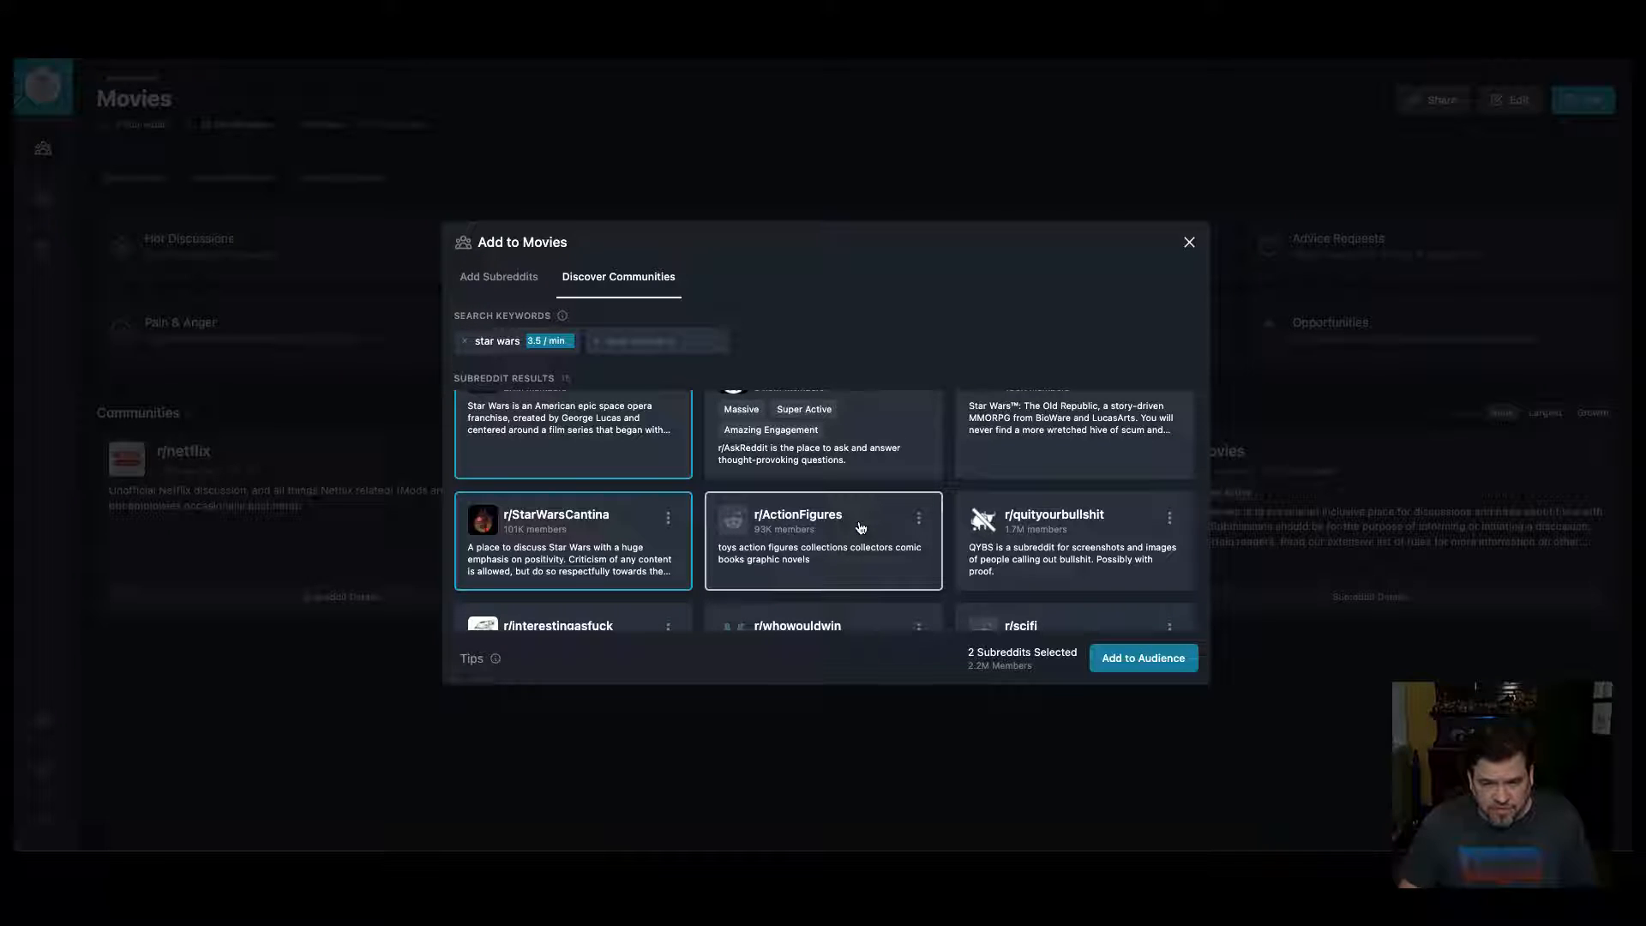
left_click(822, 541)
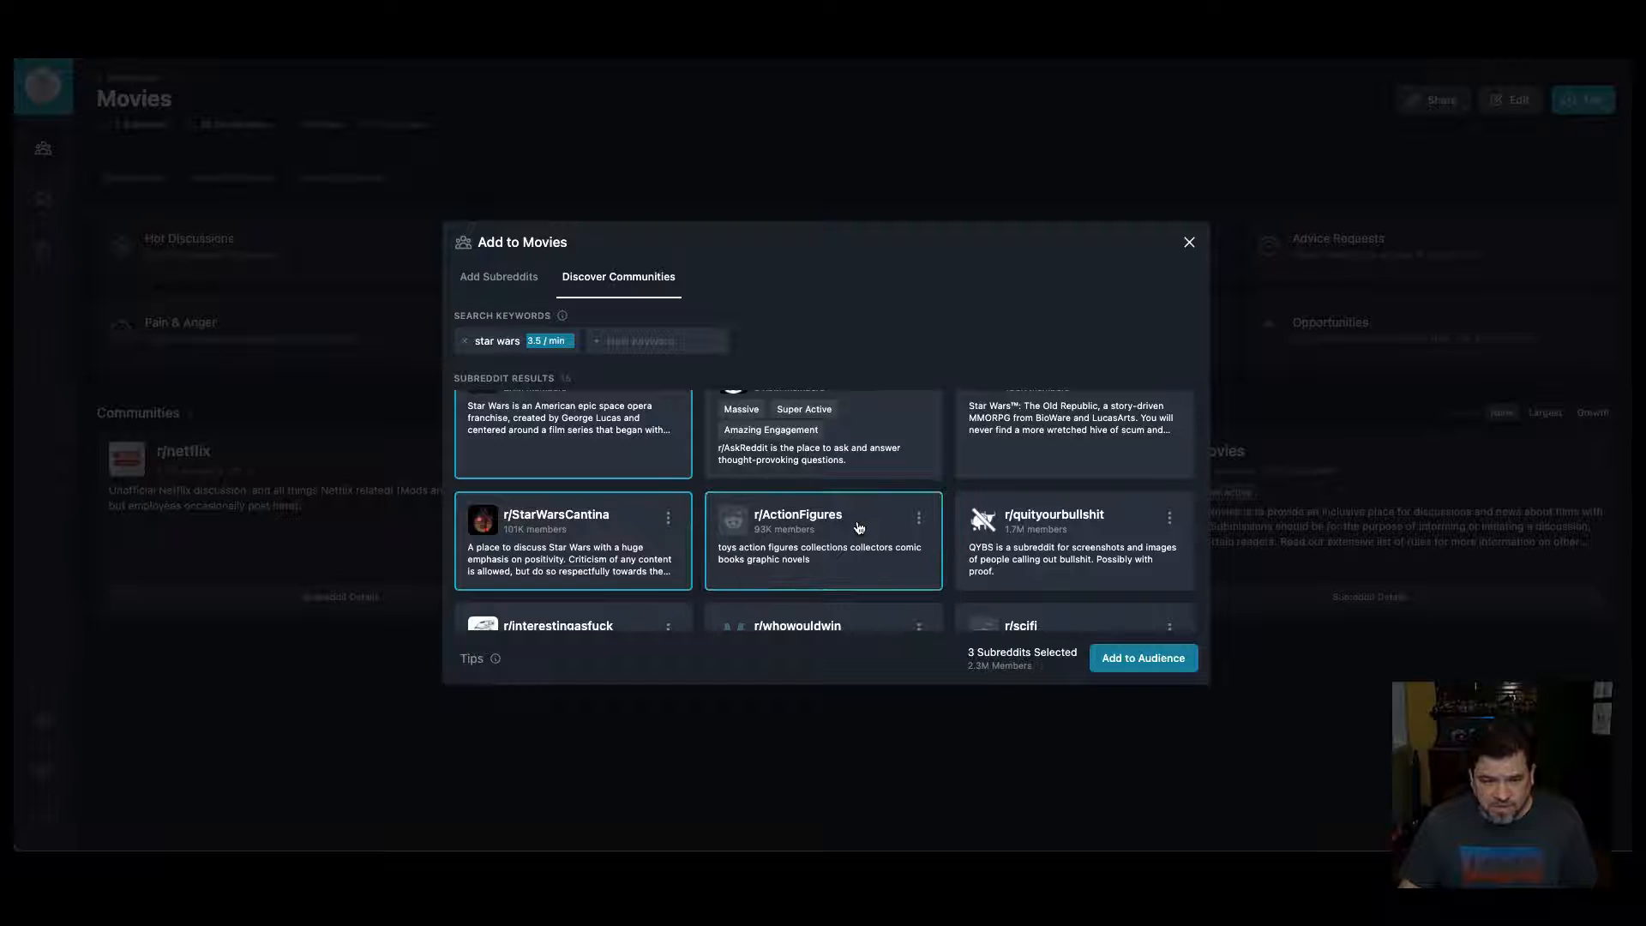
left_click(1142, 658)
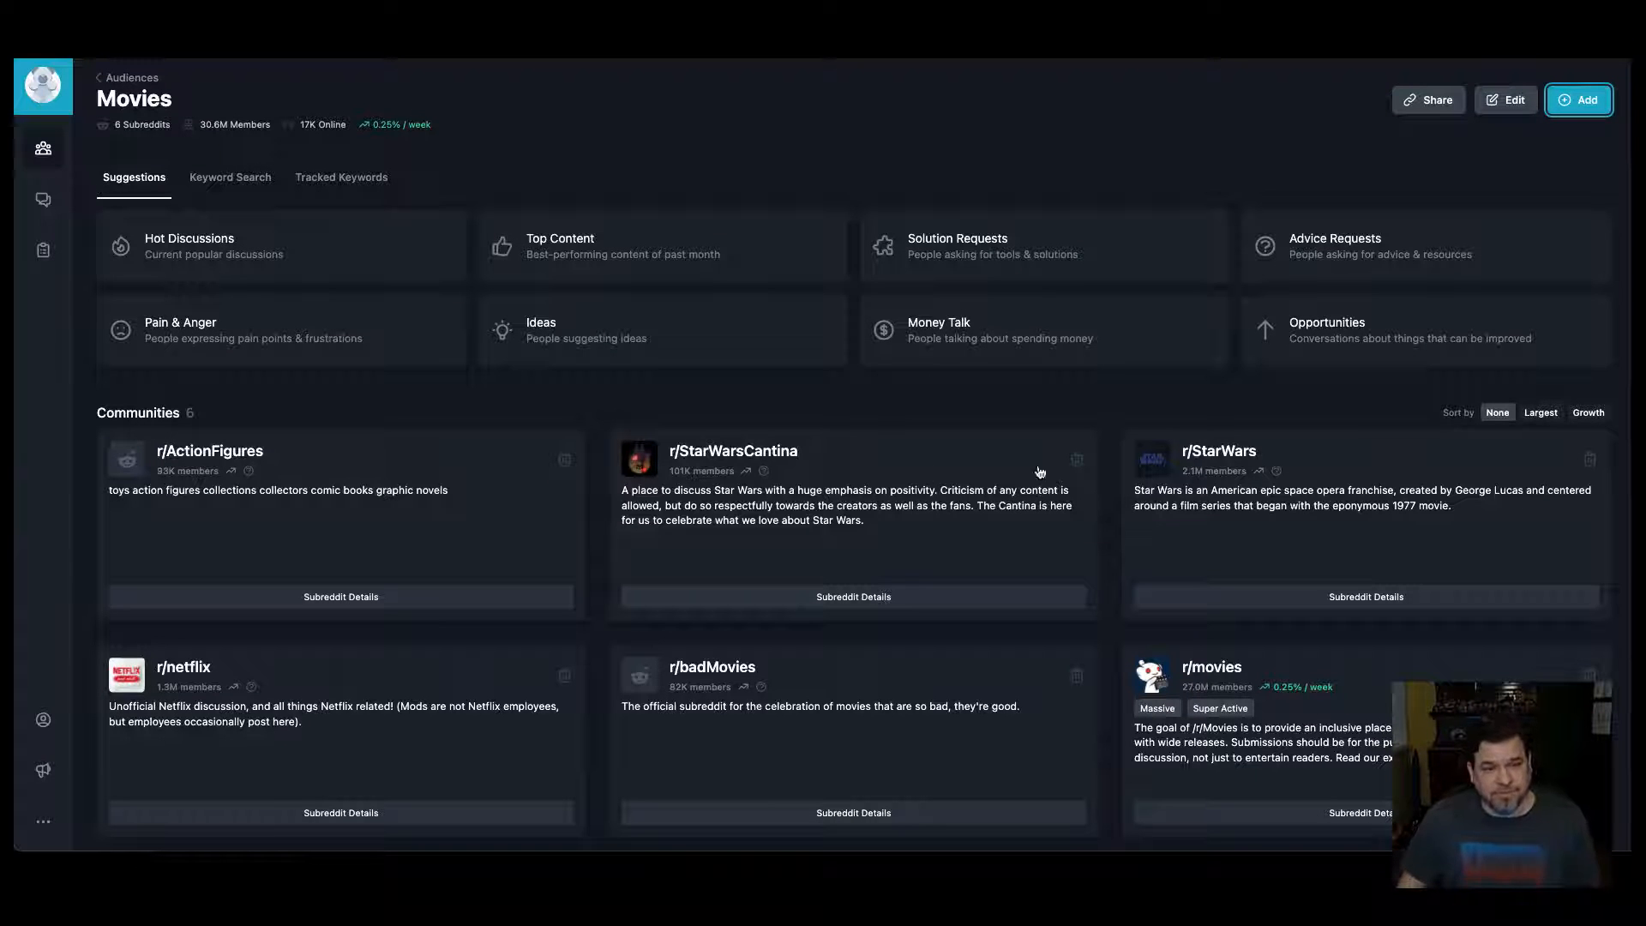
mouse_move(252, 246)
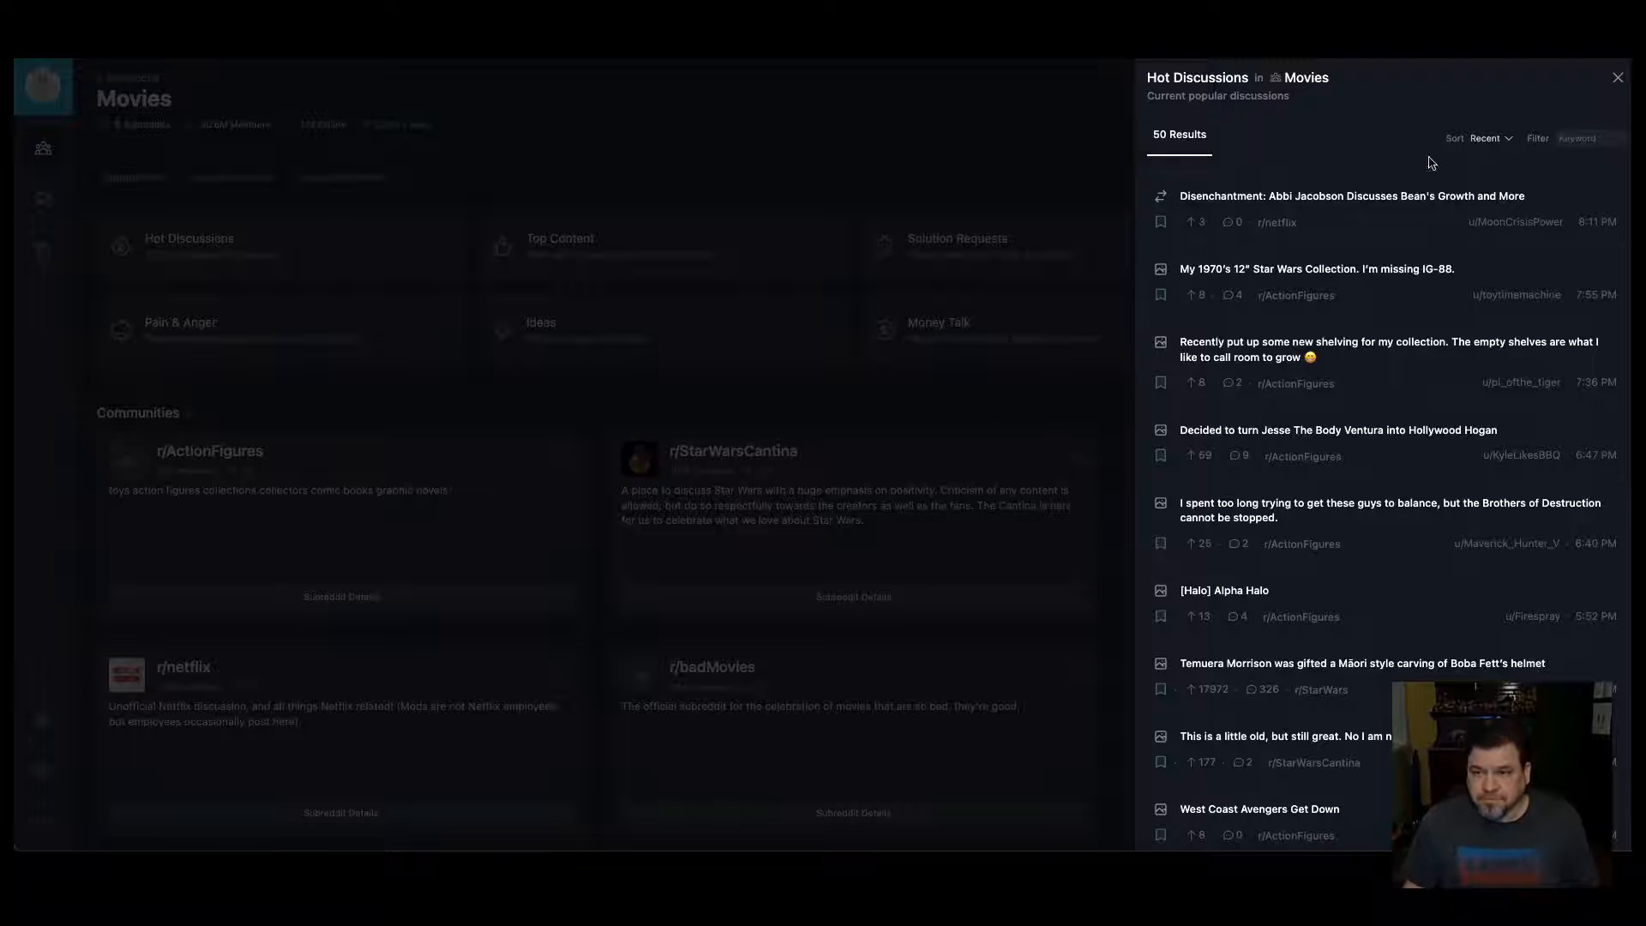
mouse_move(1500, 153)
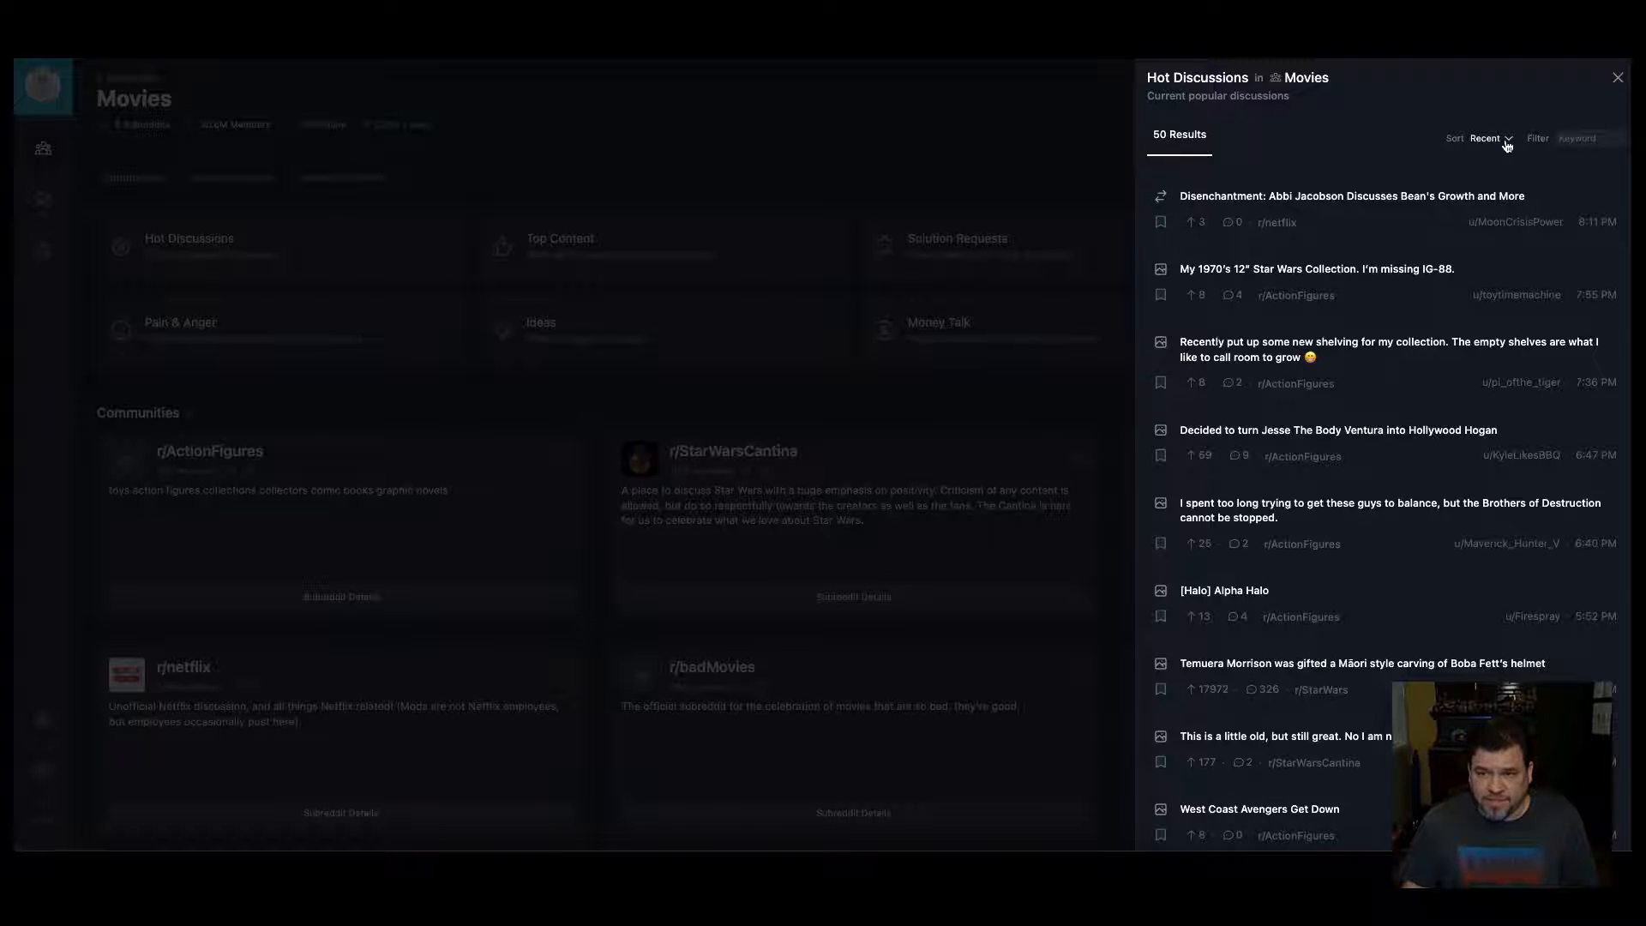
Step: Sort Movies hot discussions by most recent, then open and collapse the Alpha Halo post
left_click(1484, 137)
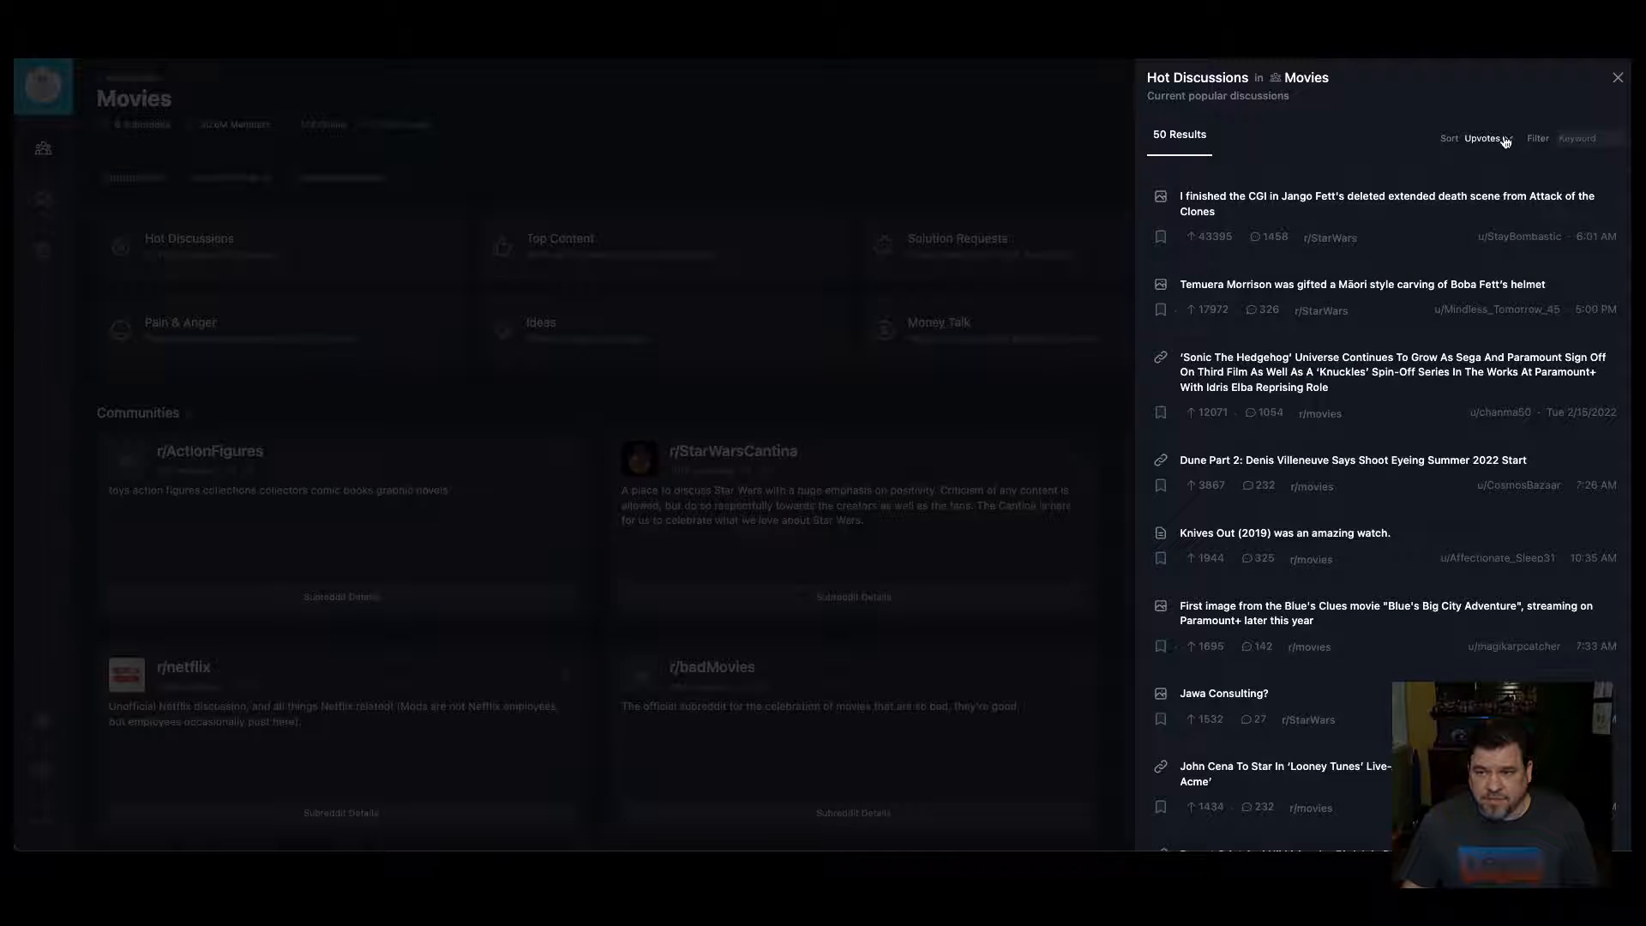
left_click(1480, 137)
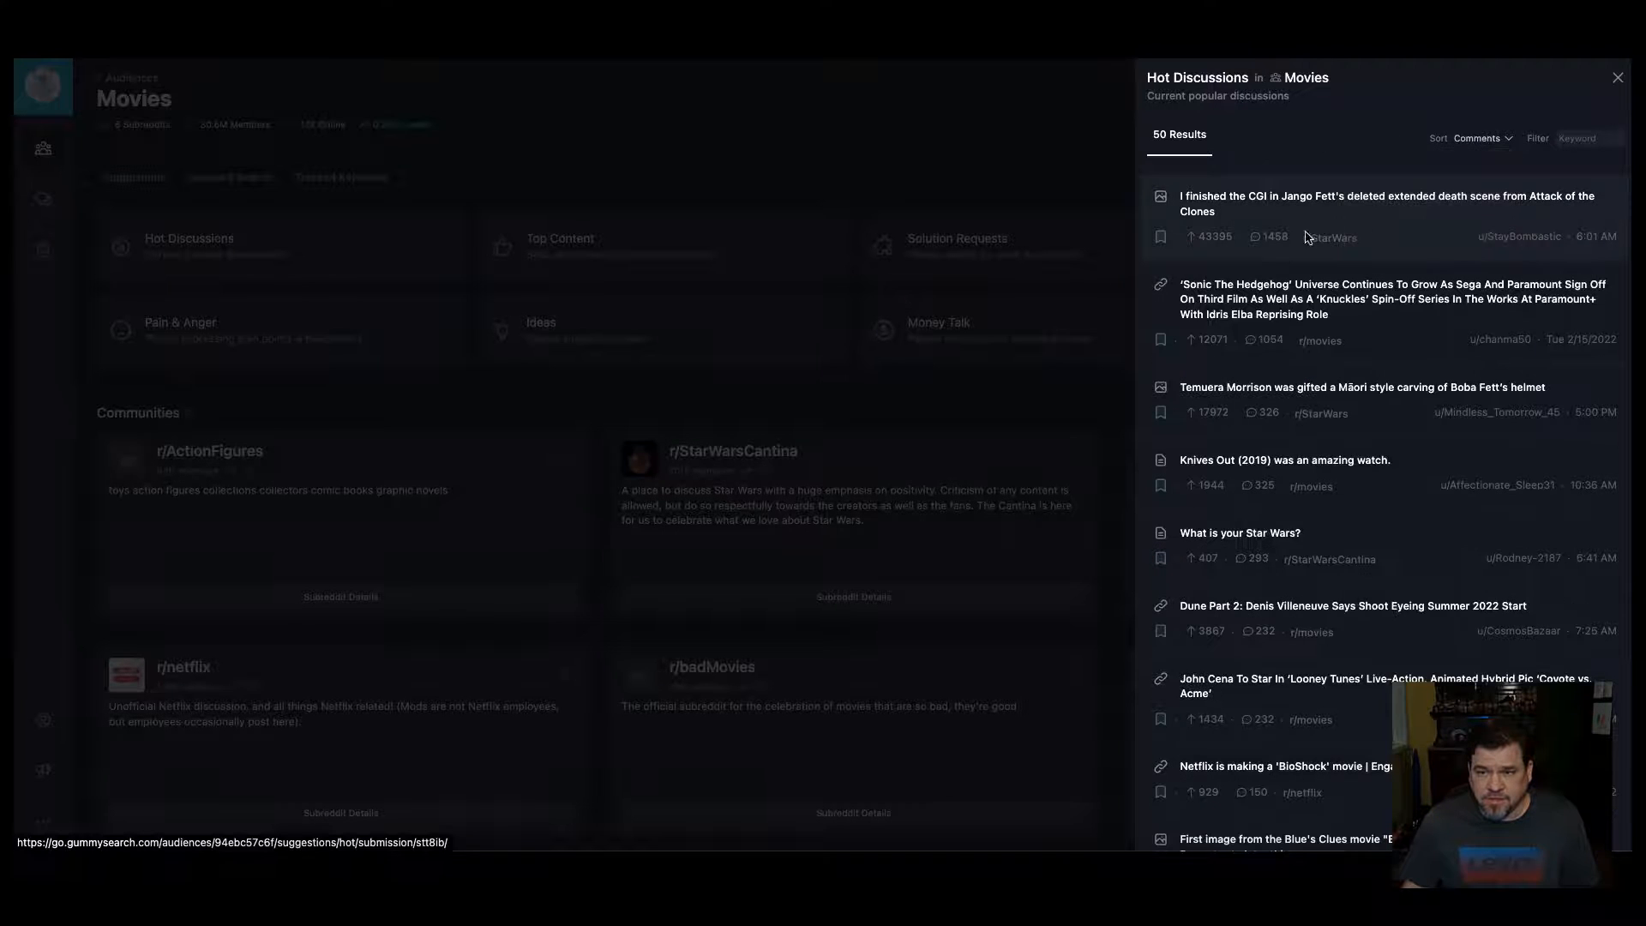
left_click(1477, 138)
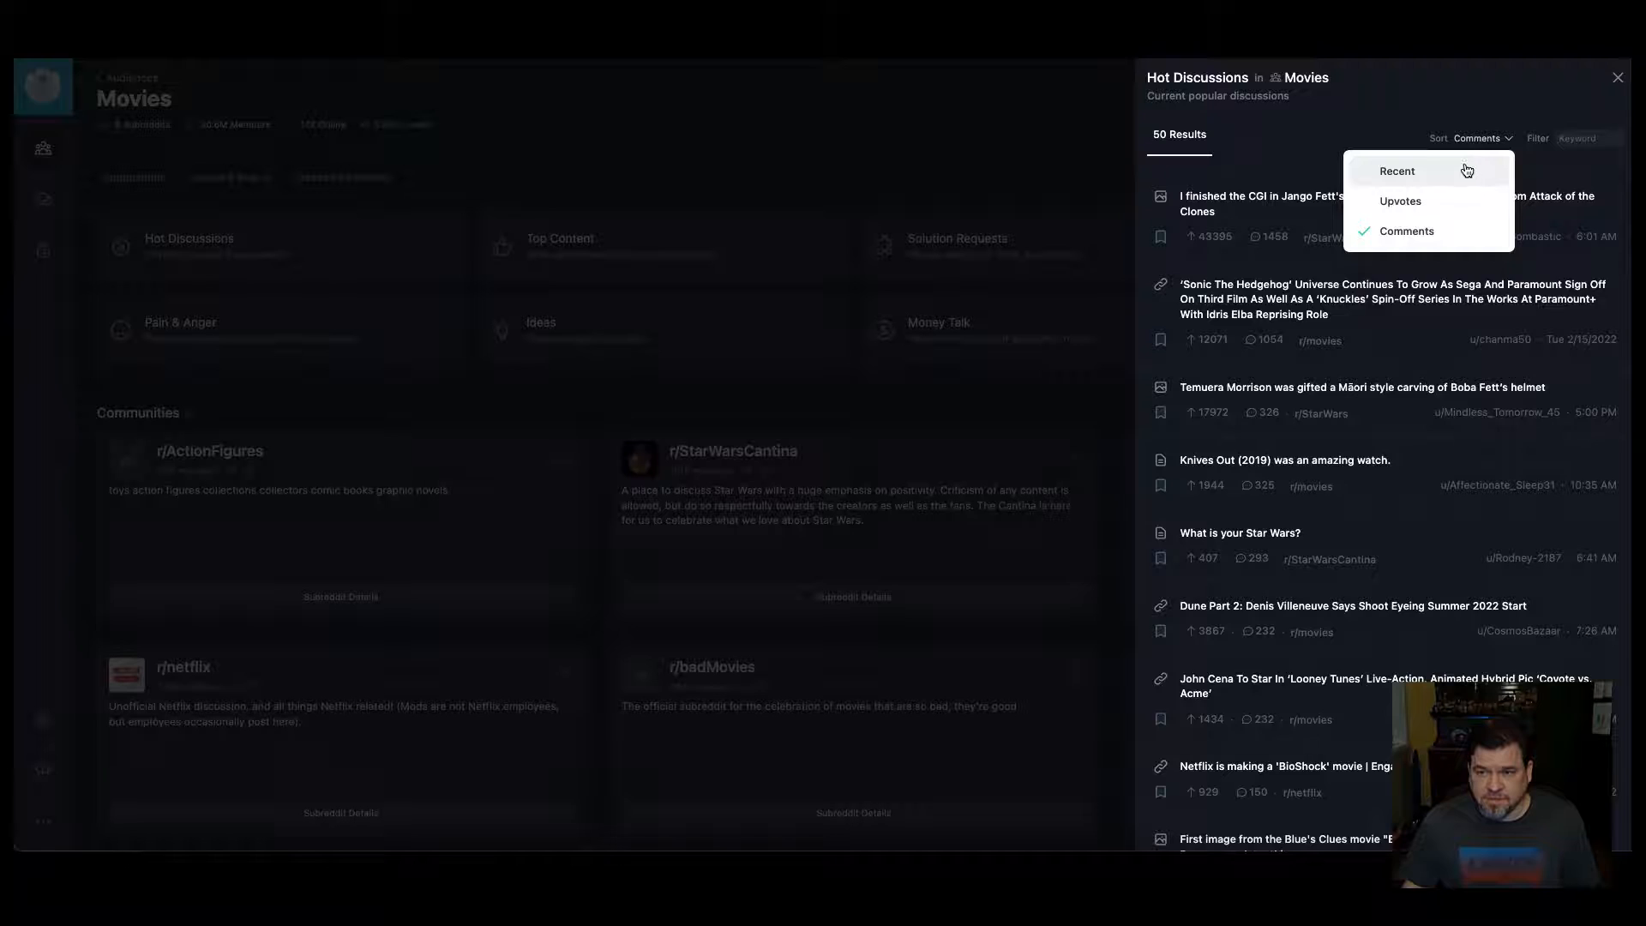
left_click(1397, 170)
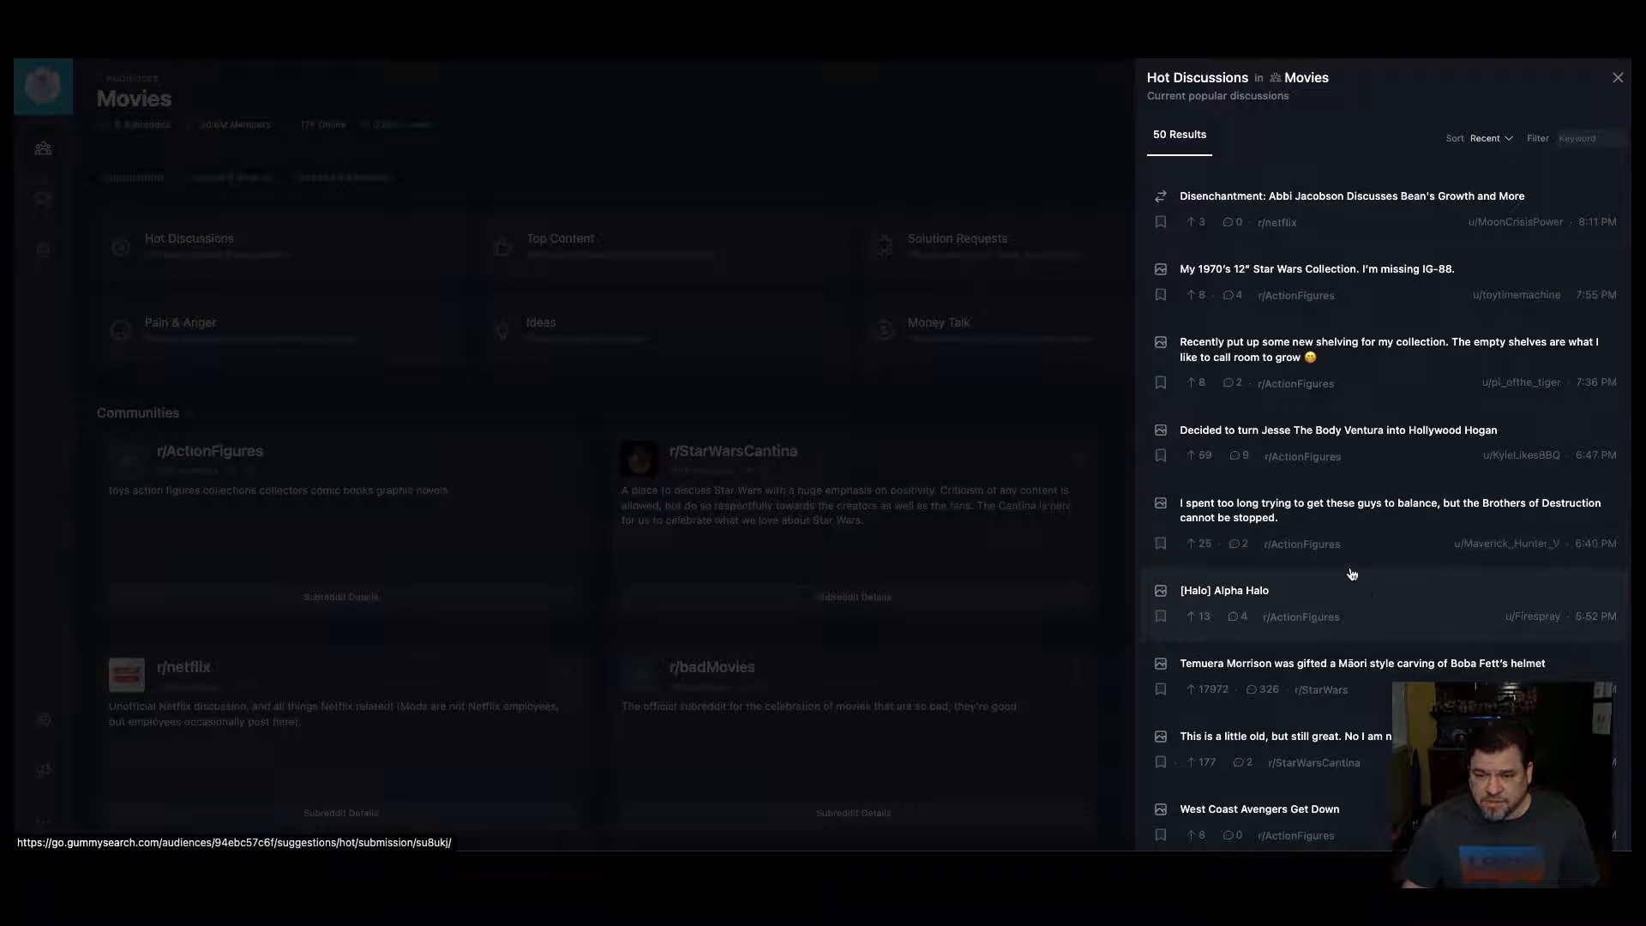
left_click(1223, 590)
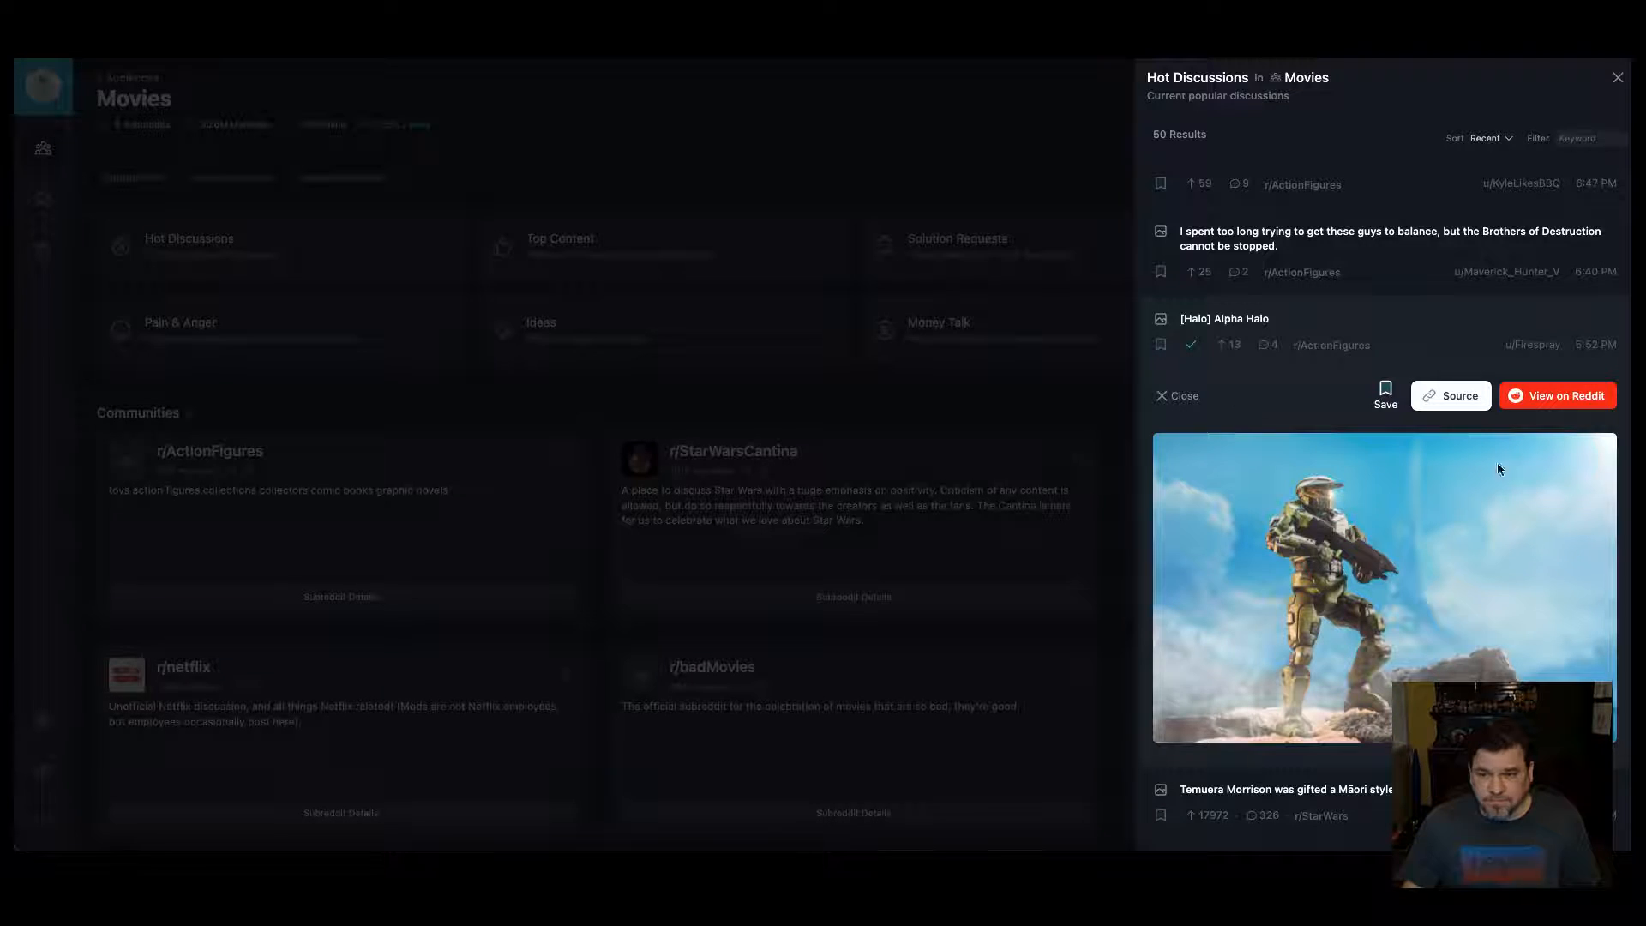
left_click(1557, 396)
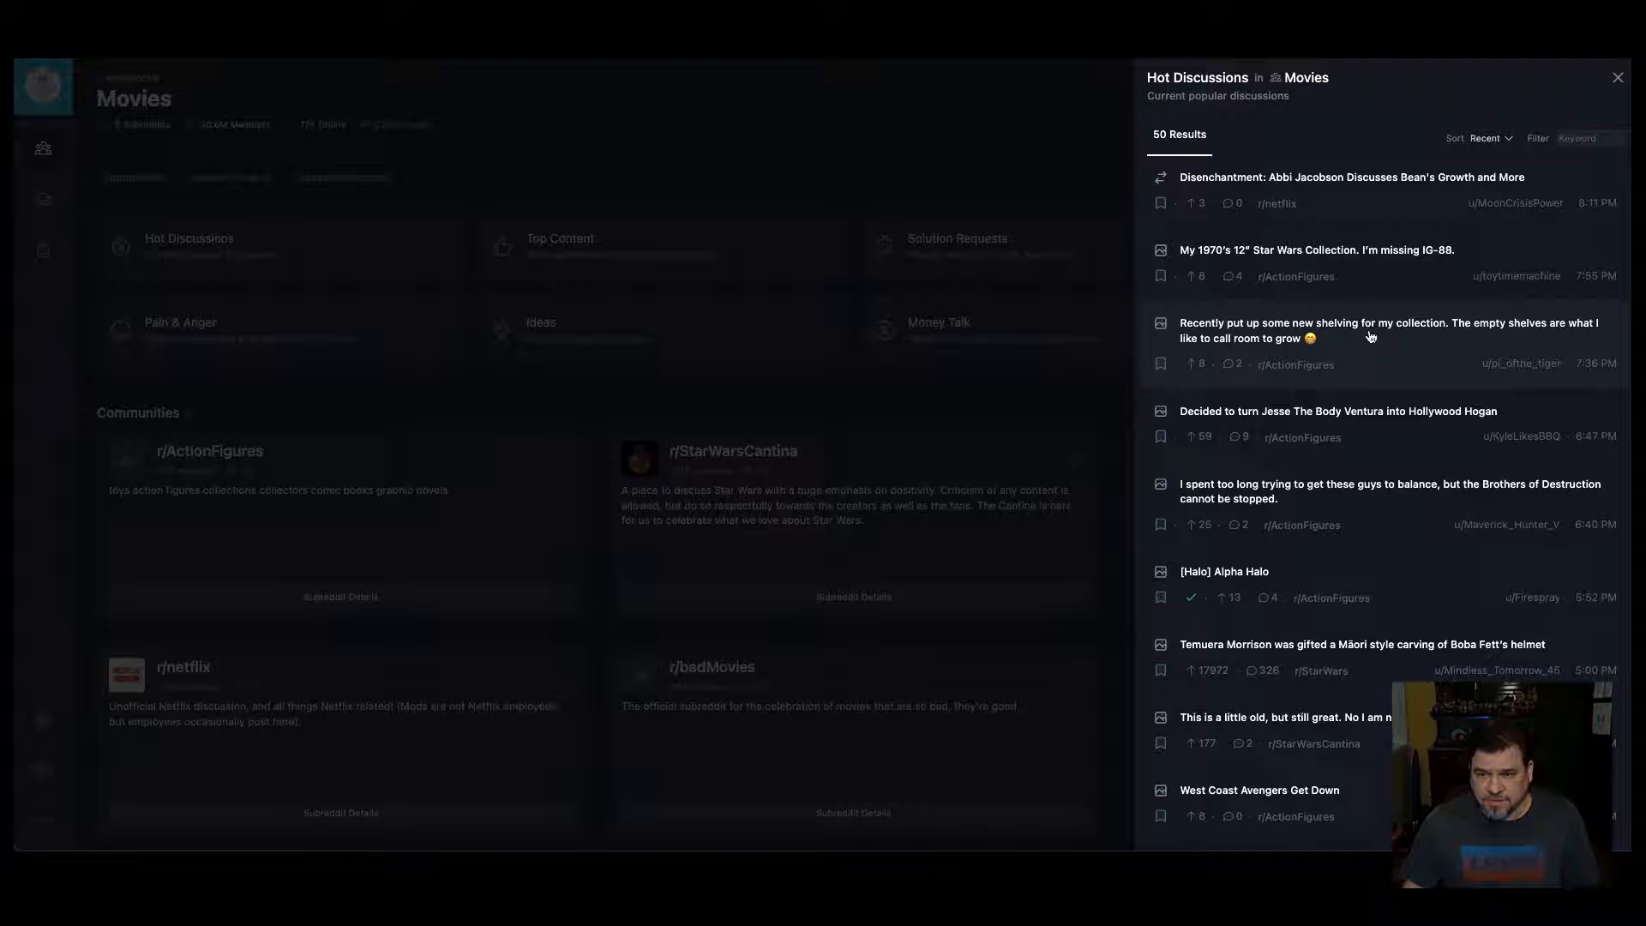
Step: Filter hot discussions by 'star' and expand the 'What is your star wars?' poll post
left_click(1588, 137)
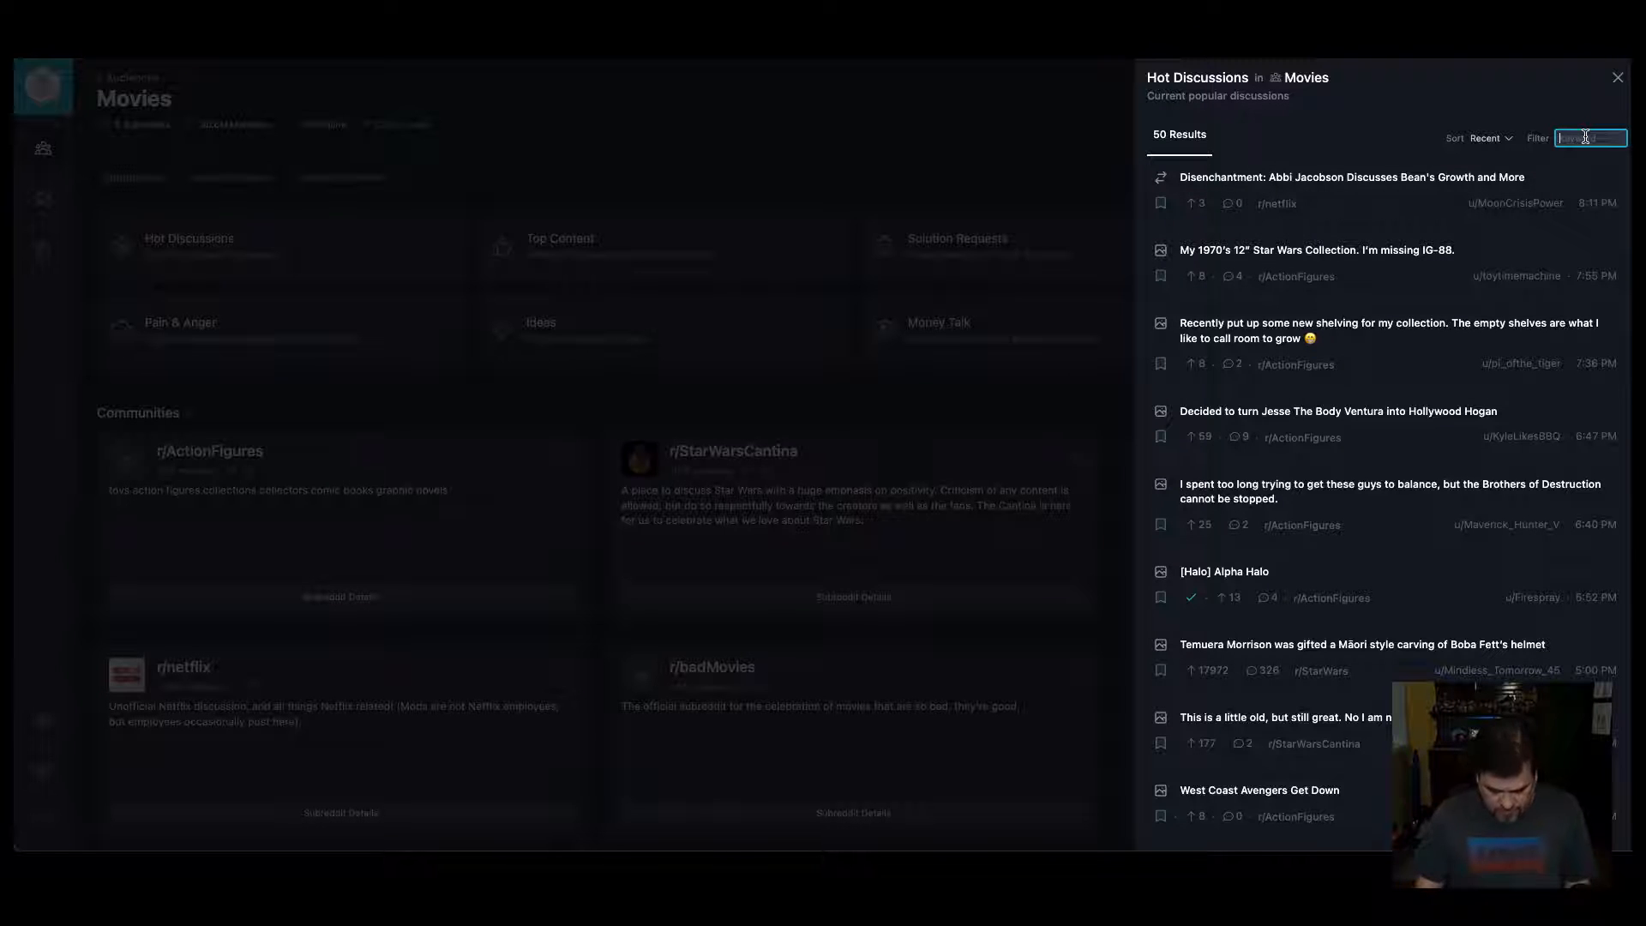
type("star wars")
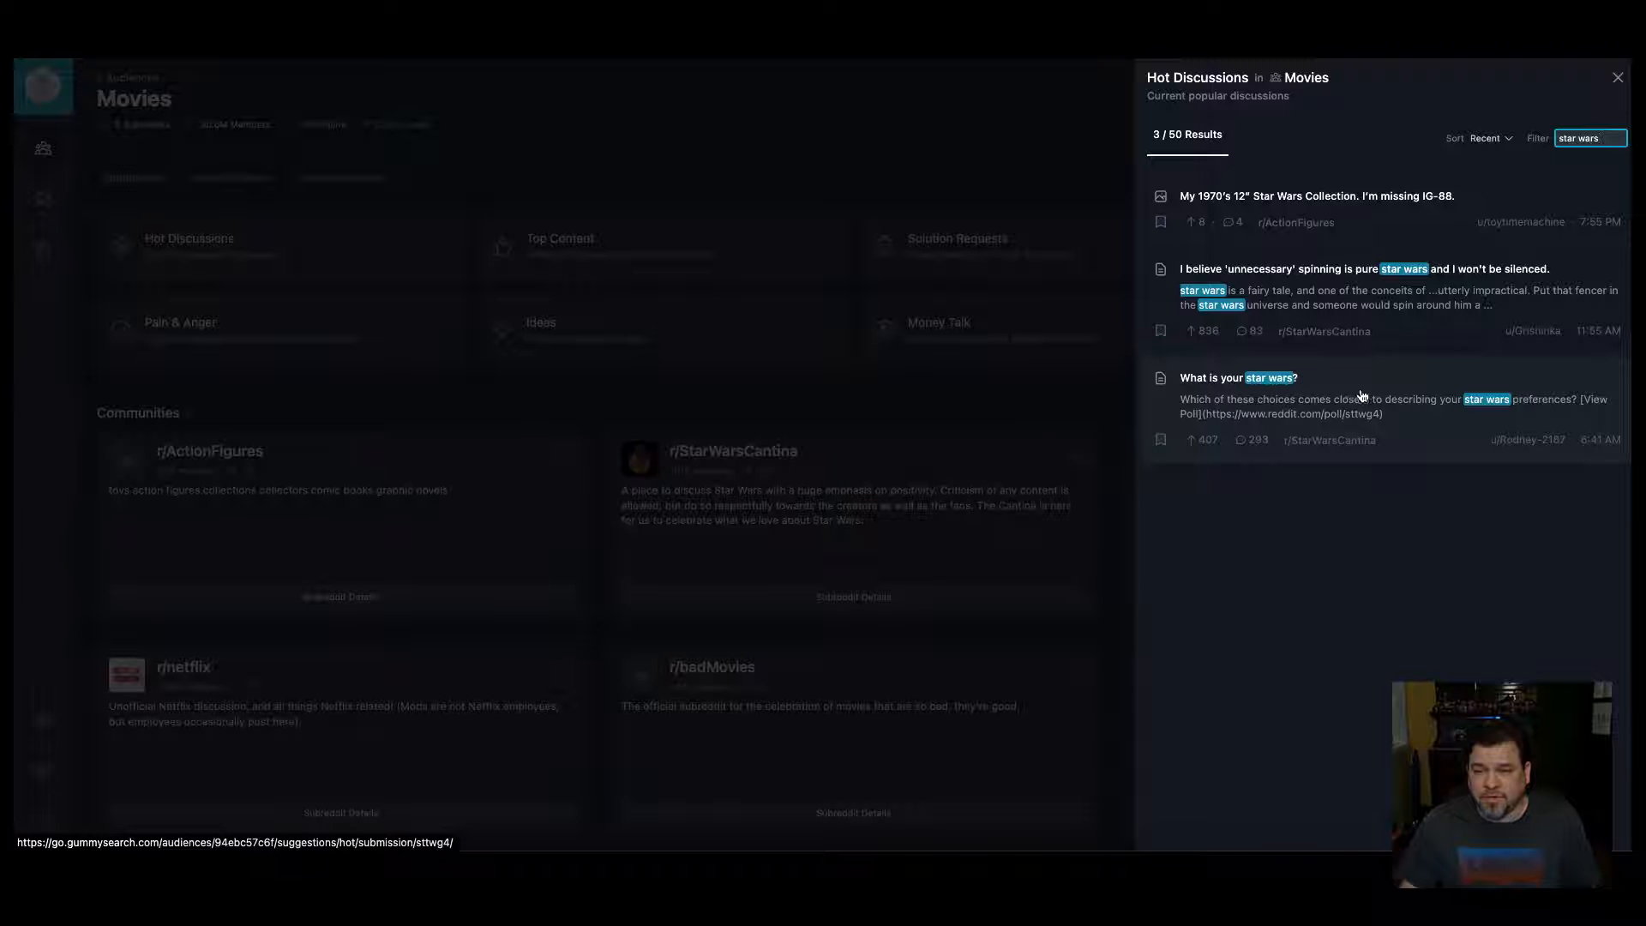
left_click(1358, 413)
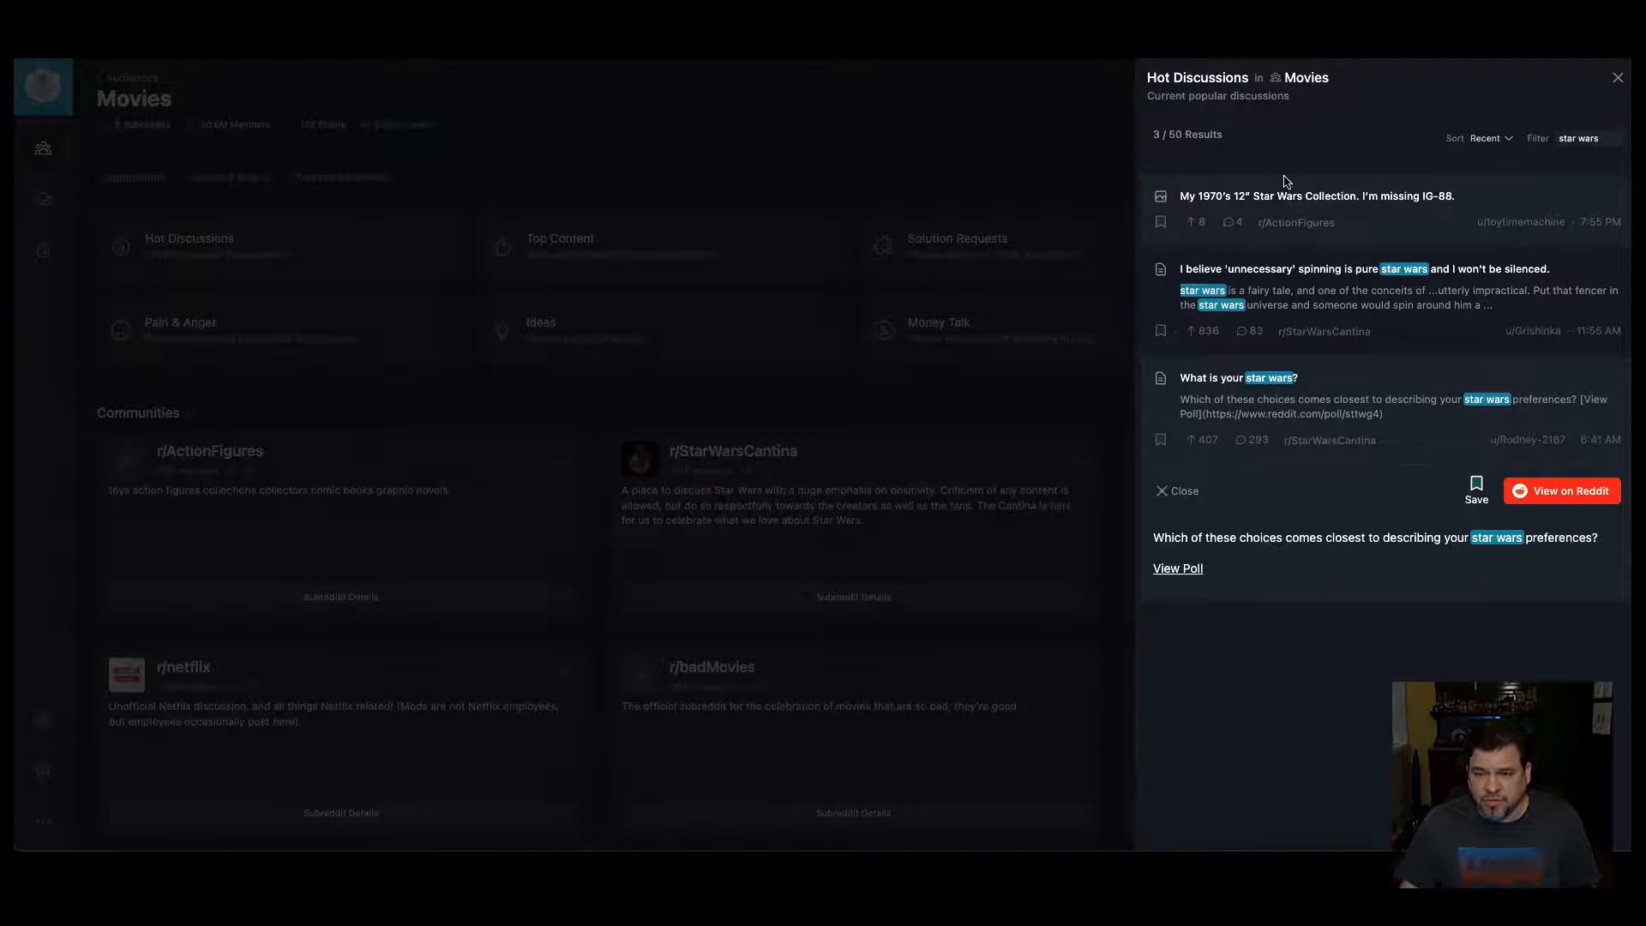
left_click(1617, 78)
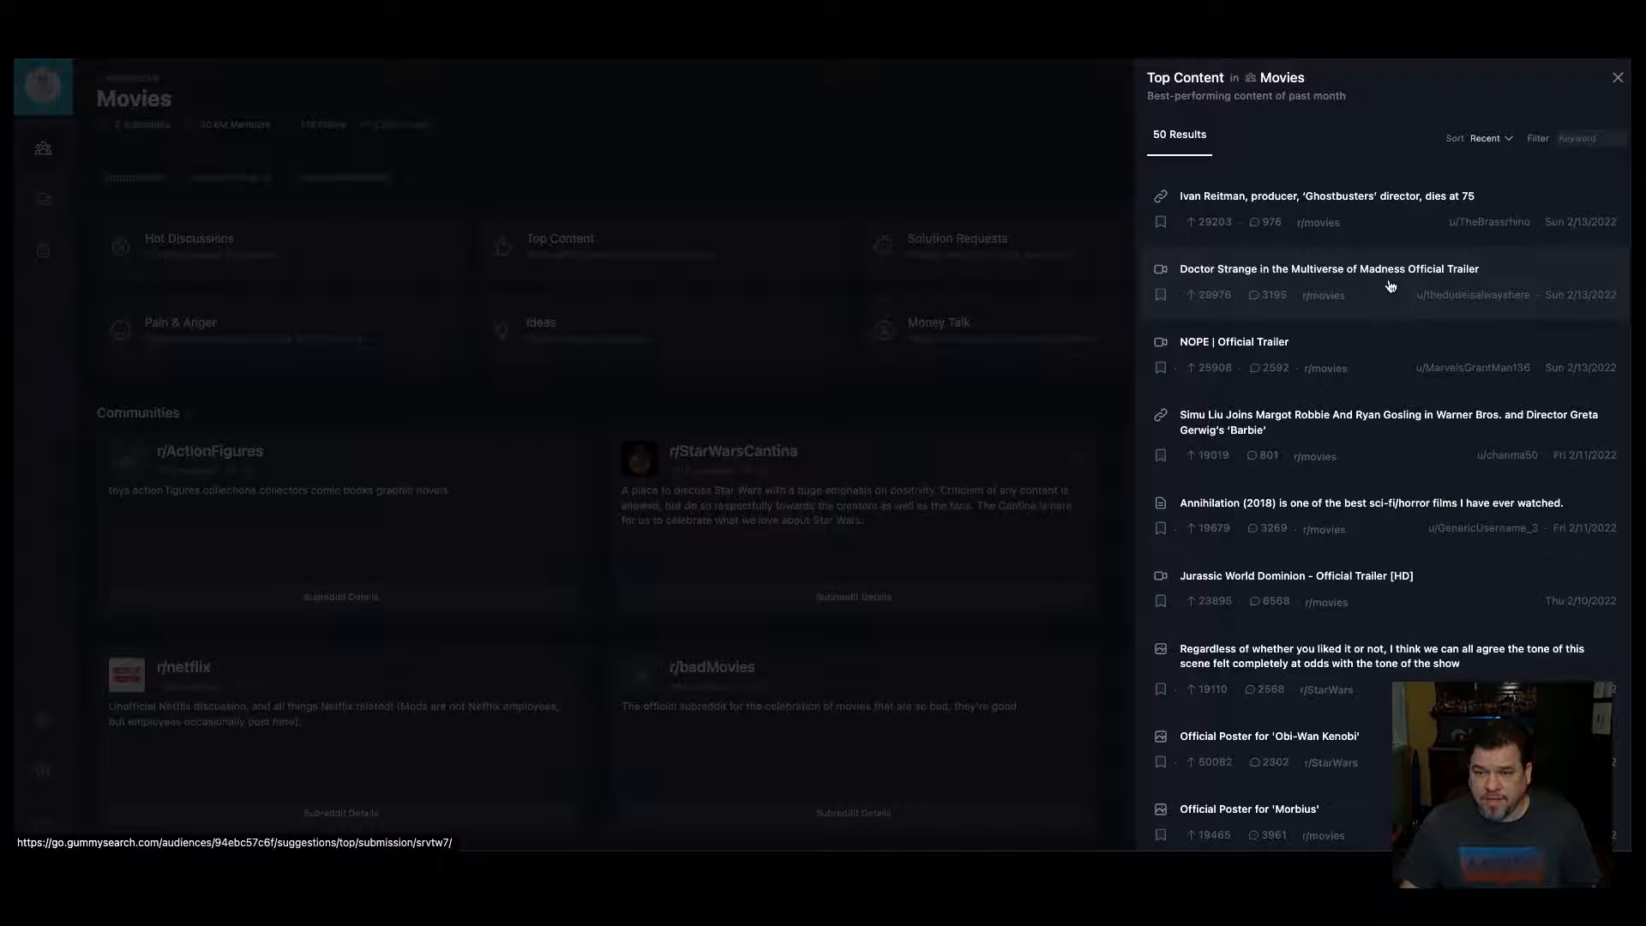
Step: Save the Doctor Strange in the Multiverse of Madness Official Trailer post and close Top Content
left_click(1327, 268)
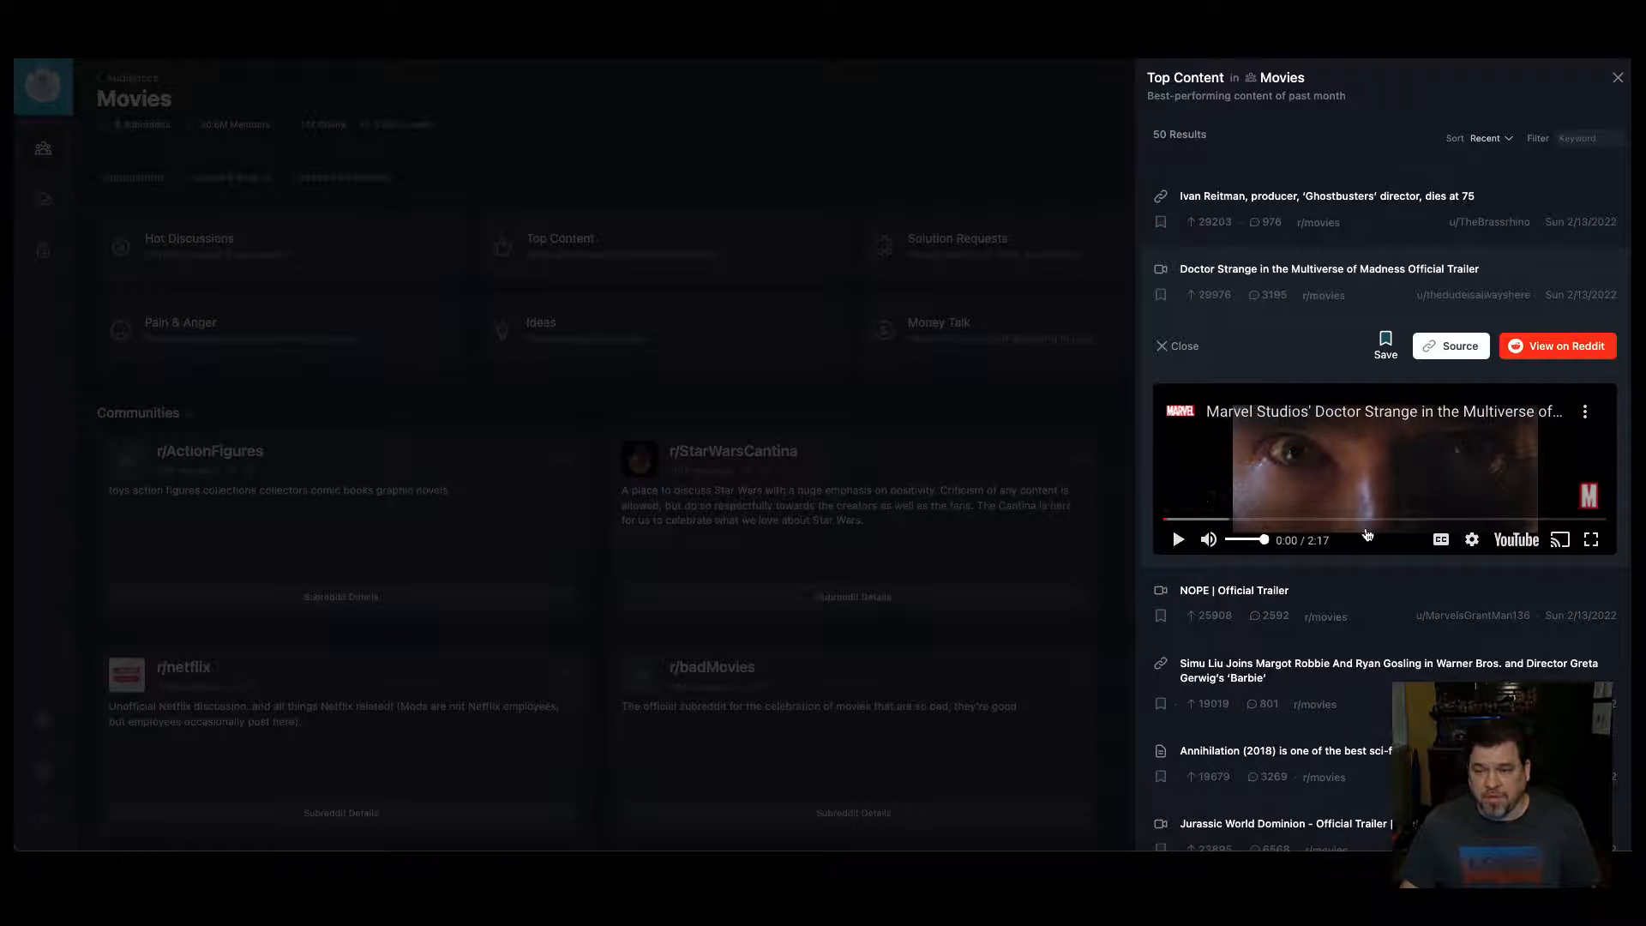
mouse_move(1302, 364)
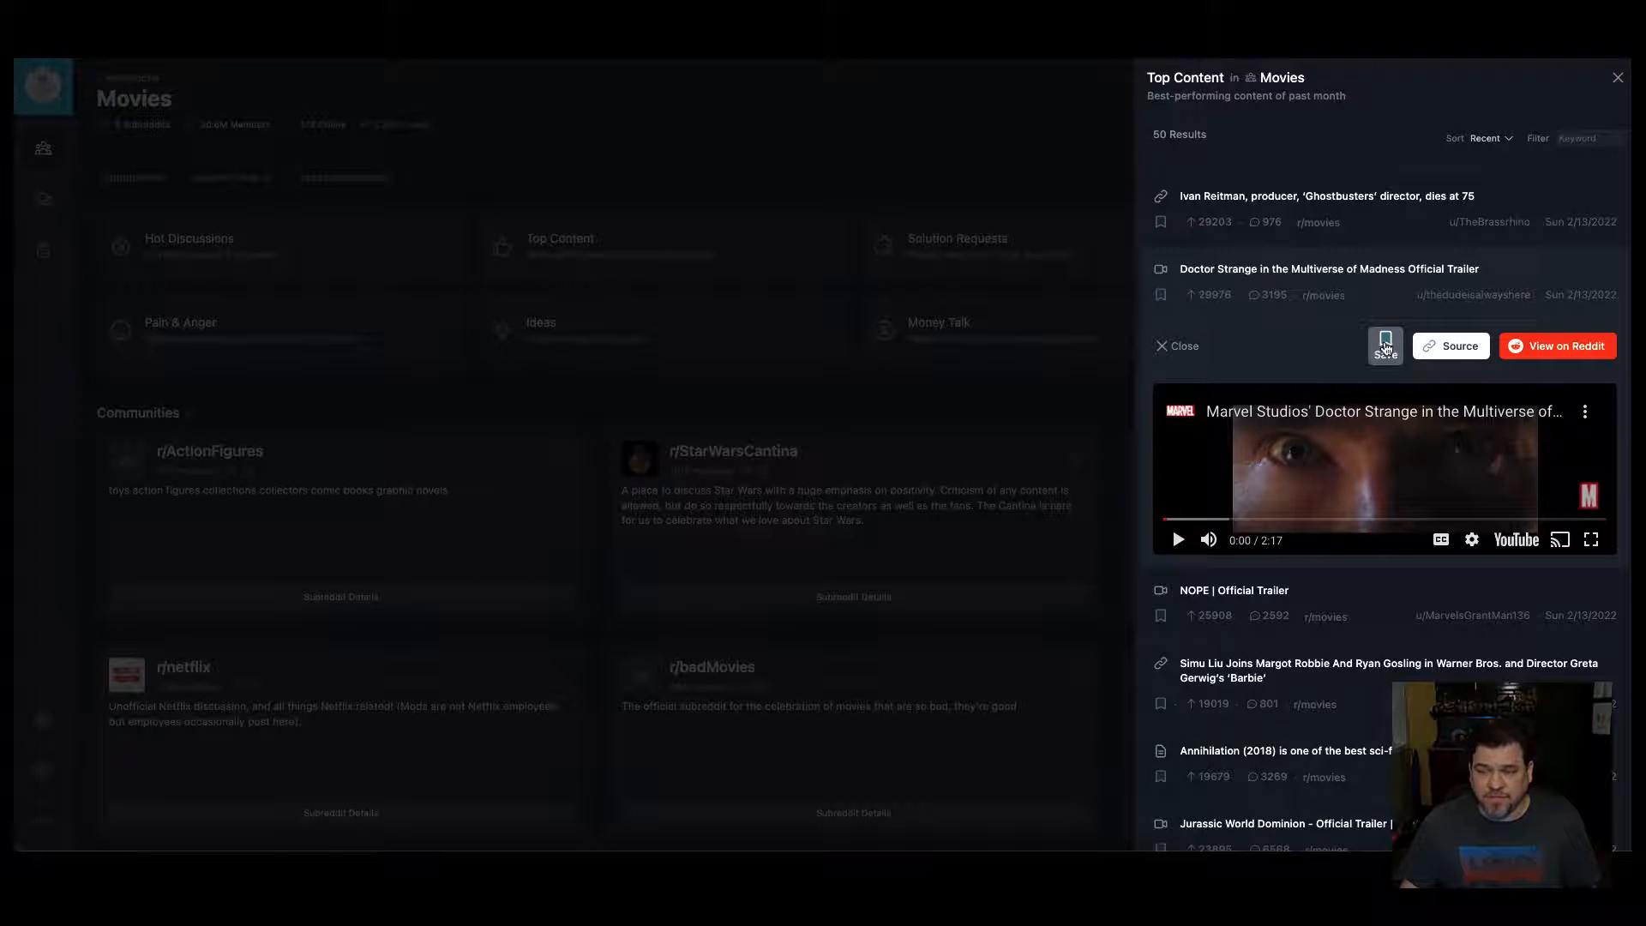
left_click(1384, 346)
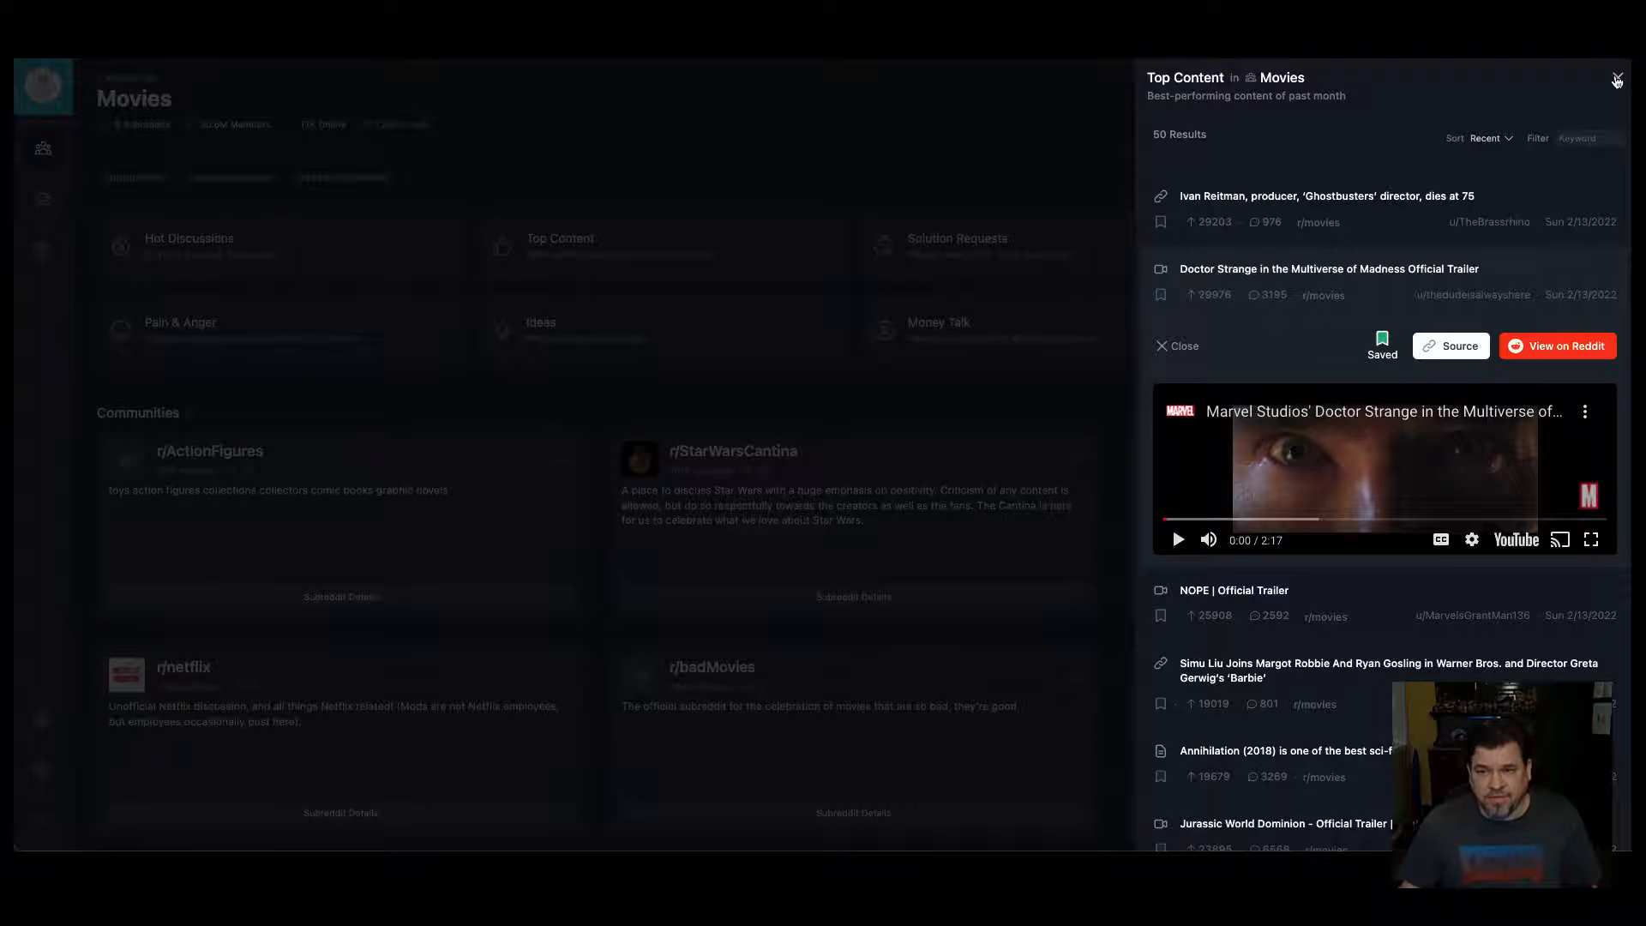
left_click(1615, 79)
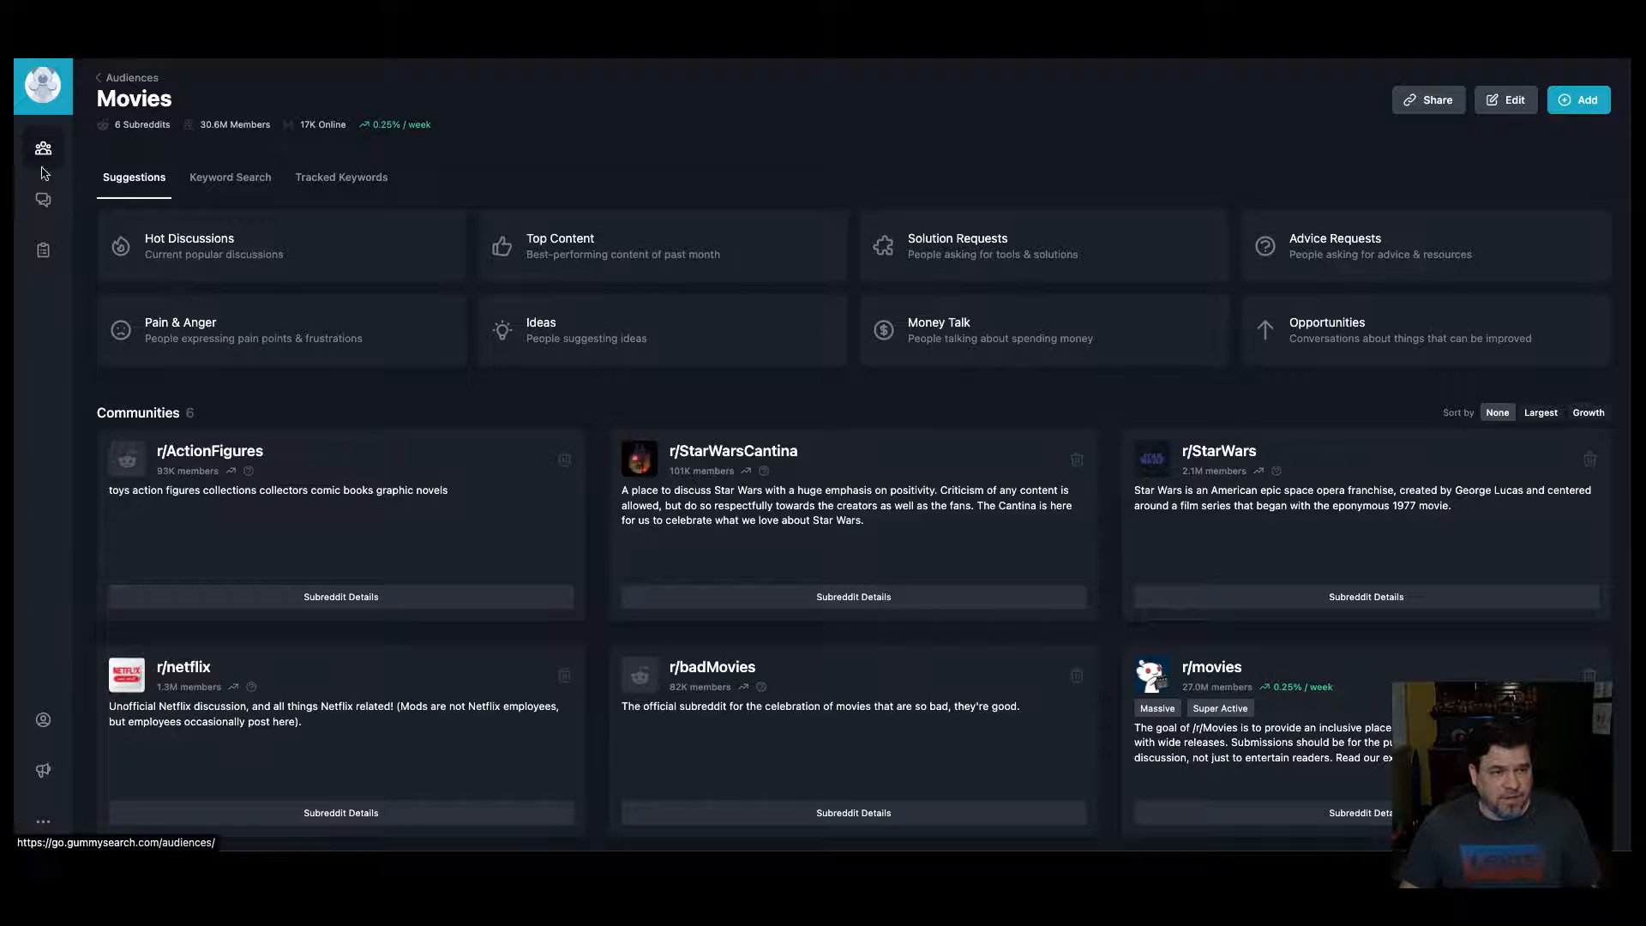
Step: In Conversations, open and close the Marvel Movies and Memes saved lists
left_click(42, 199)
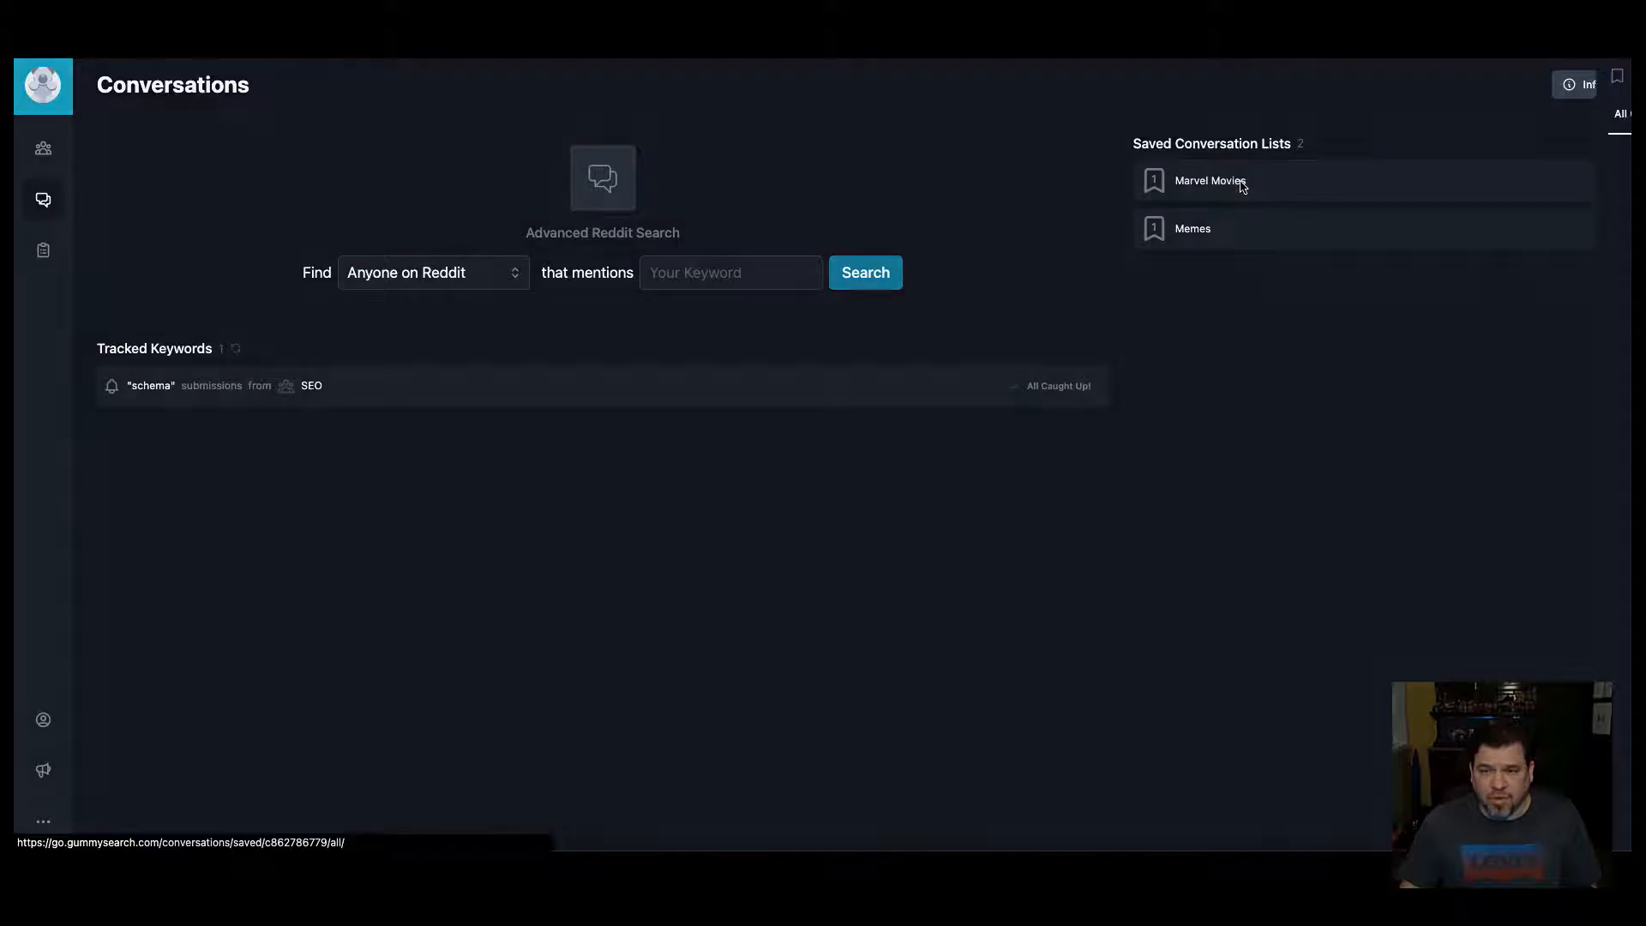
left_click(1208, 181)
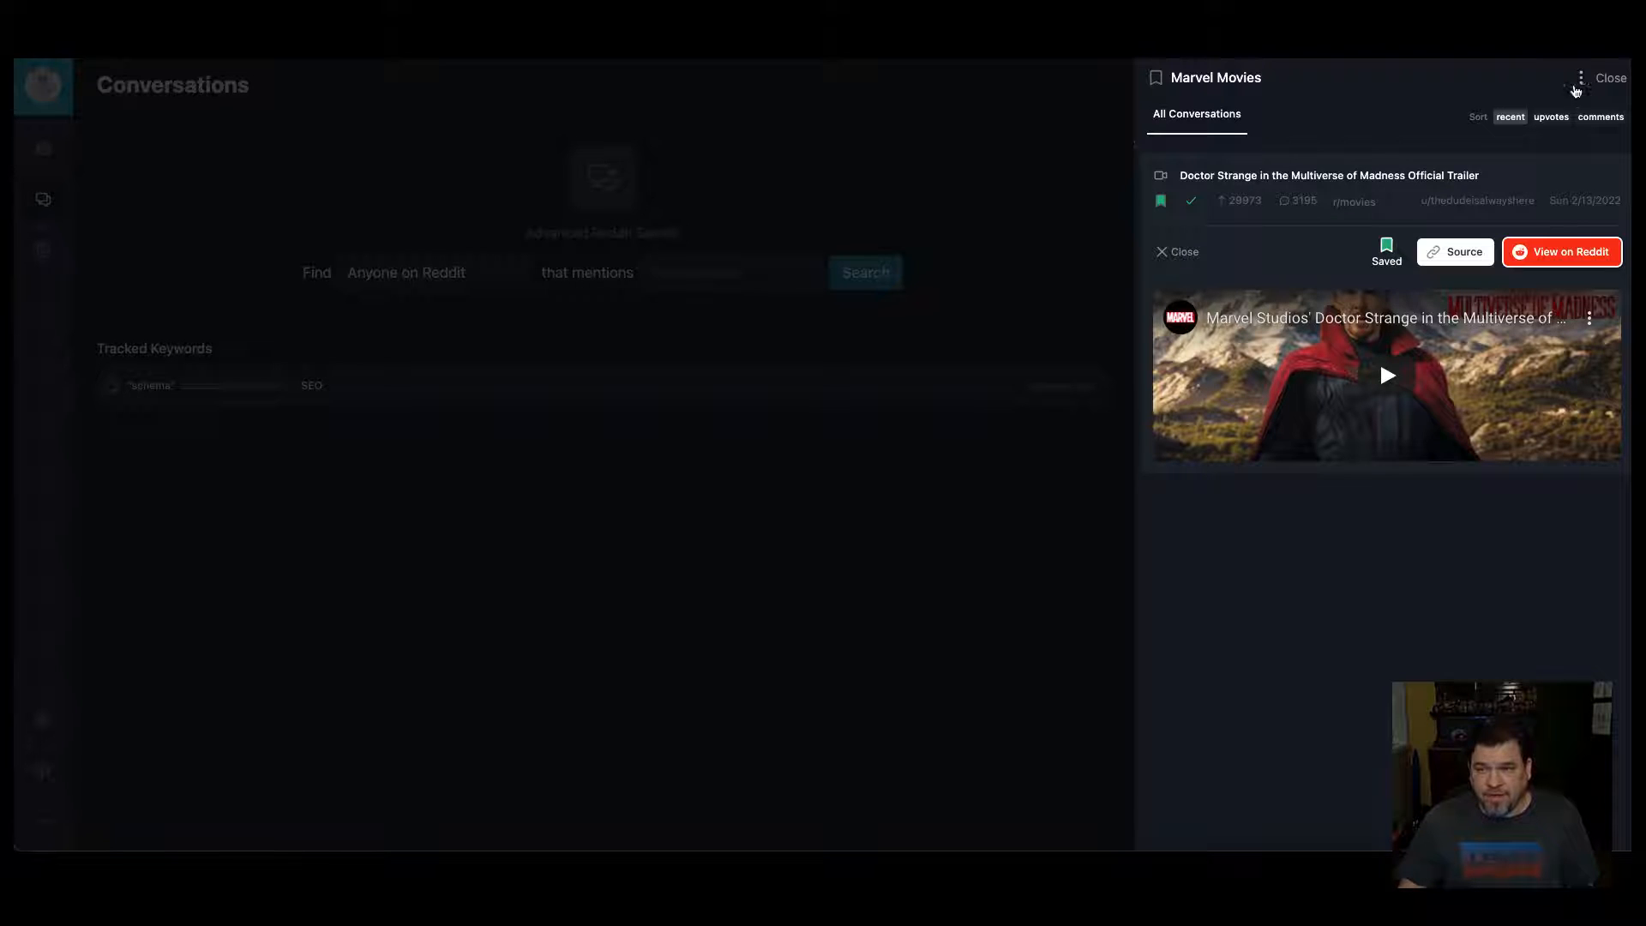
left_click(1609, 78)
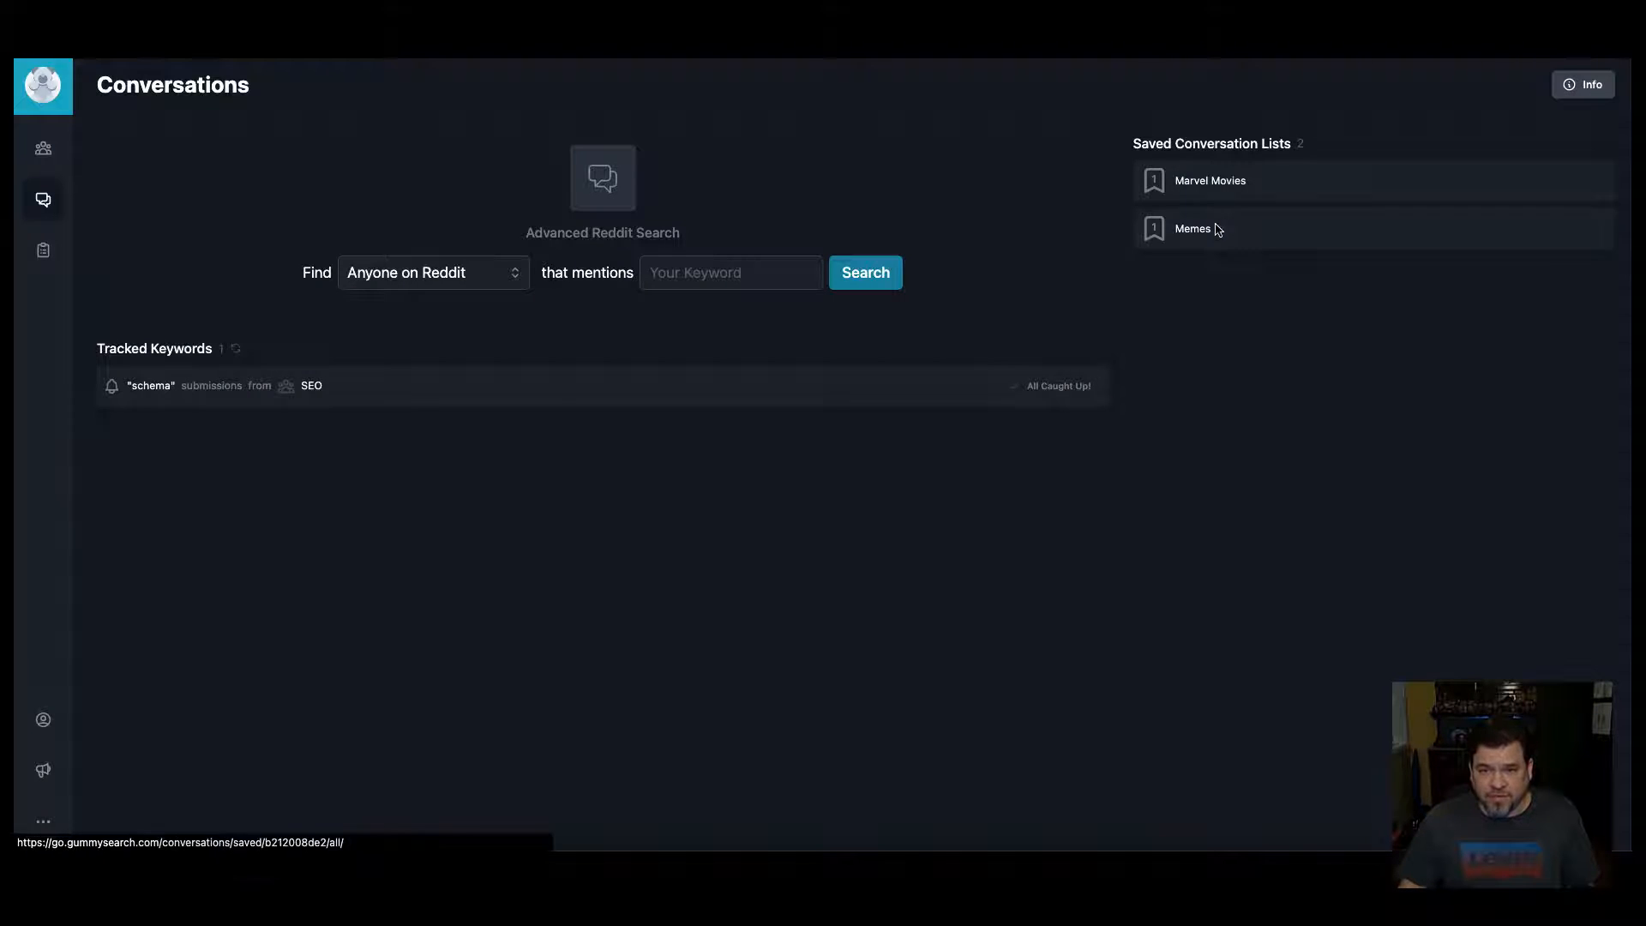
left_click(1193, 229)
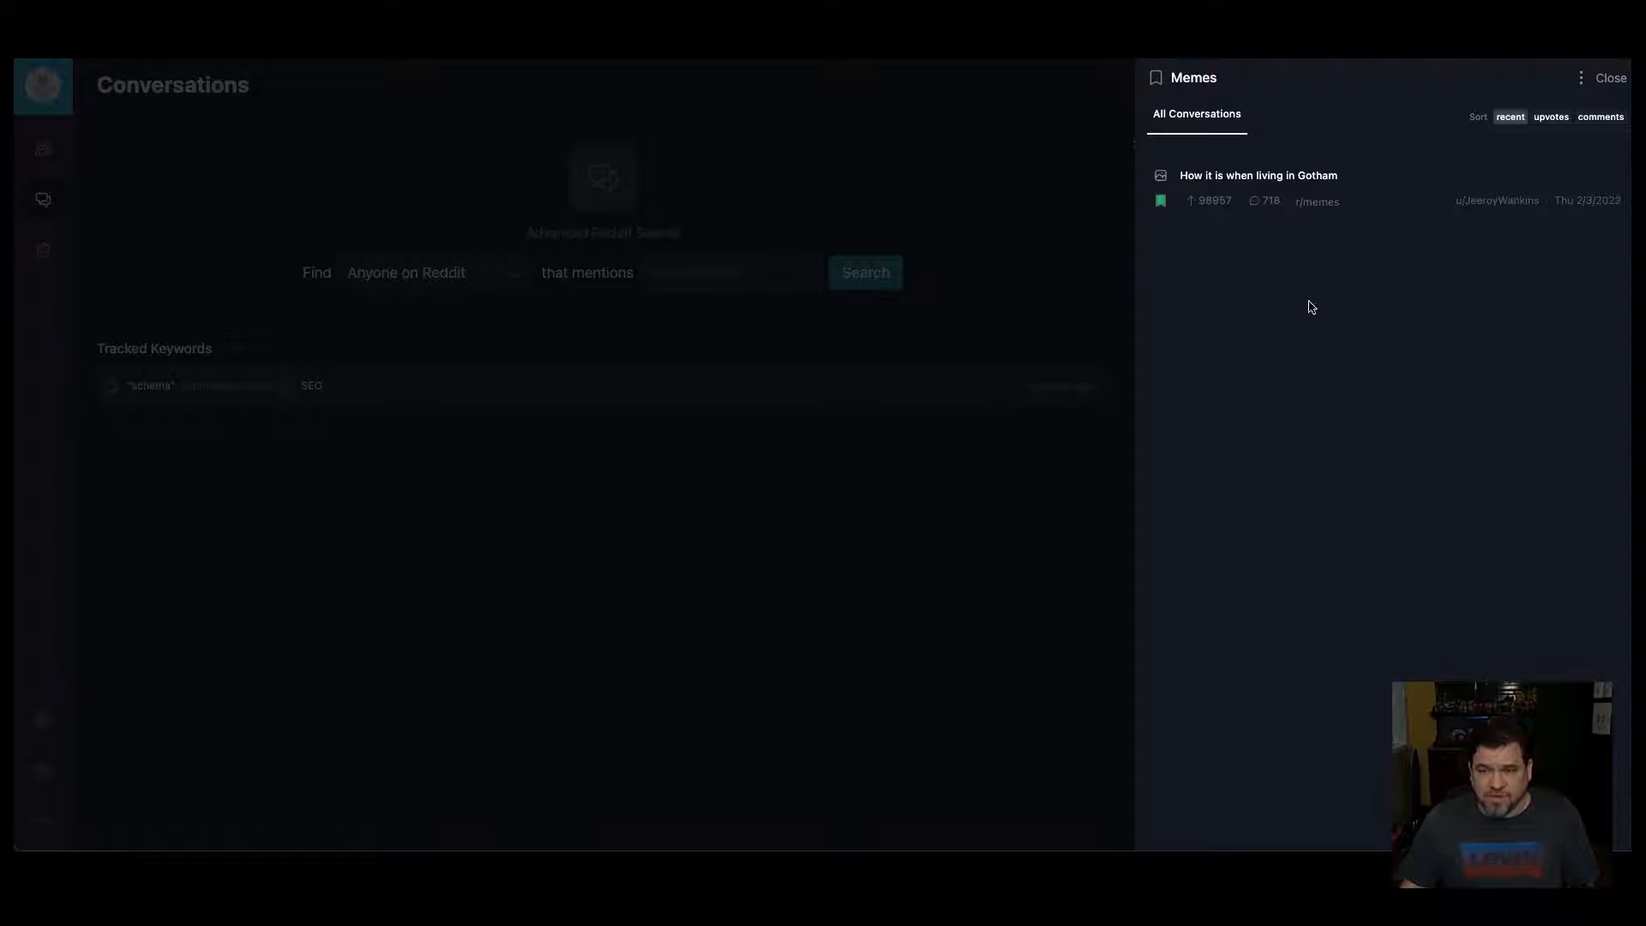
left_click(1258, 175)
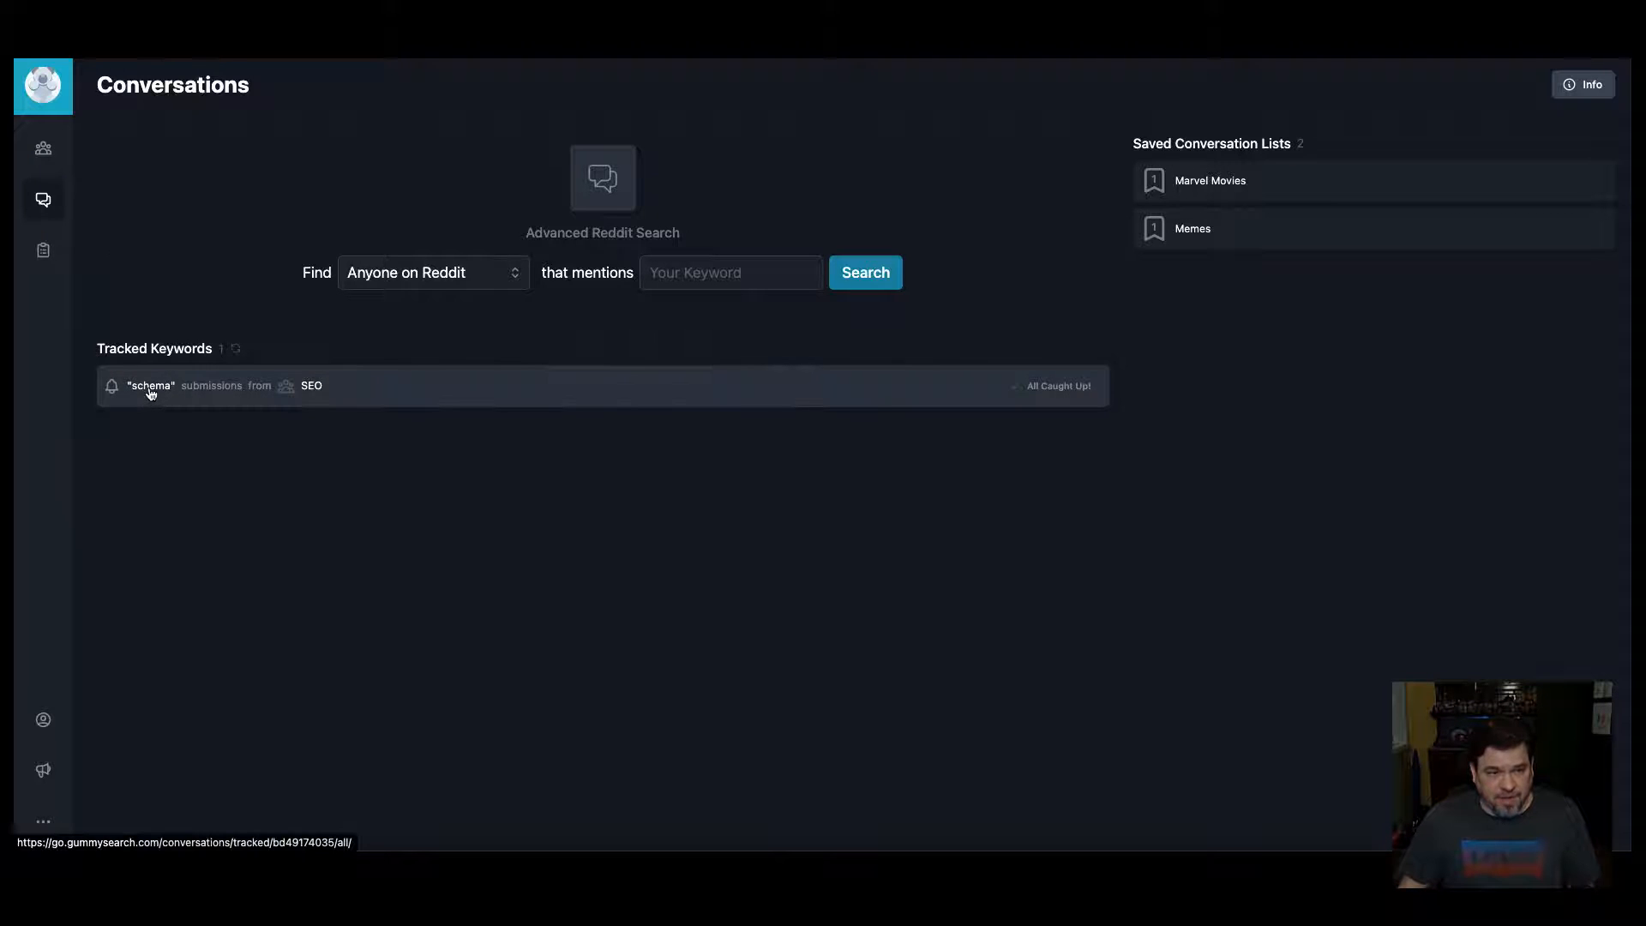
Step: Review the 'schema' tracked keyword results sorted by upvotes, showing new matches only
left_click(153, 385)
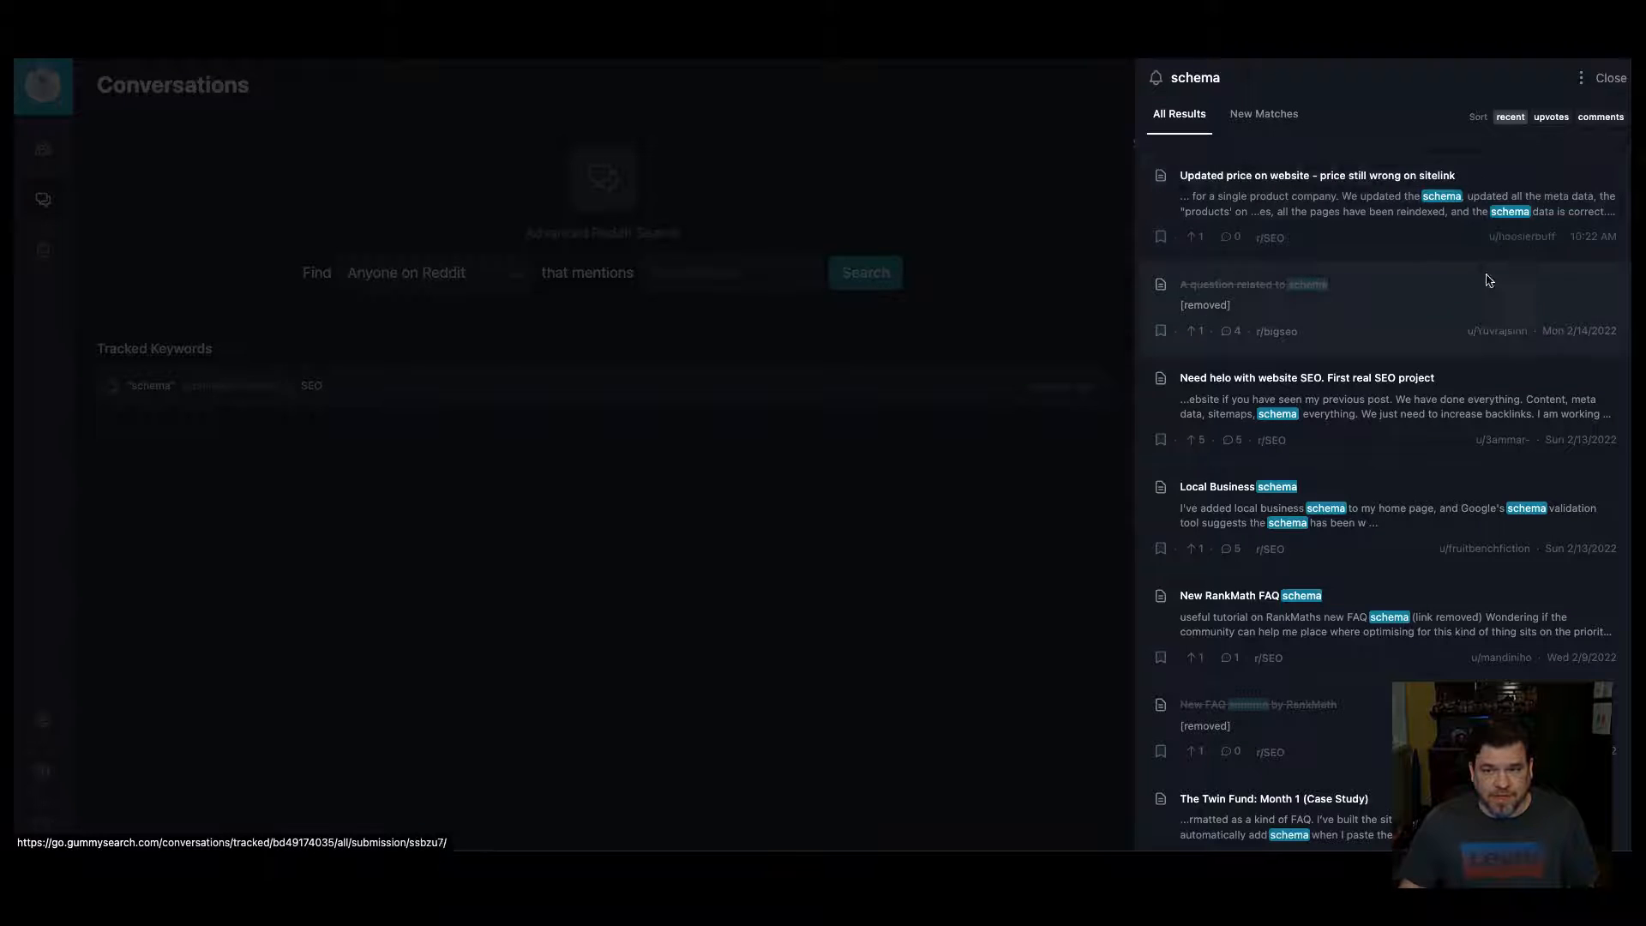
left_click(1307, 377)
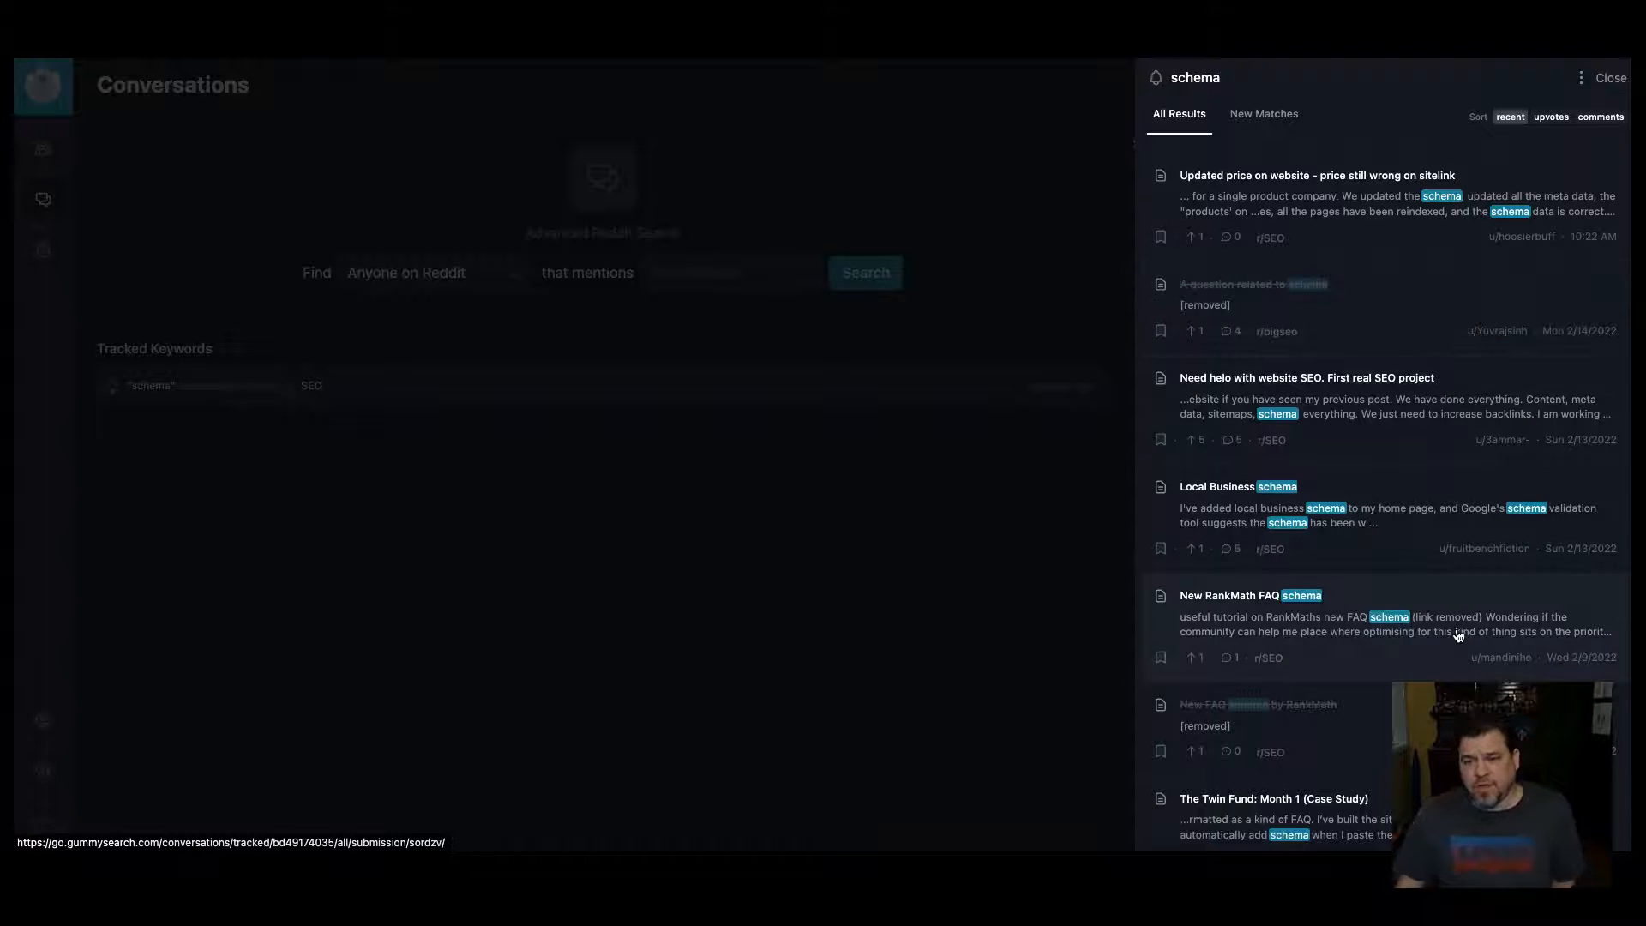
scroll("down", 3)
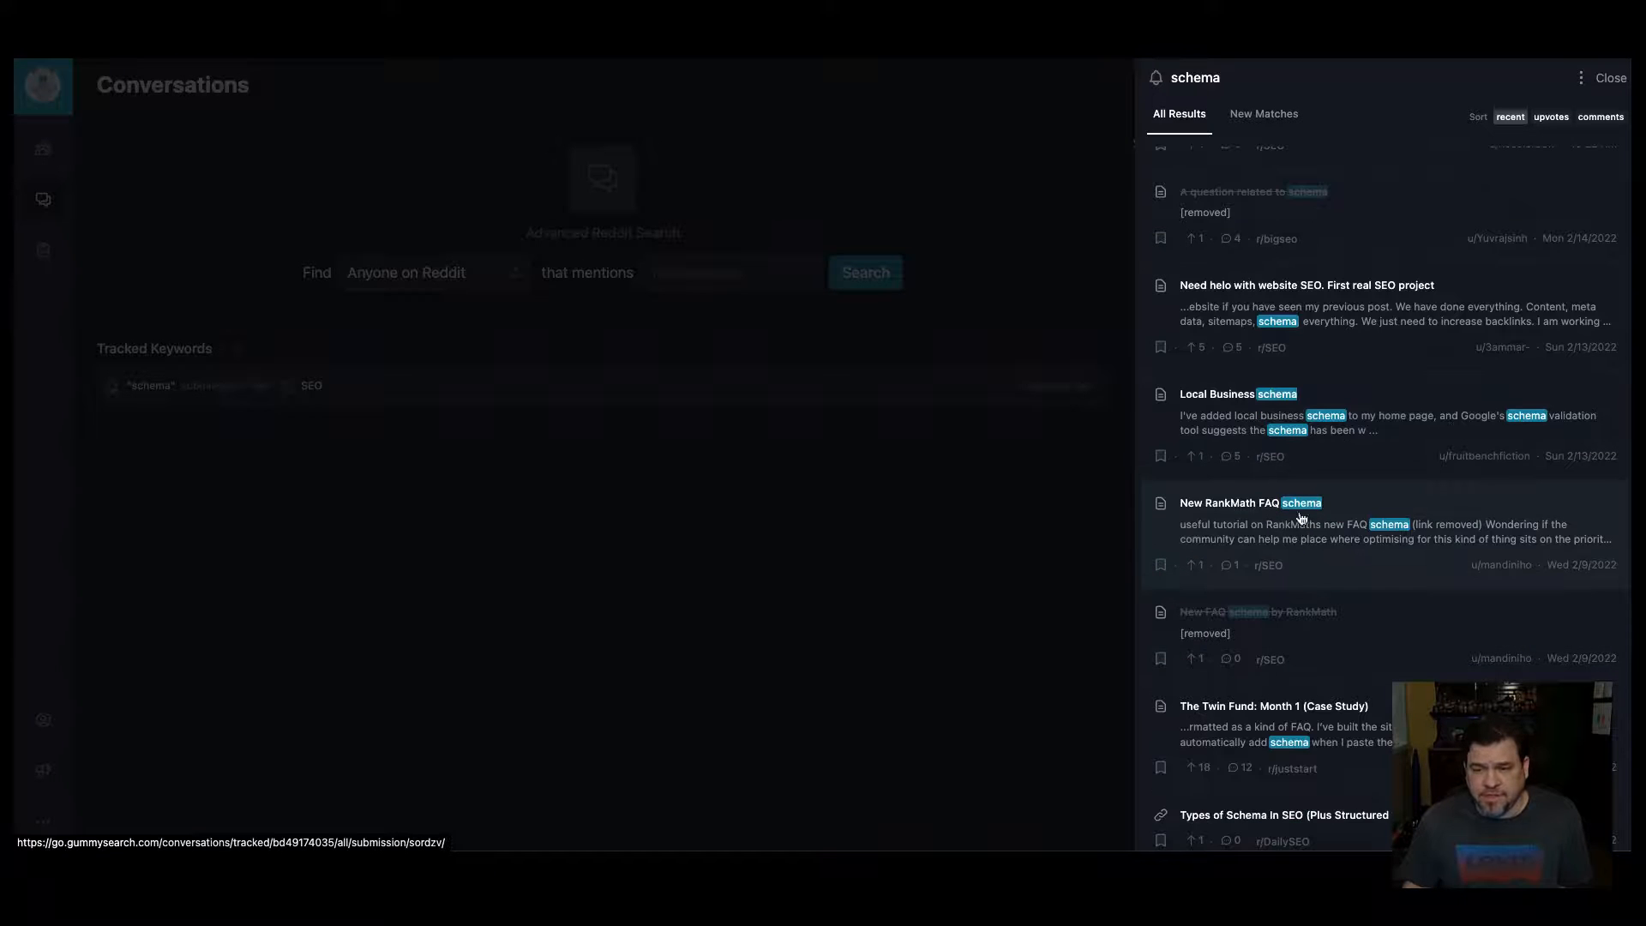
scroll("down", 3)
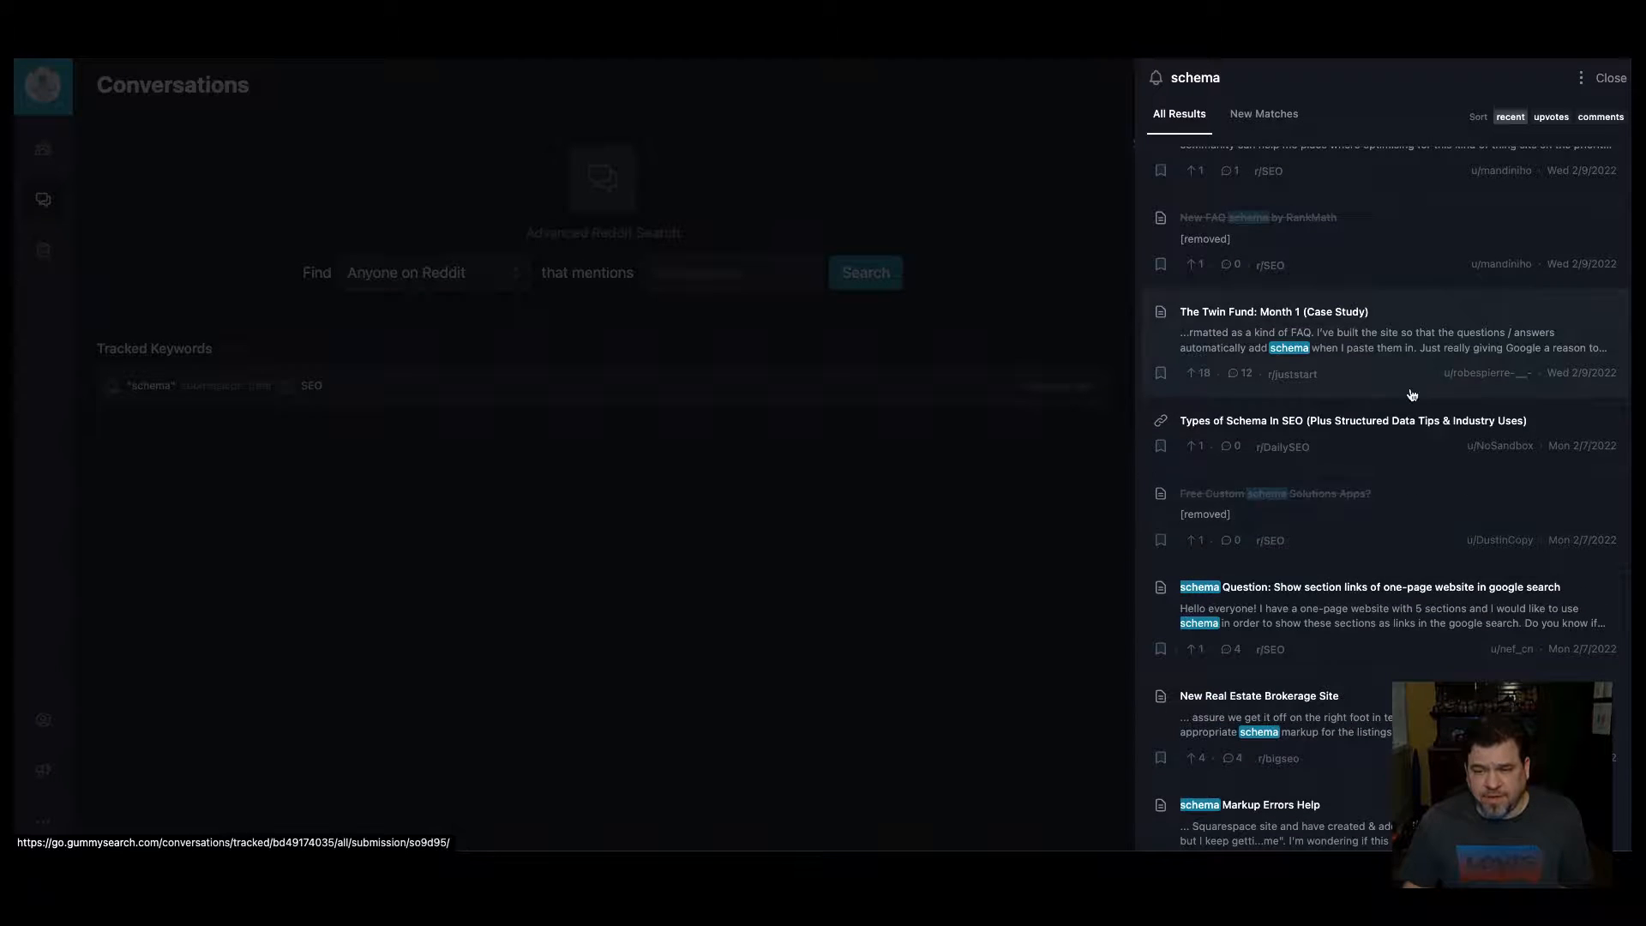
scroll("down", 3)
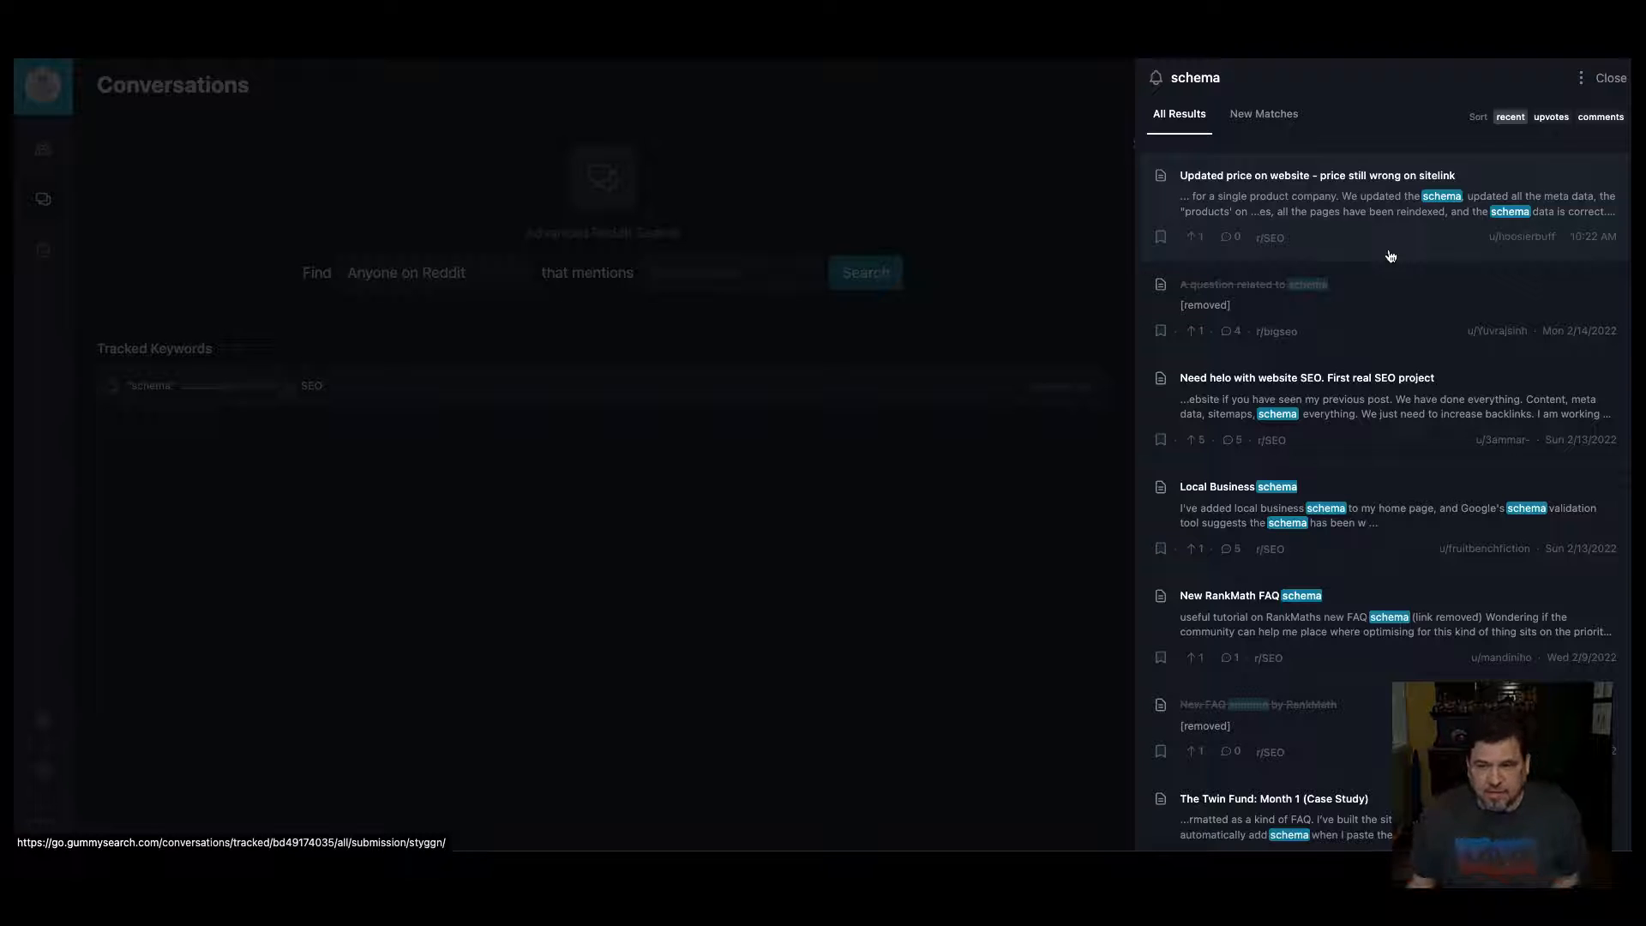
mouse_move(1435, 254)
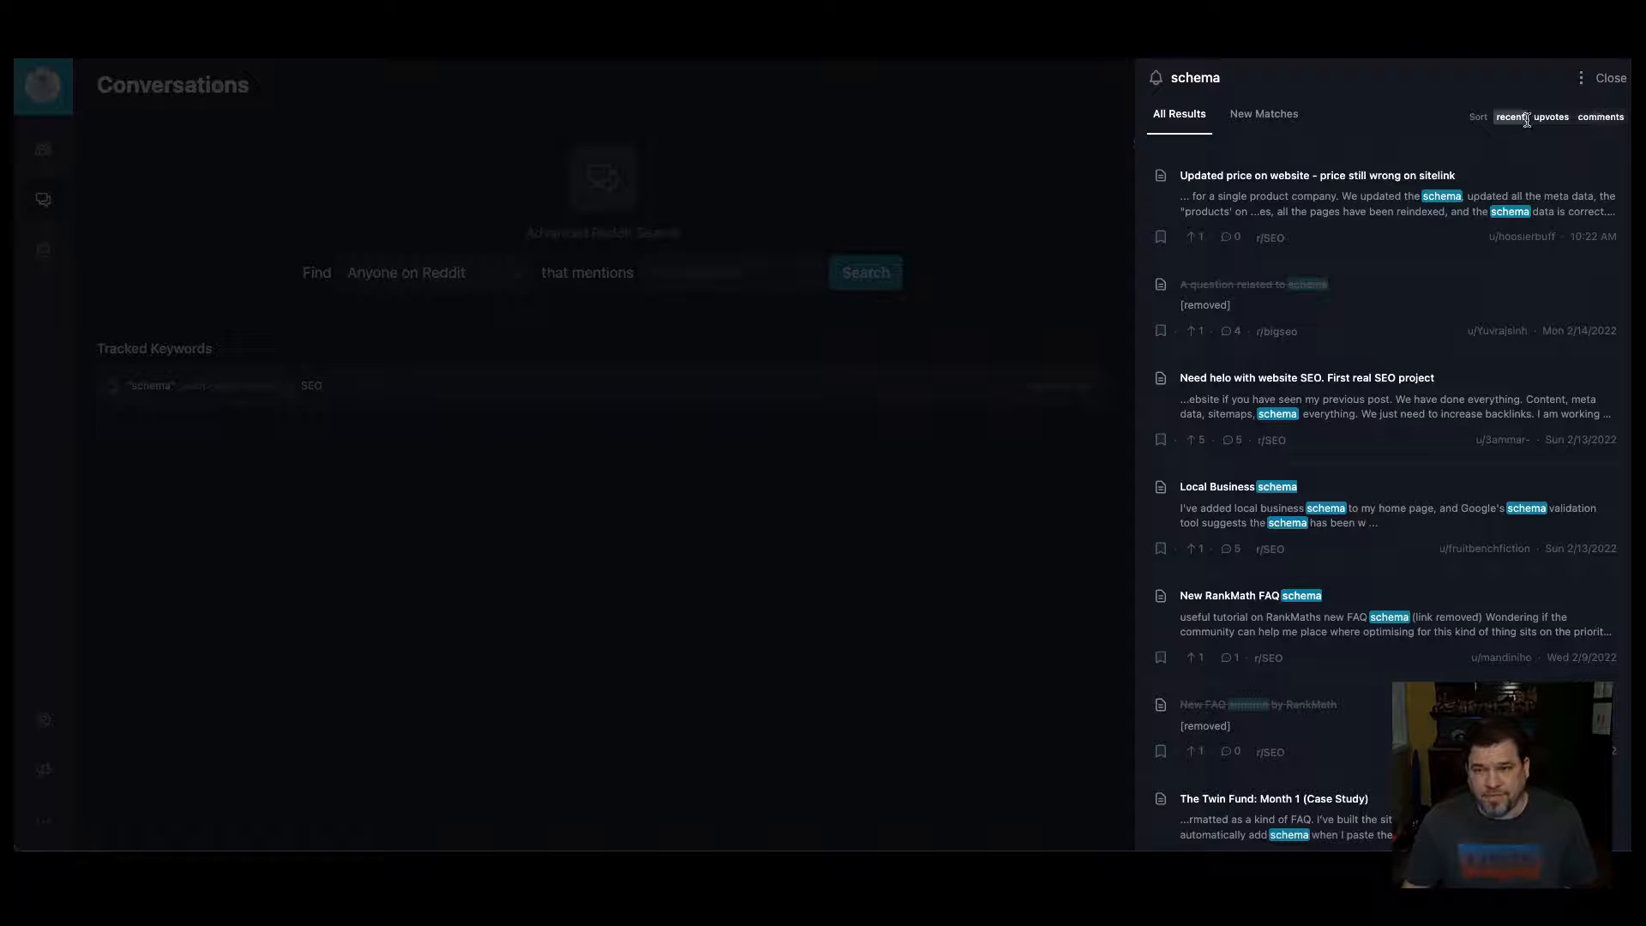
left_click(1550, 116)
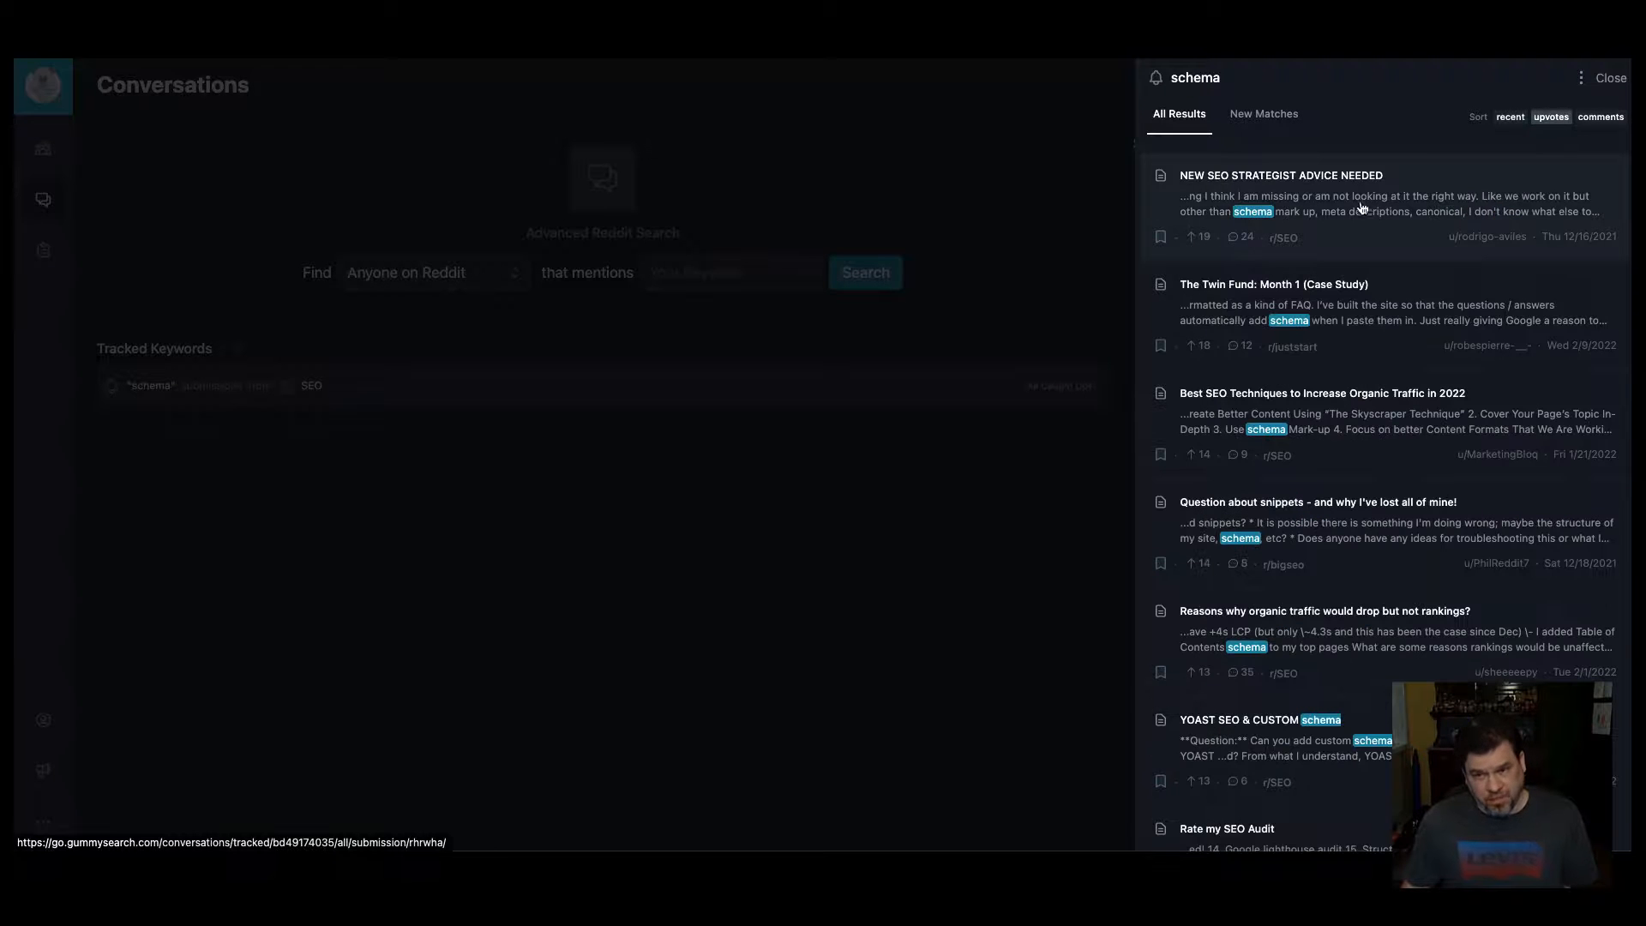
left_click(1263, 113)
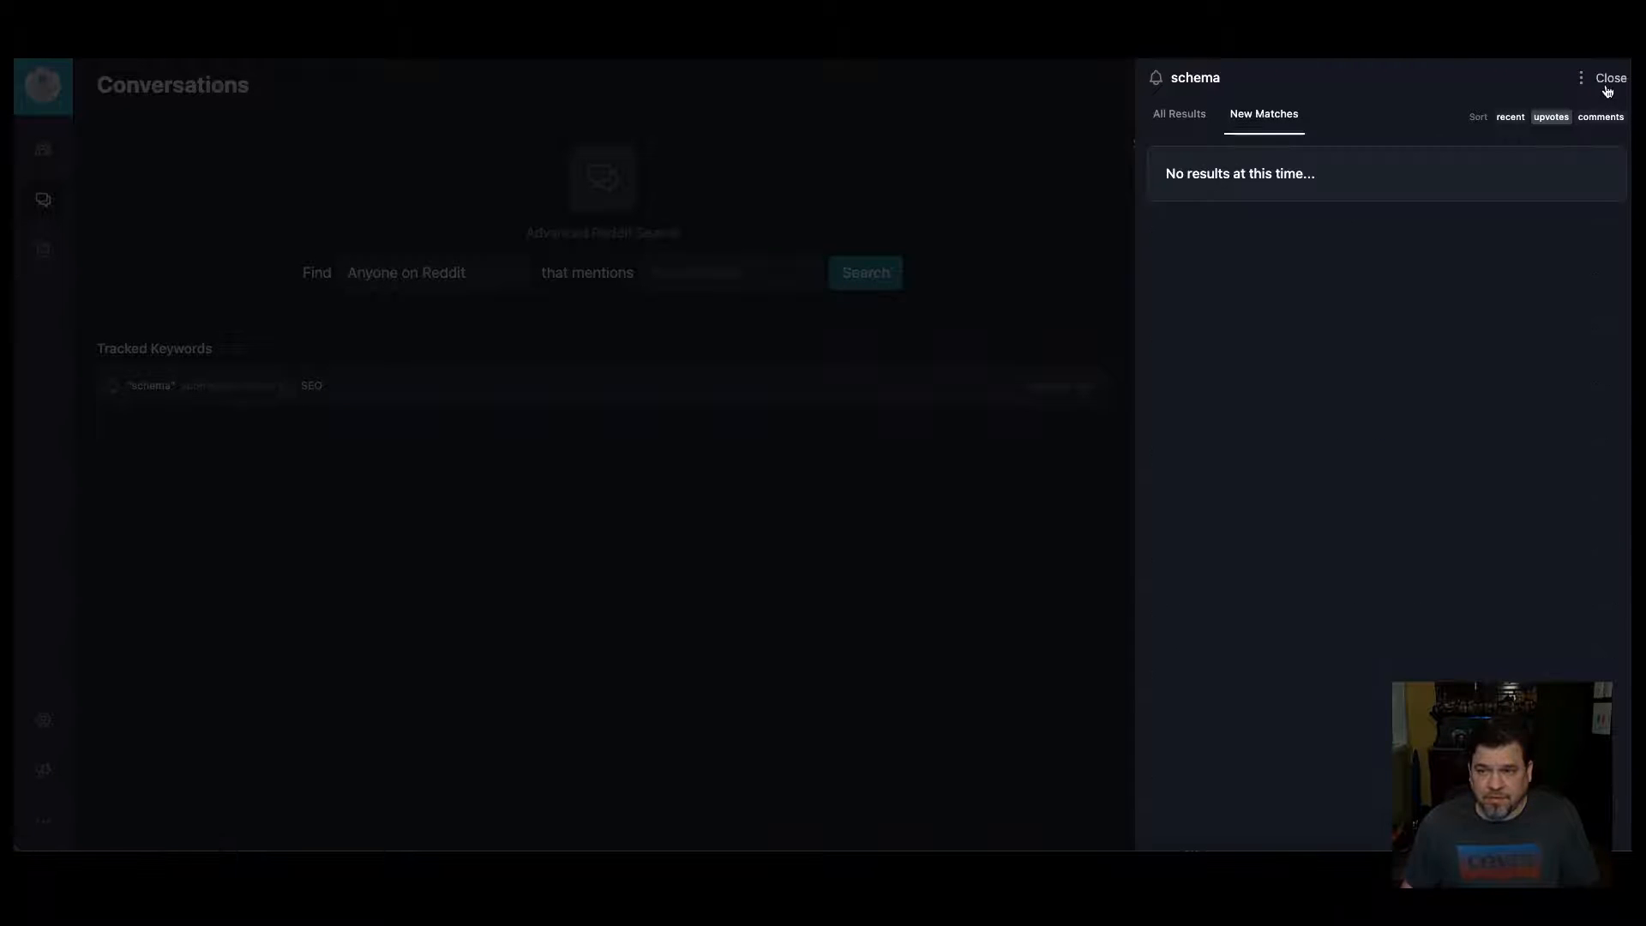
left_click(1610, 78)
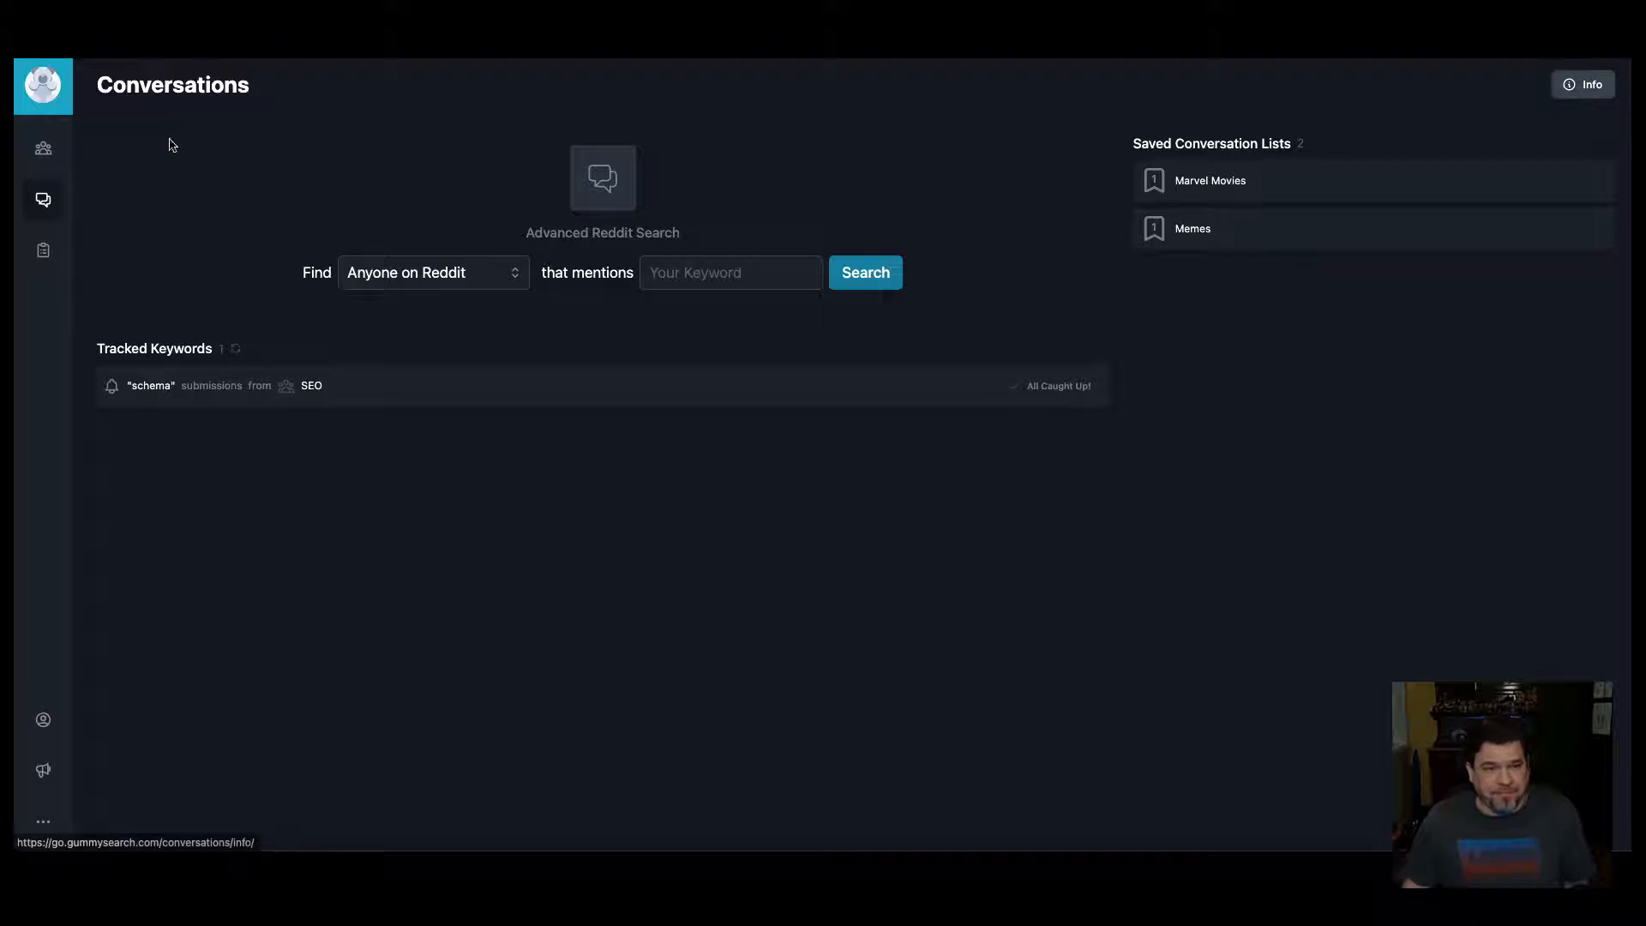
Step: Open r/StarWarsCantina details in the Movies audience and browse its topics, posts and stats
left_click(42, 148)
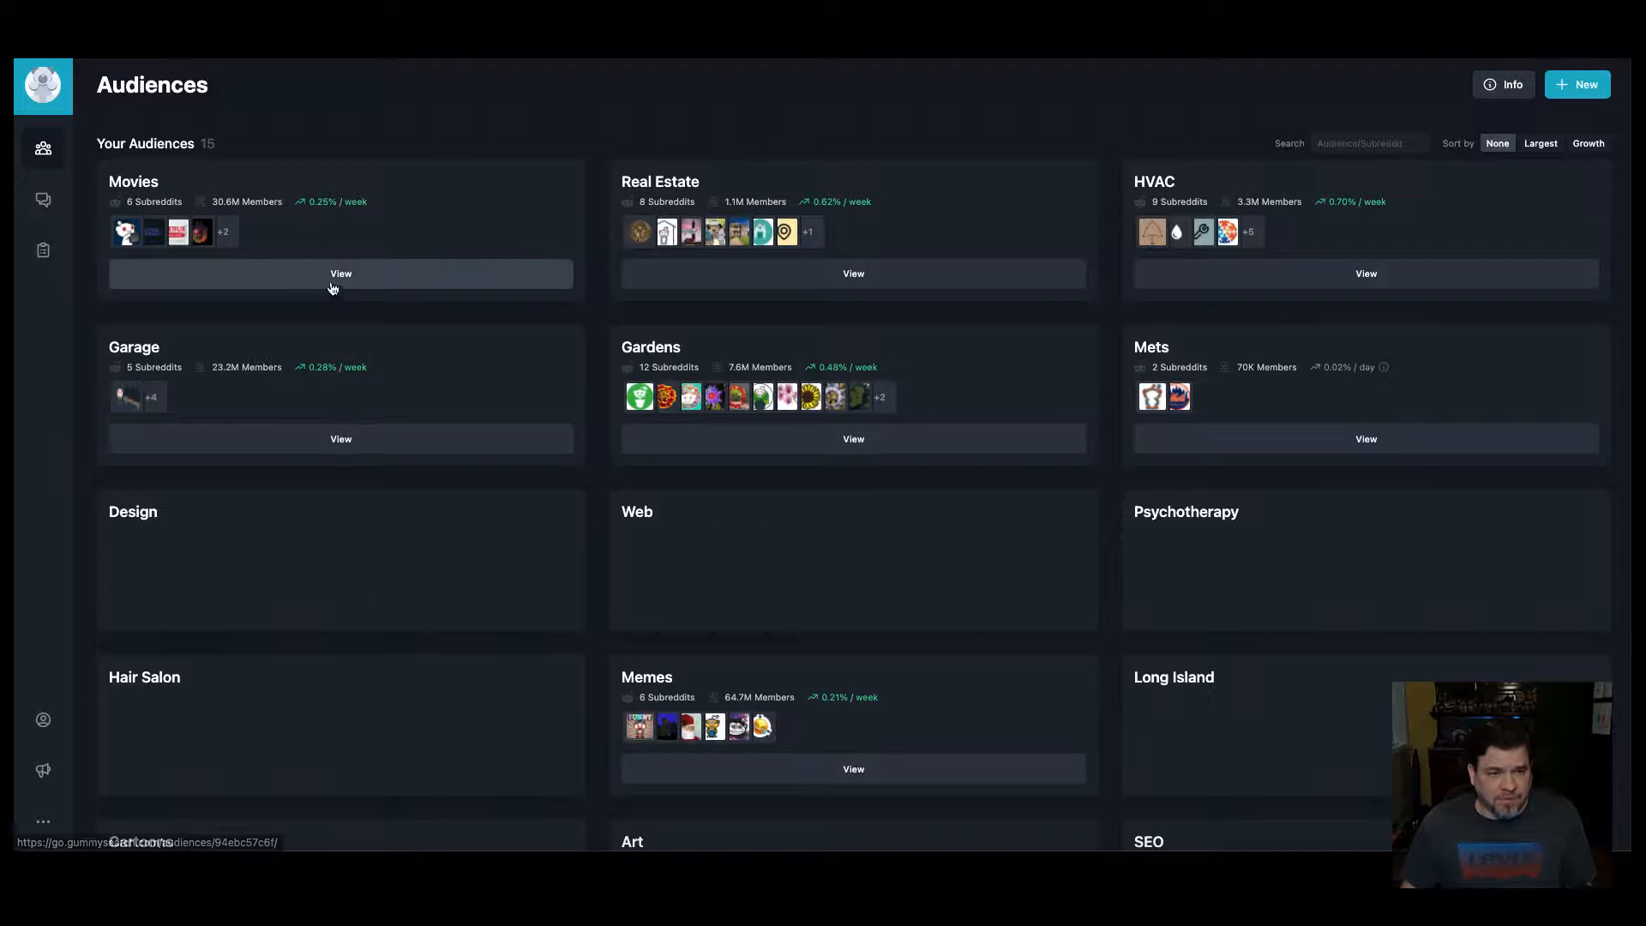
left_click(340, 274)
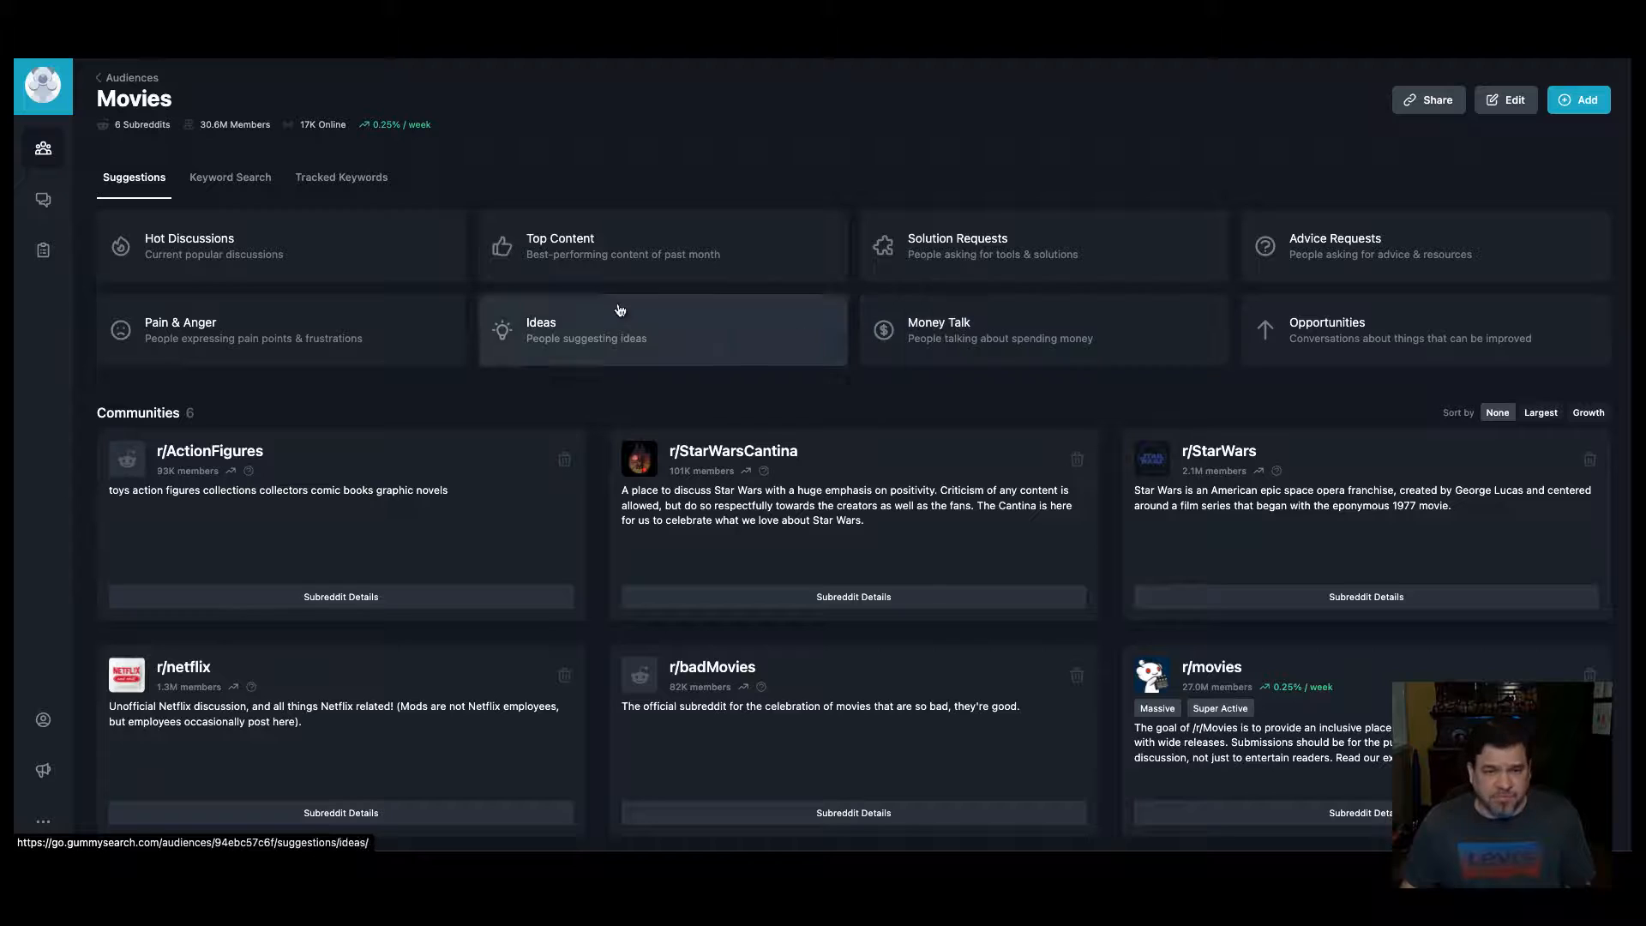
mouse_move(481, 350)
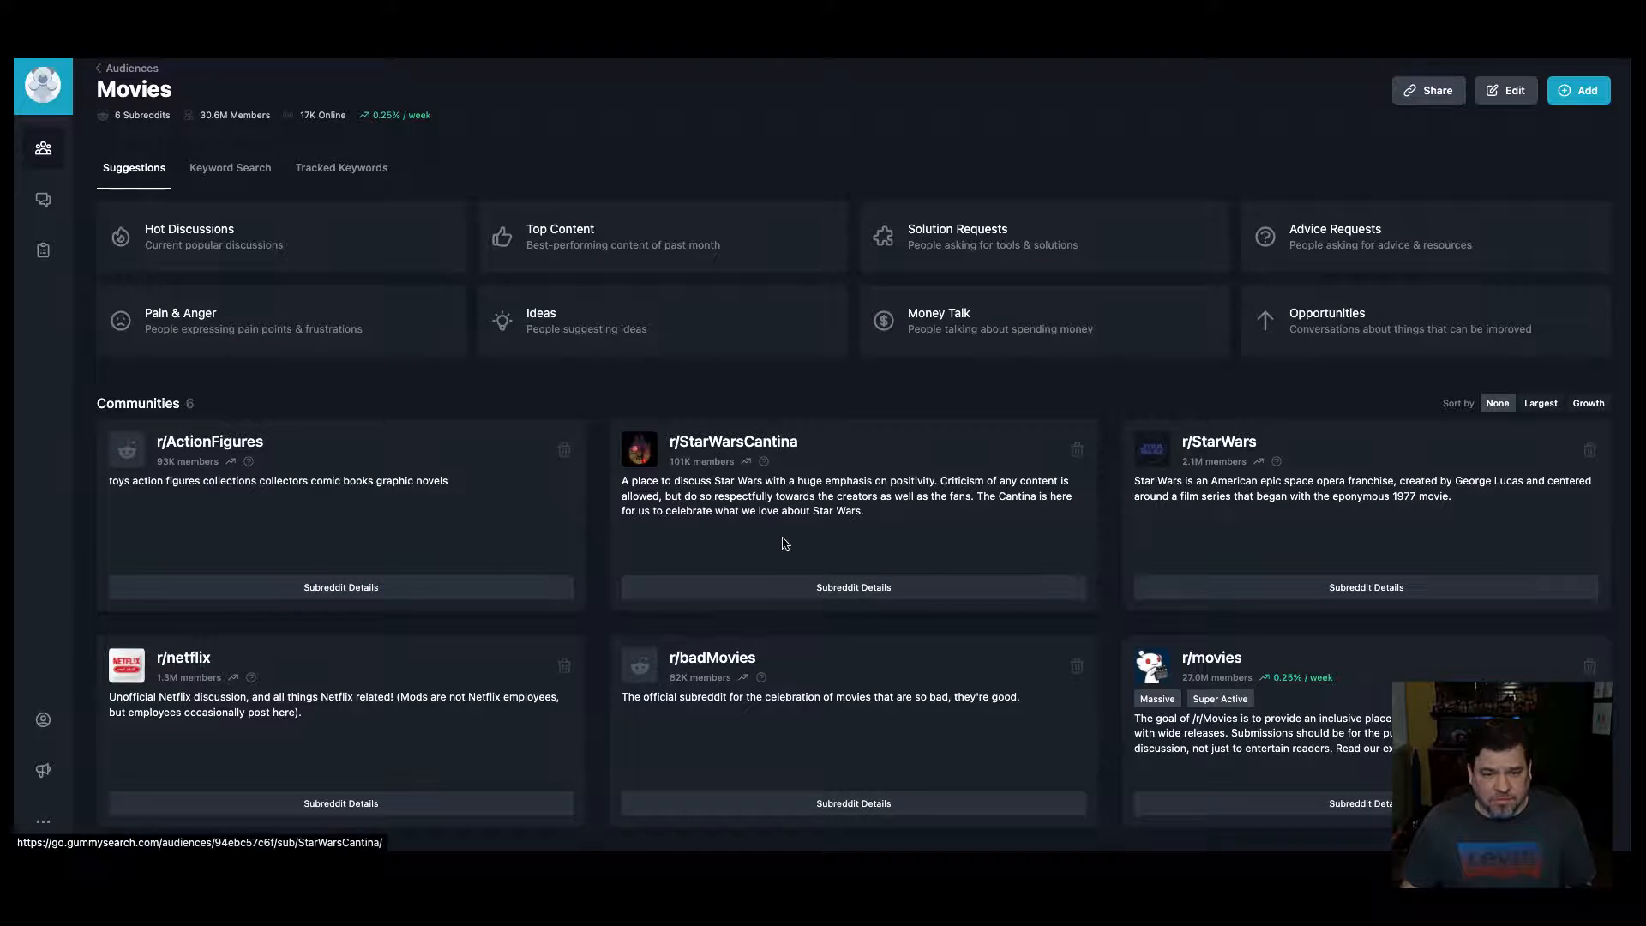
left_click(853, 586)
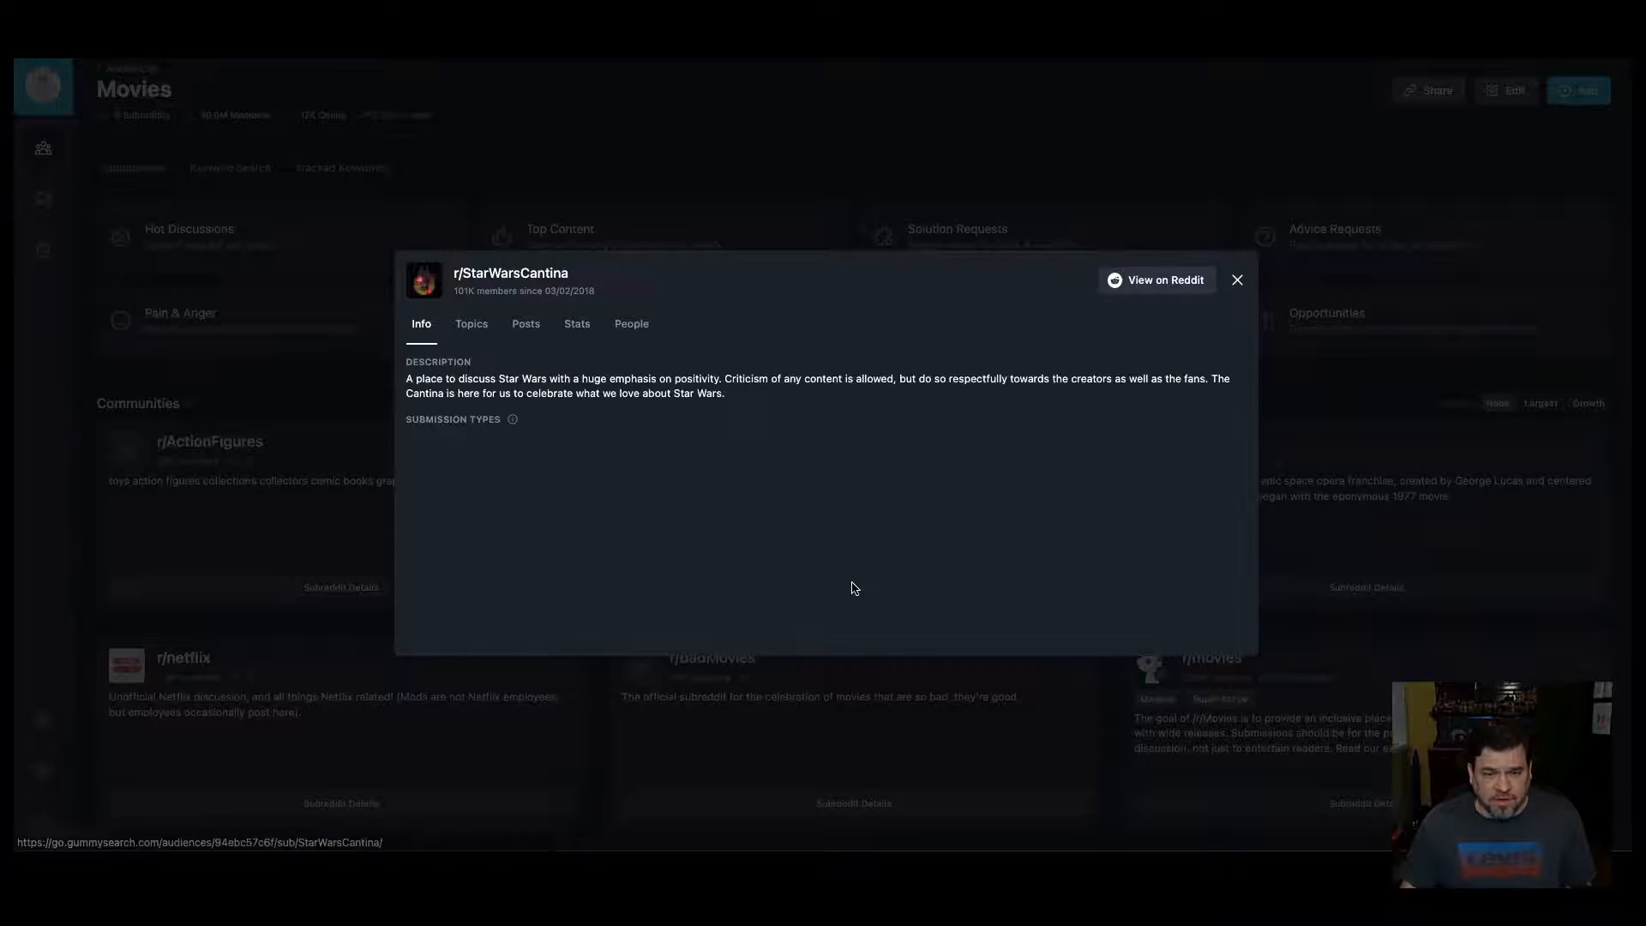
left_click(525, 323)
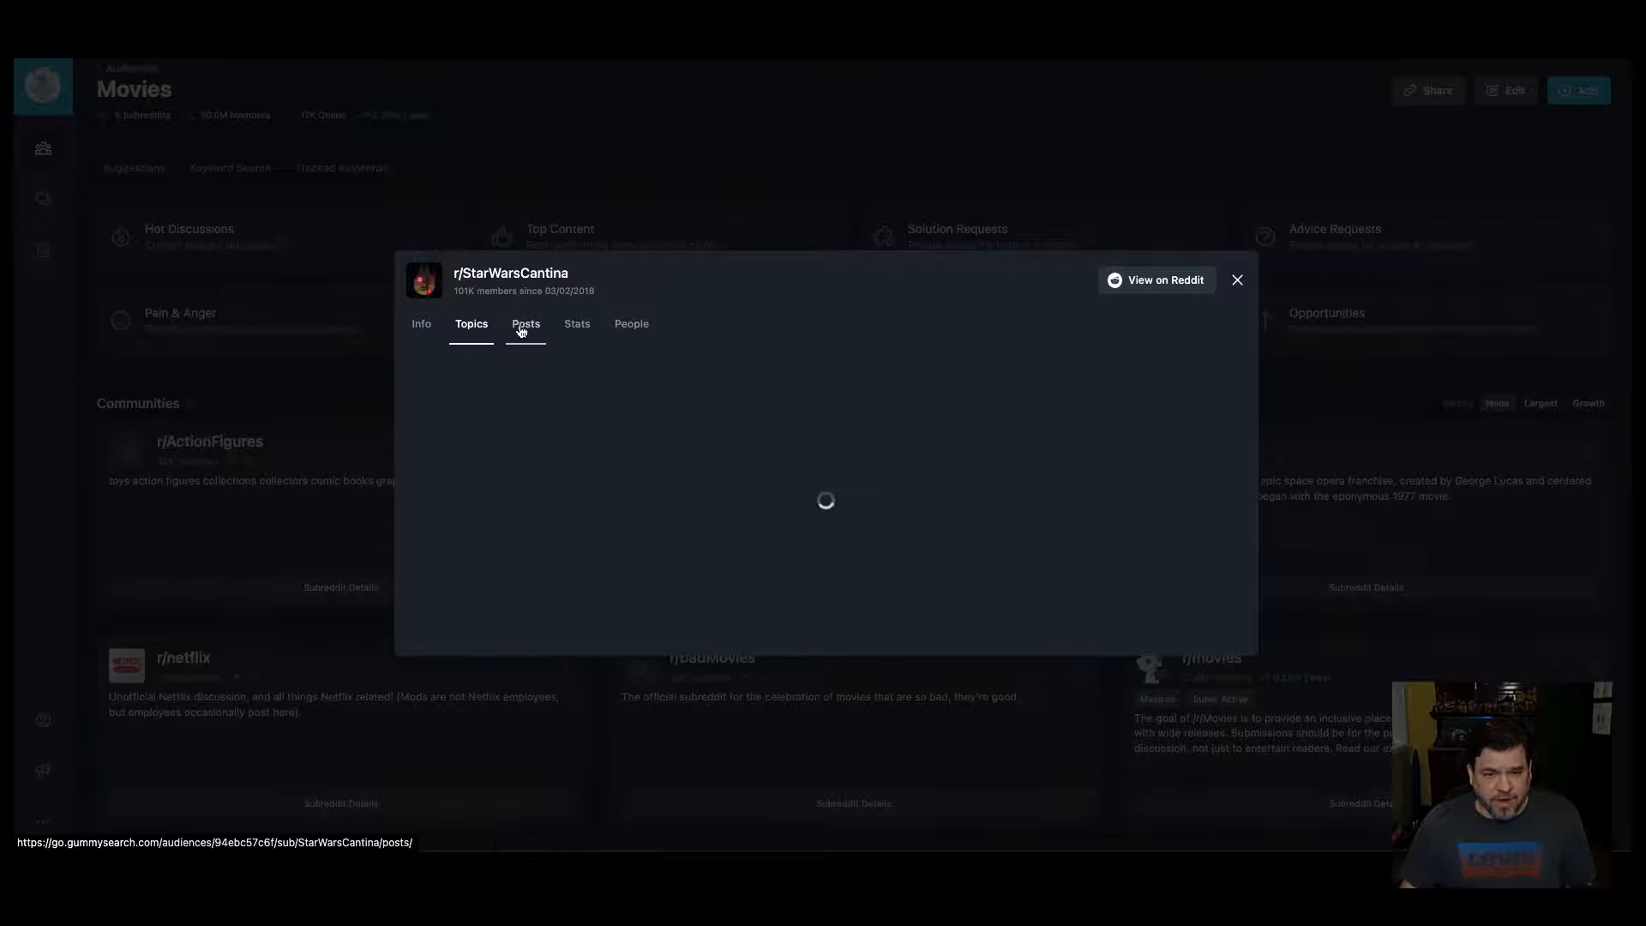
left_click(470, 323)
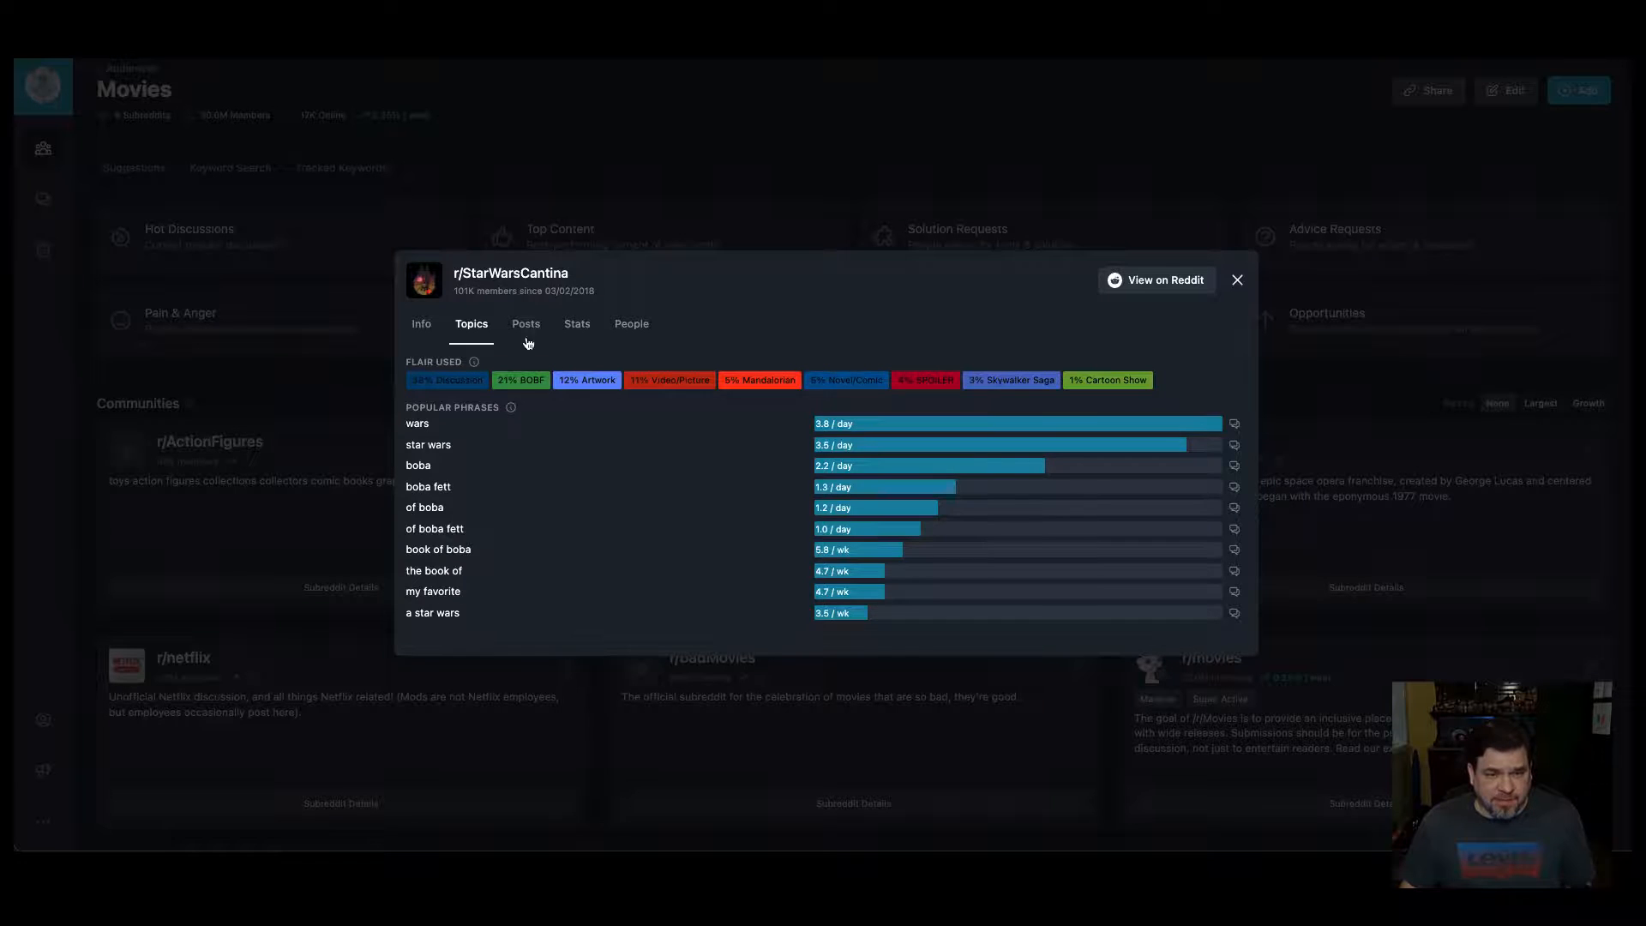
left_click(525, 324)
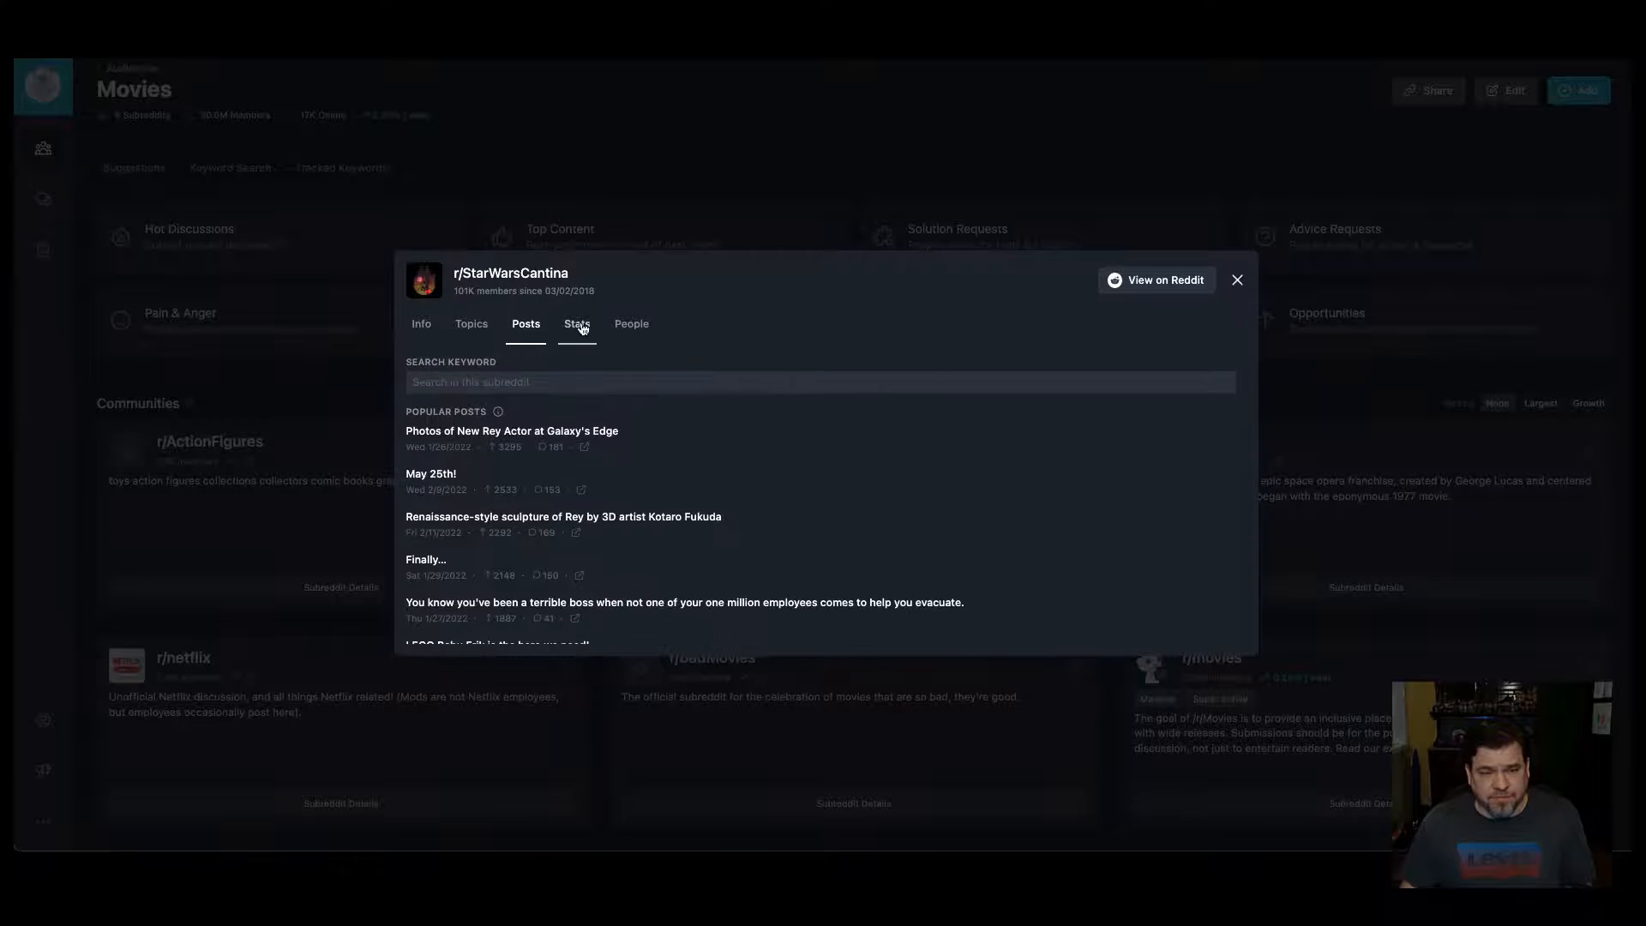
left_click(631, 323)
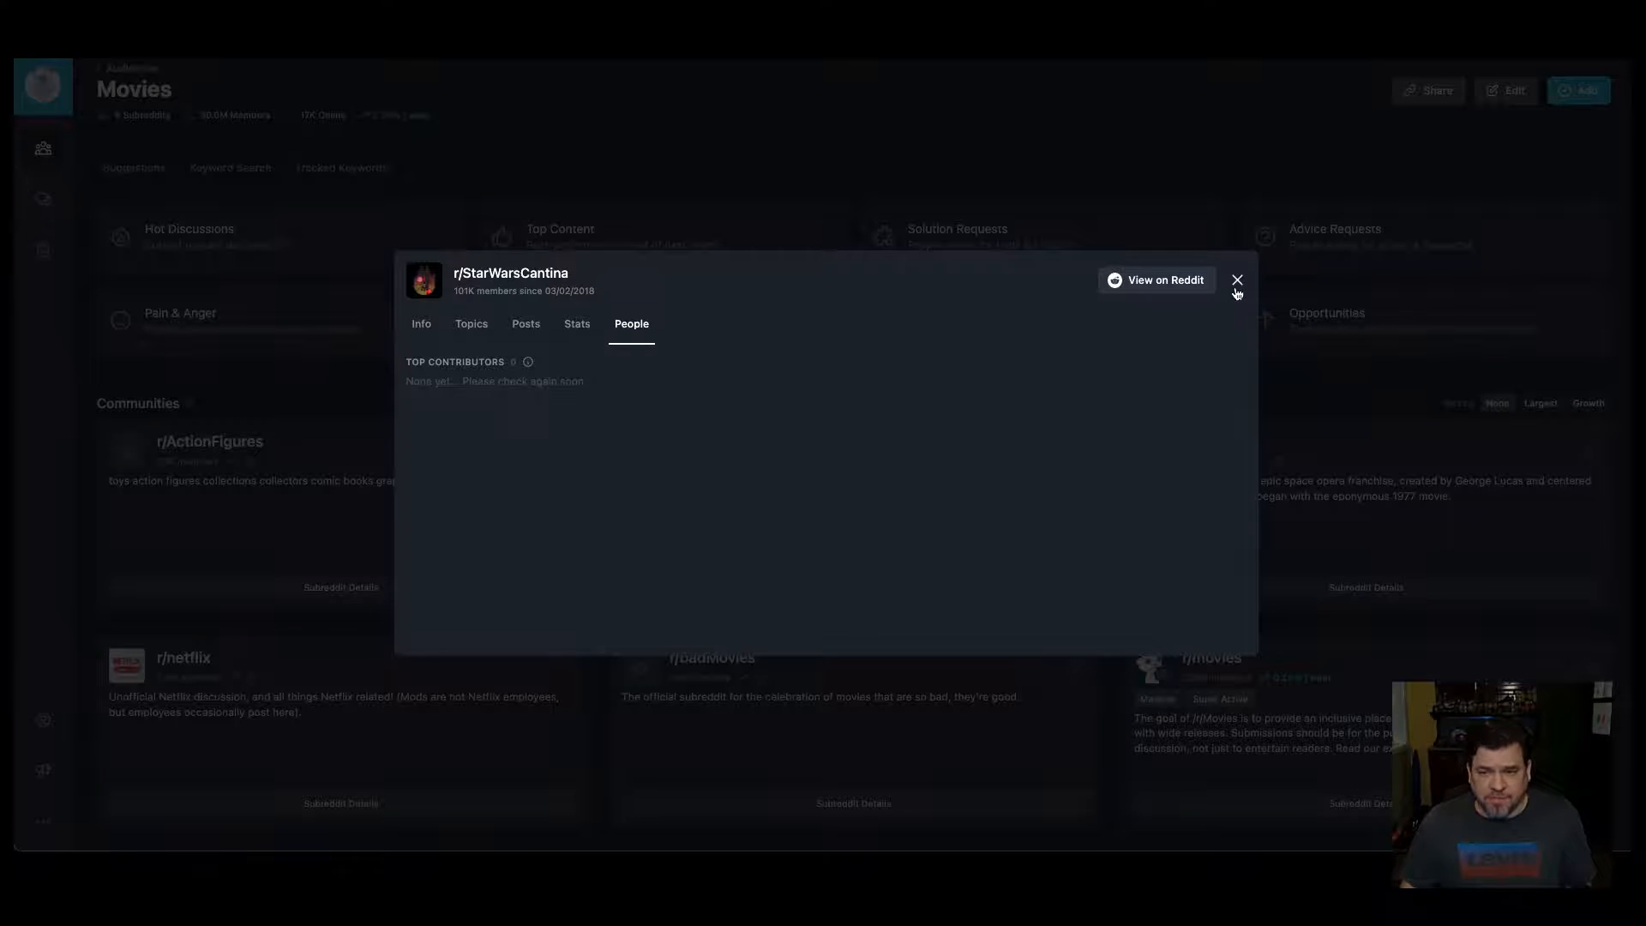
left_click(1236, 280)
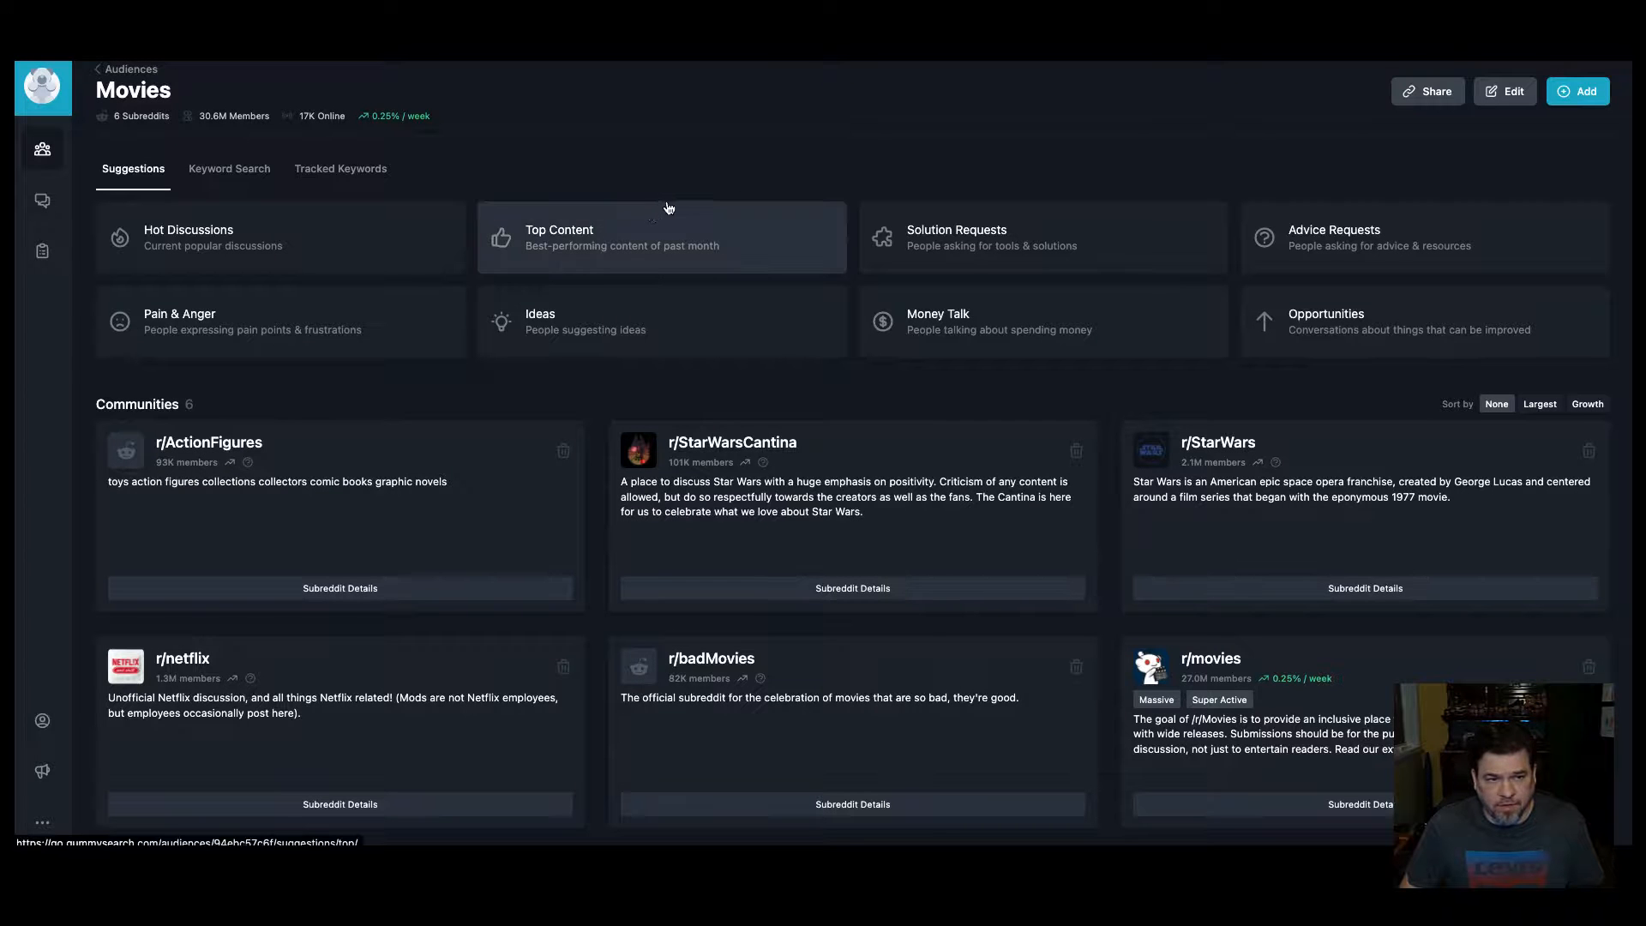
Step: Search the Movies audience for 'Marvel' and sort the results by upvotes
left_click(229, 168)
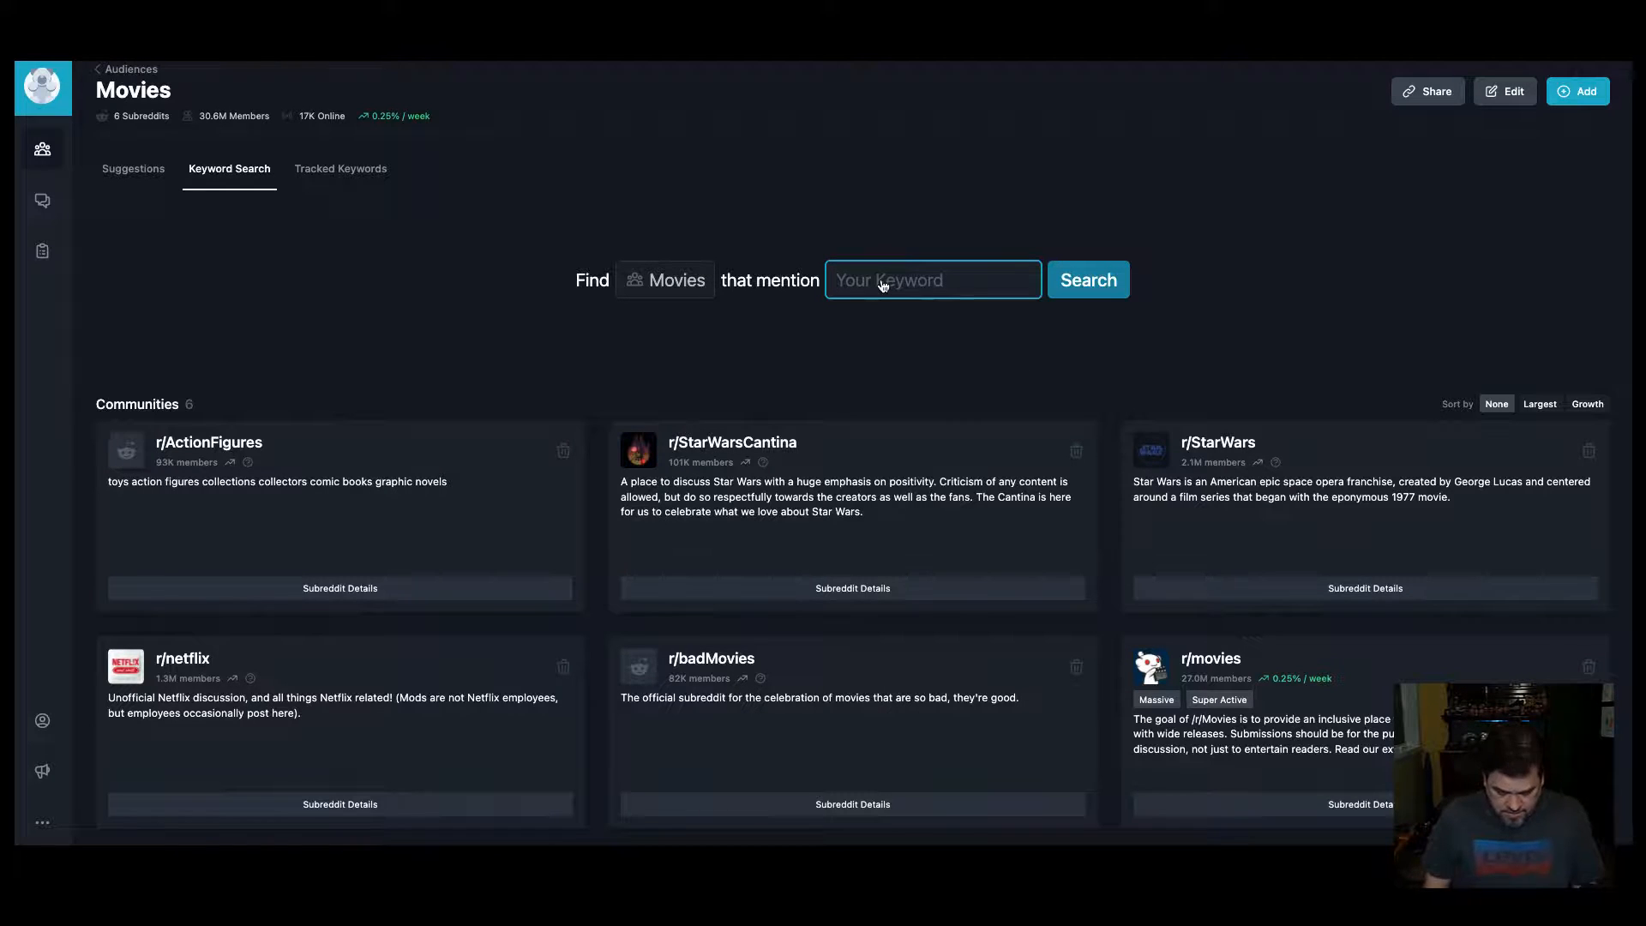
type("Marvel")
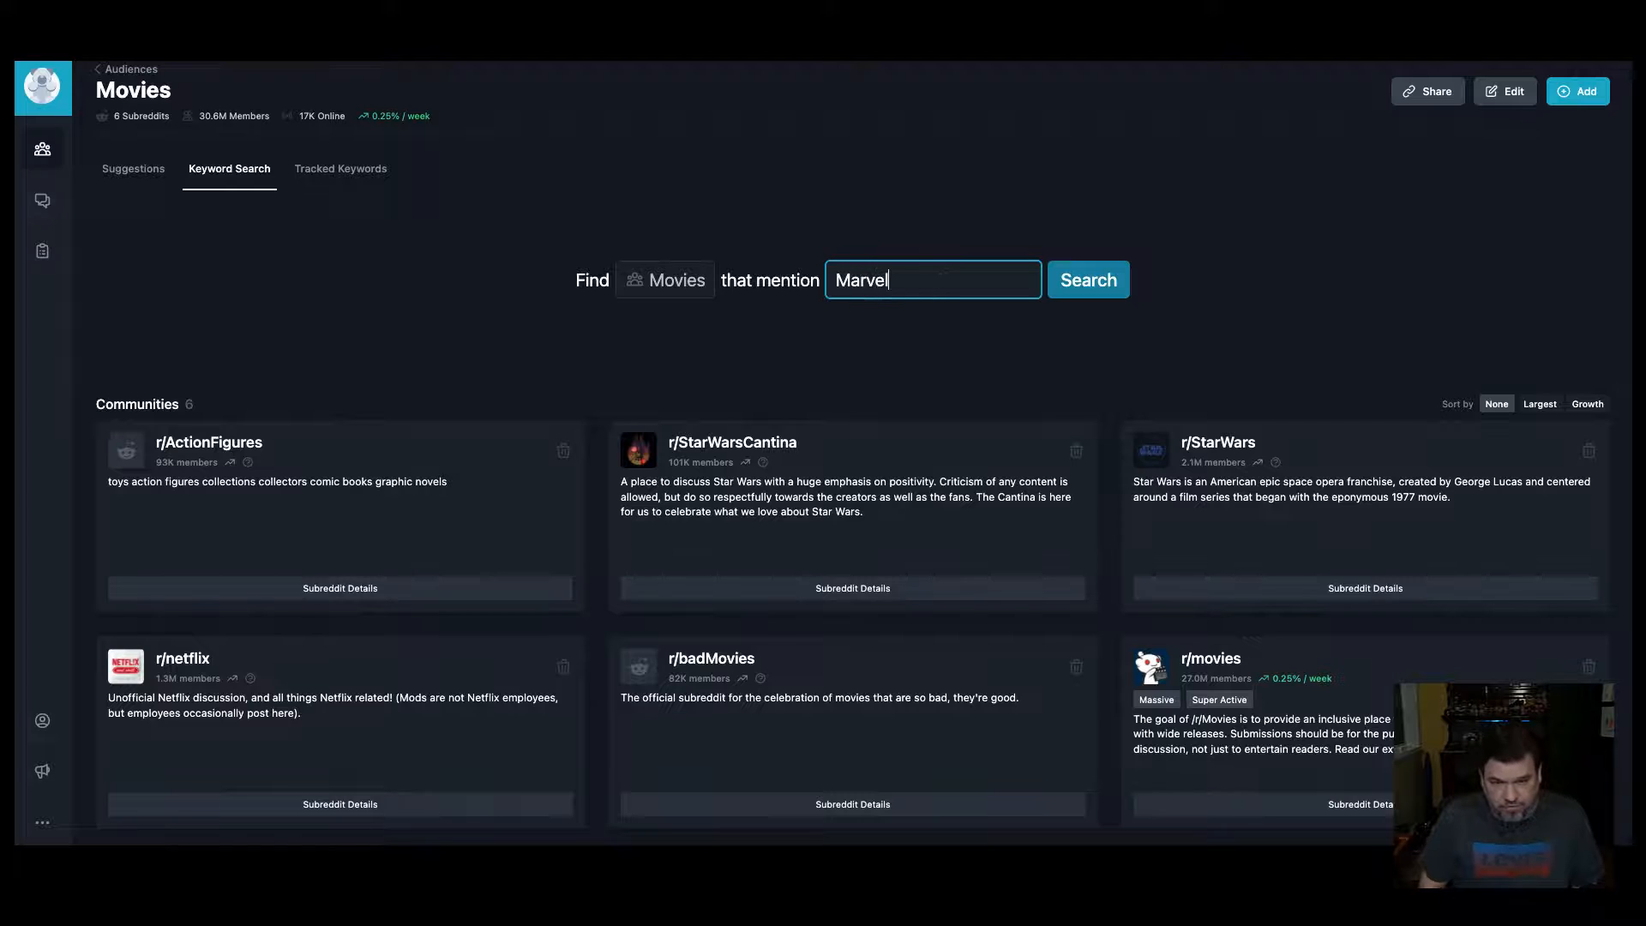
left_click(1087, 279)
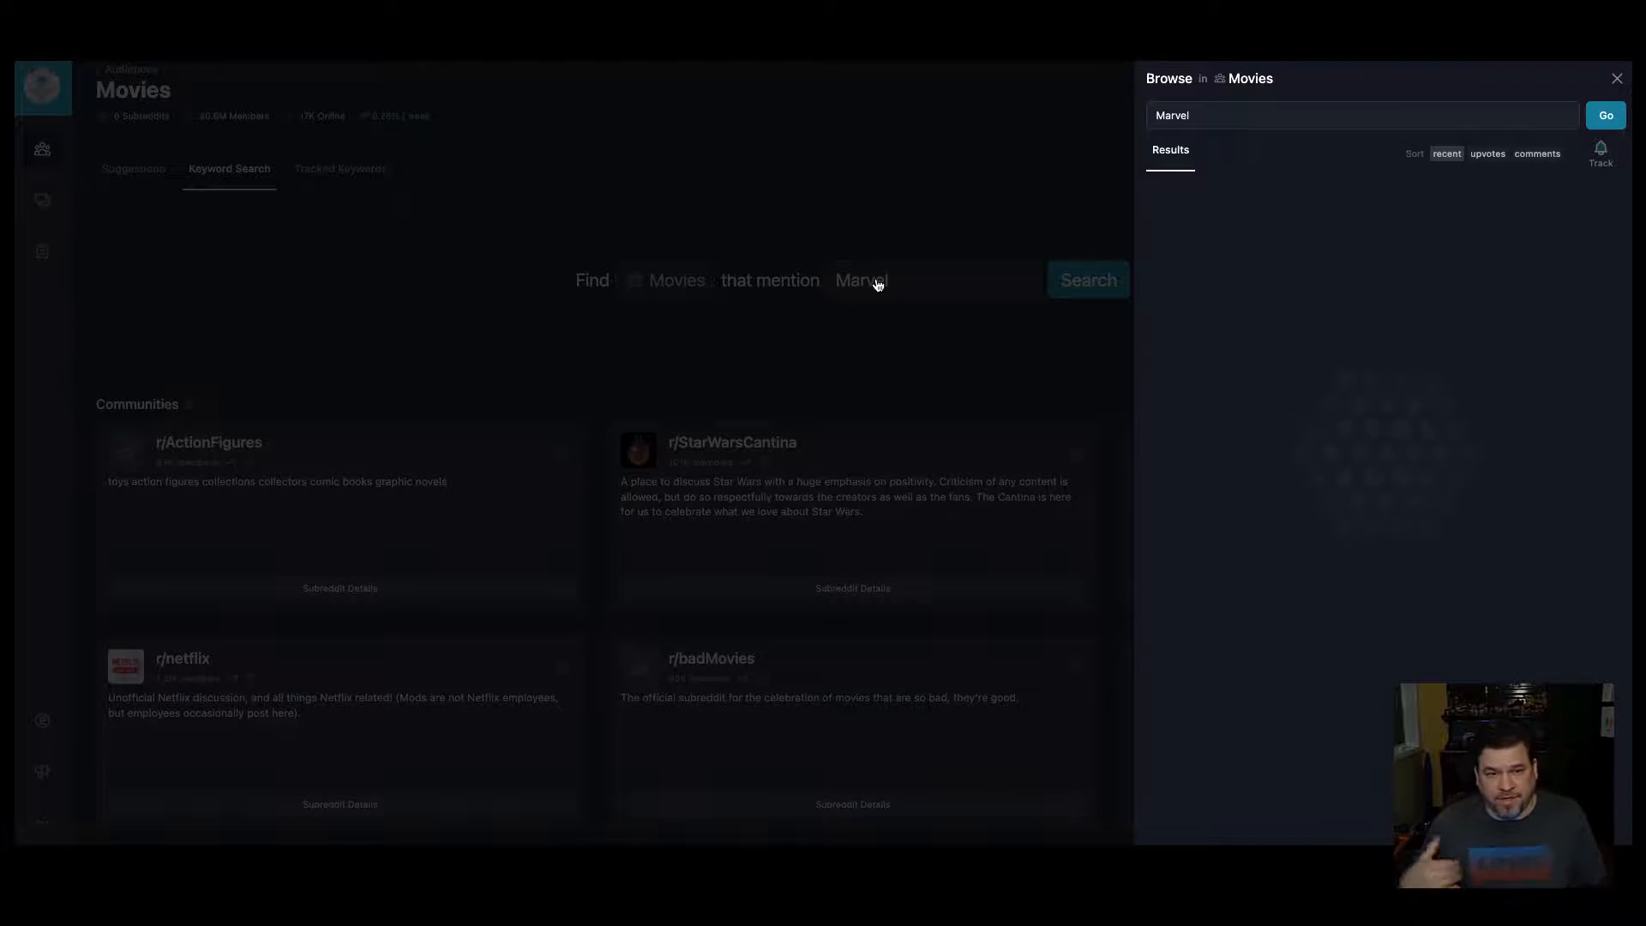
left_click(1604, 114)
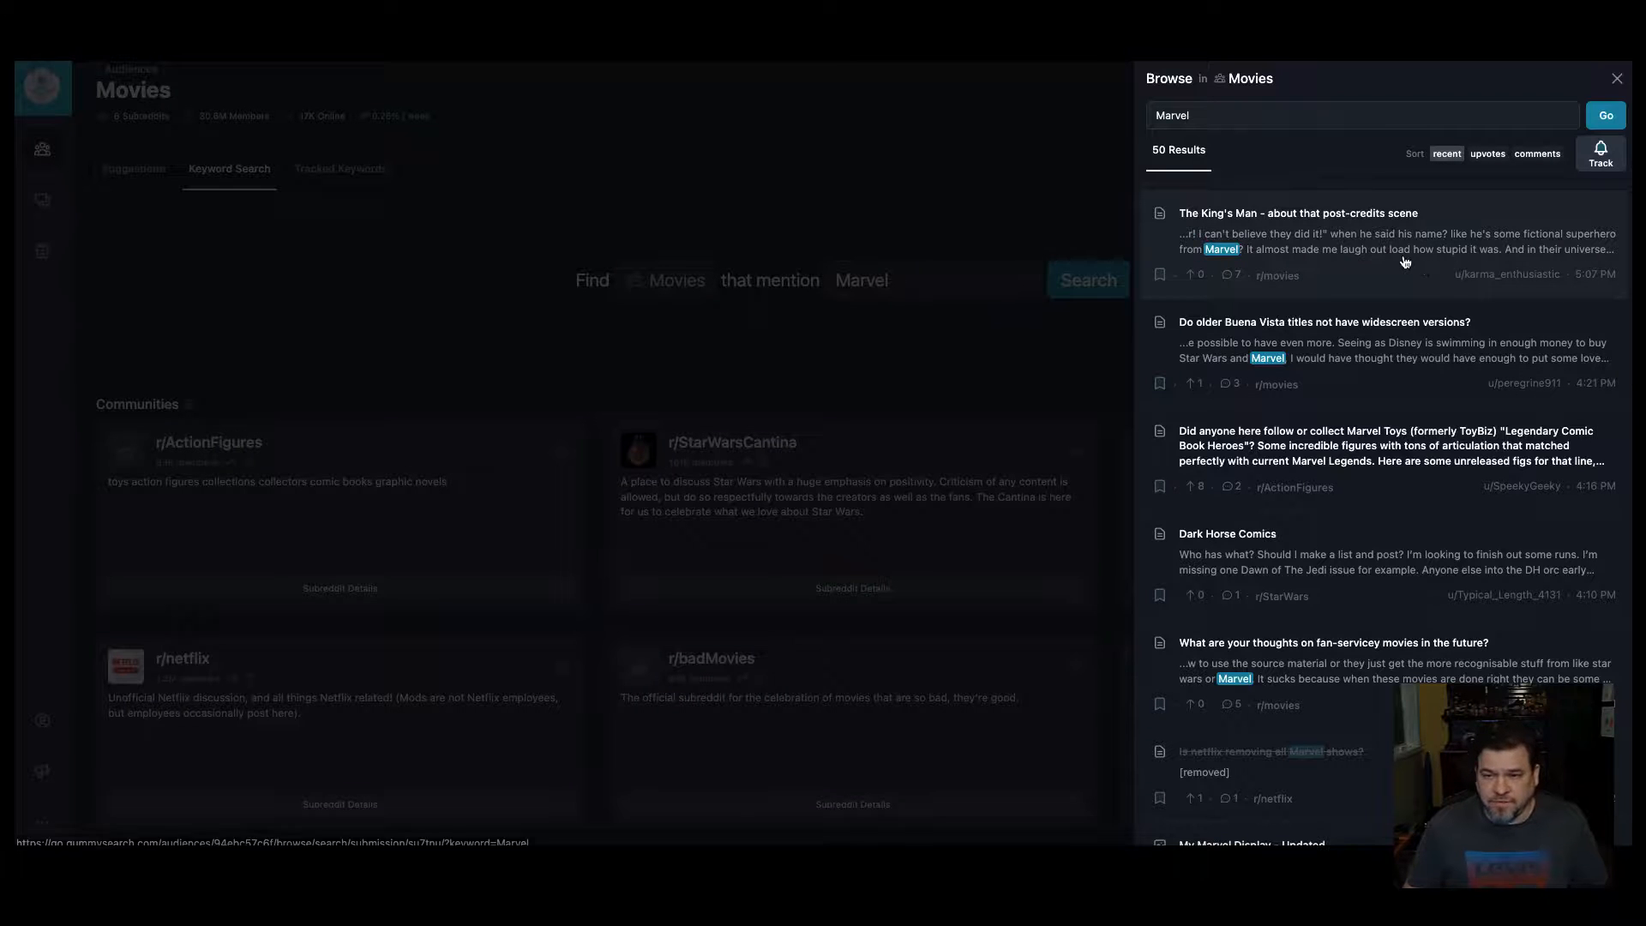
mouse_move(1385, 290)
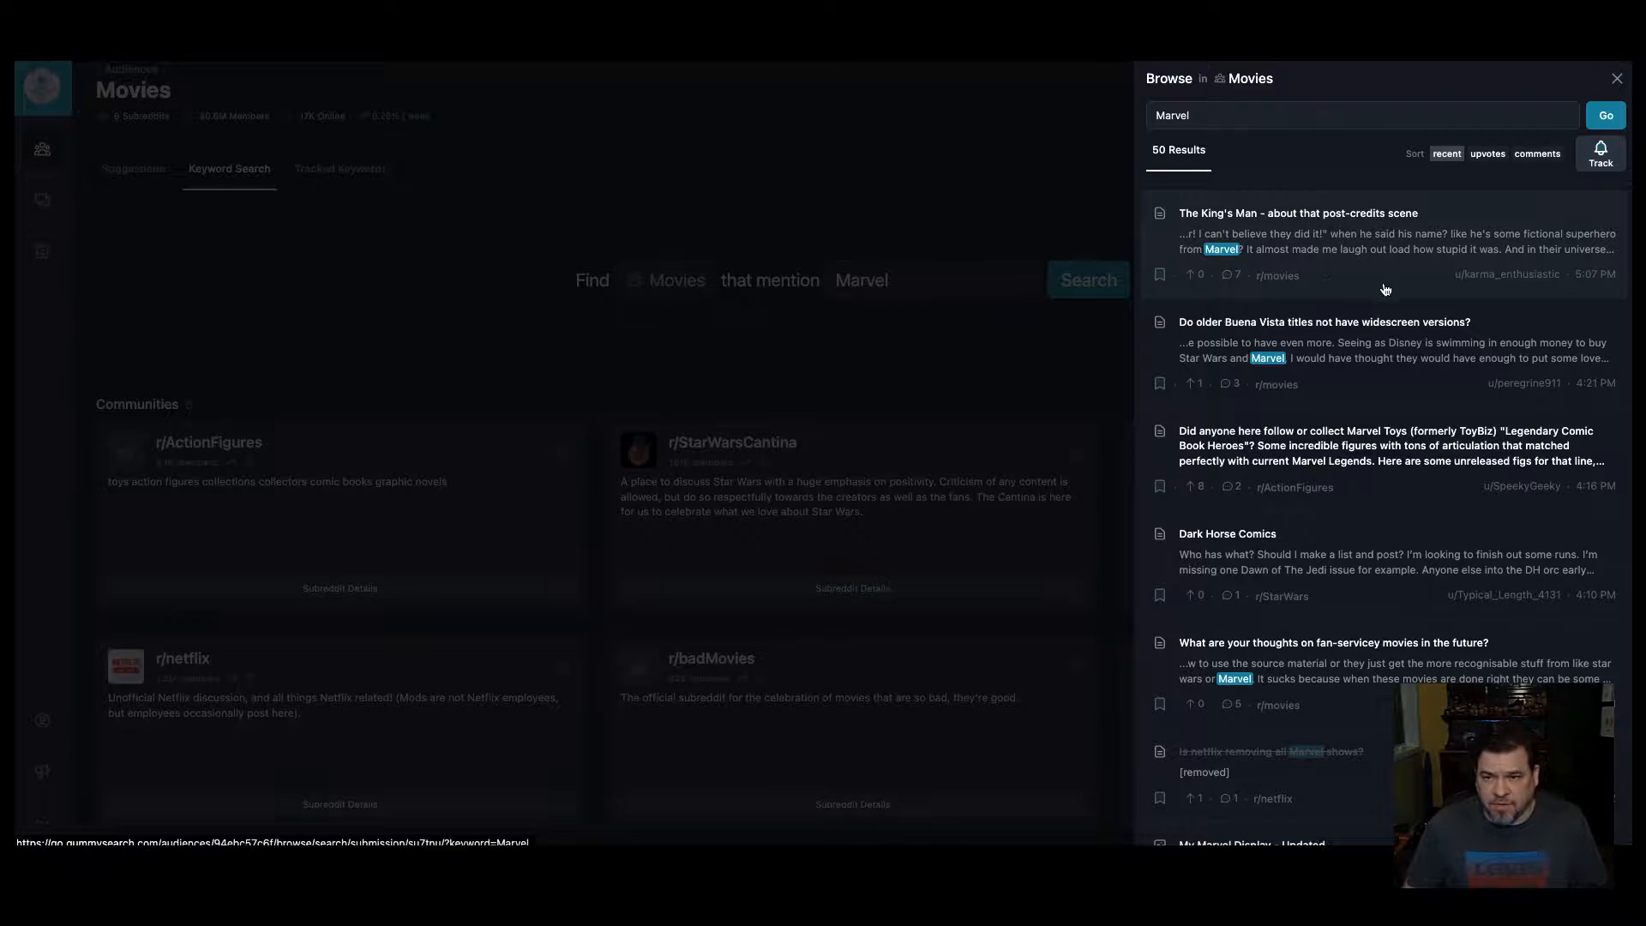
left_click(1296, 231)
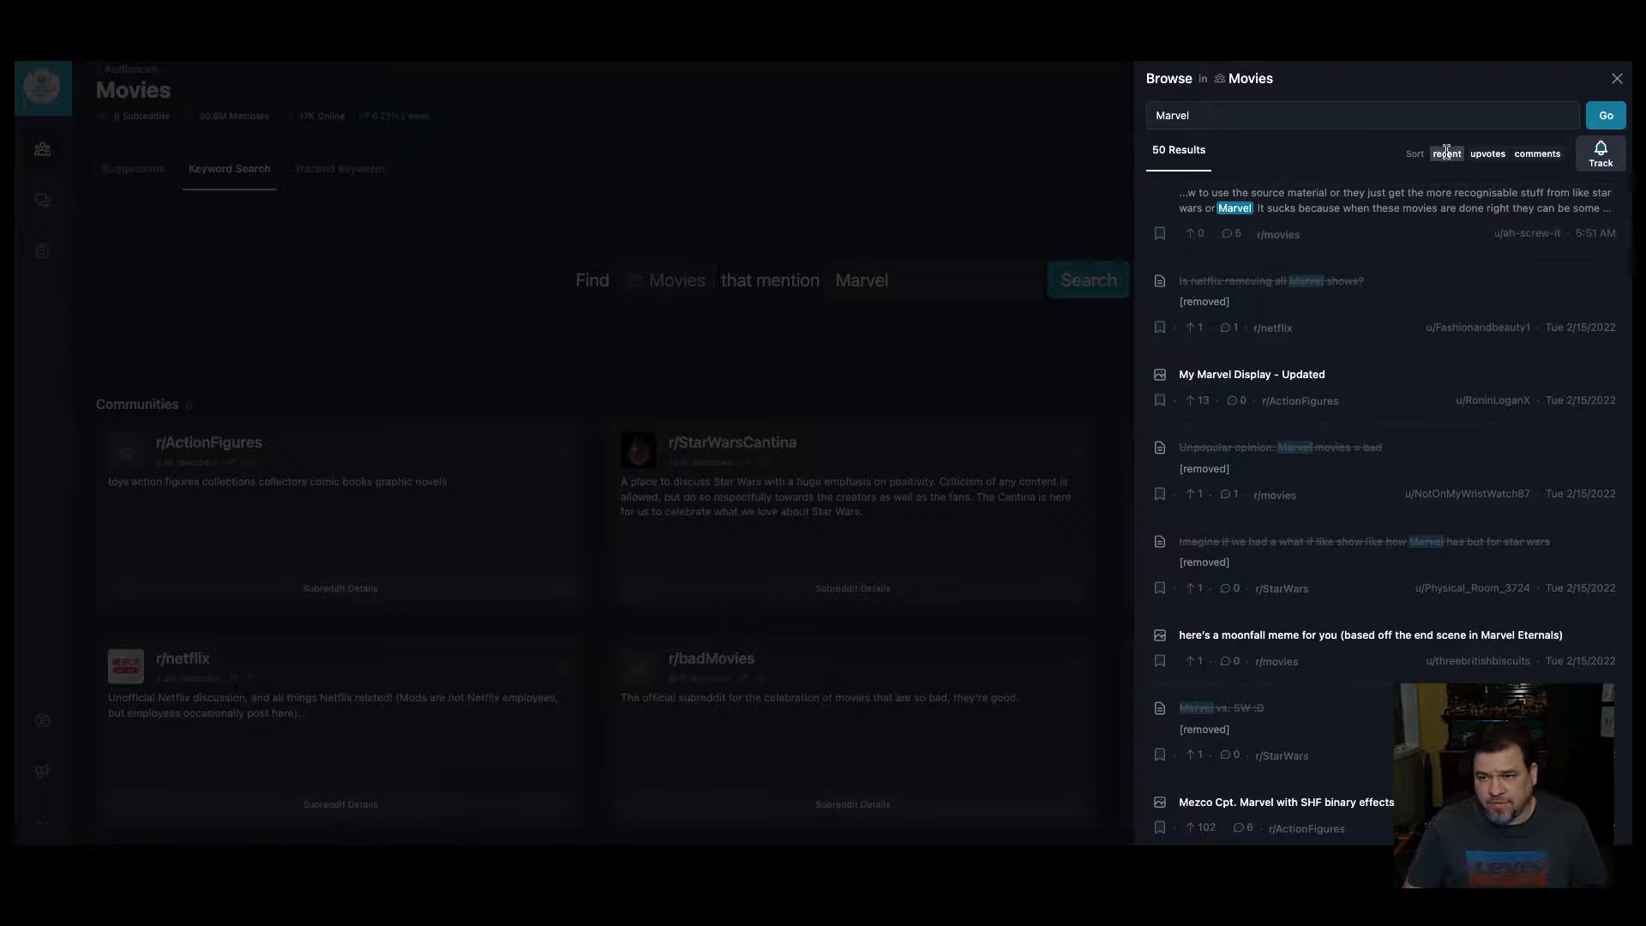
left_click(1488, 154)
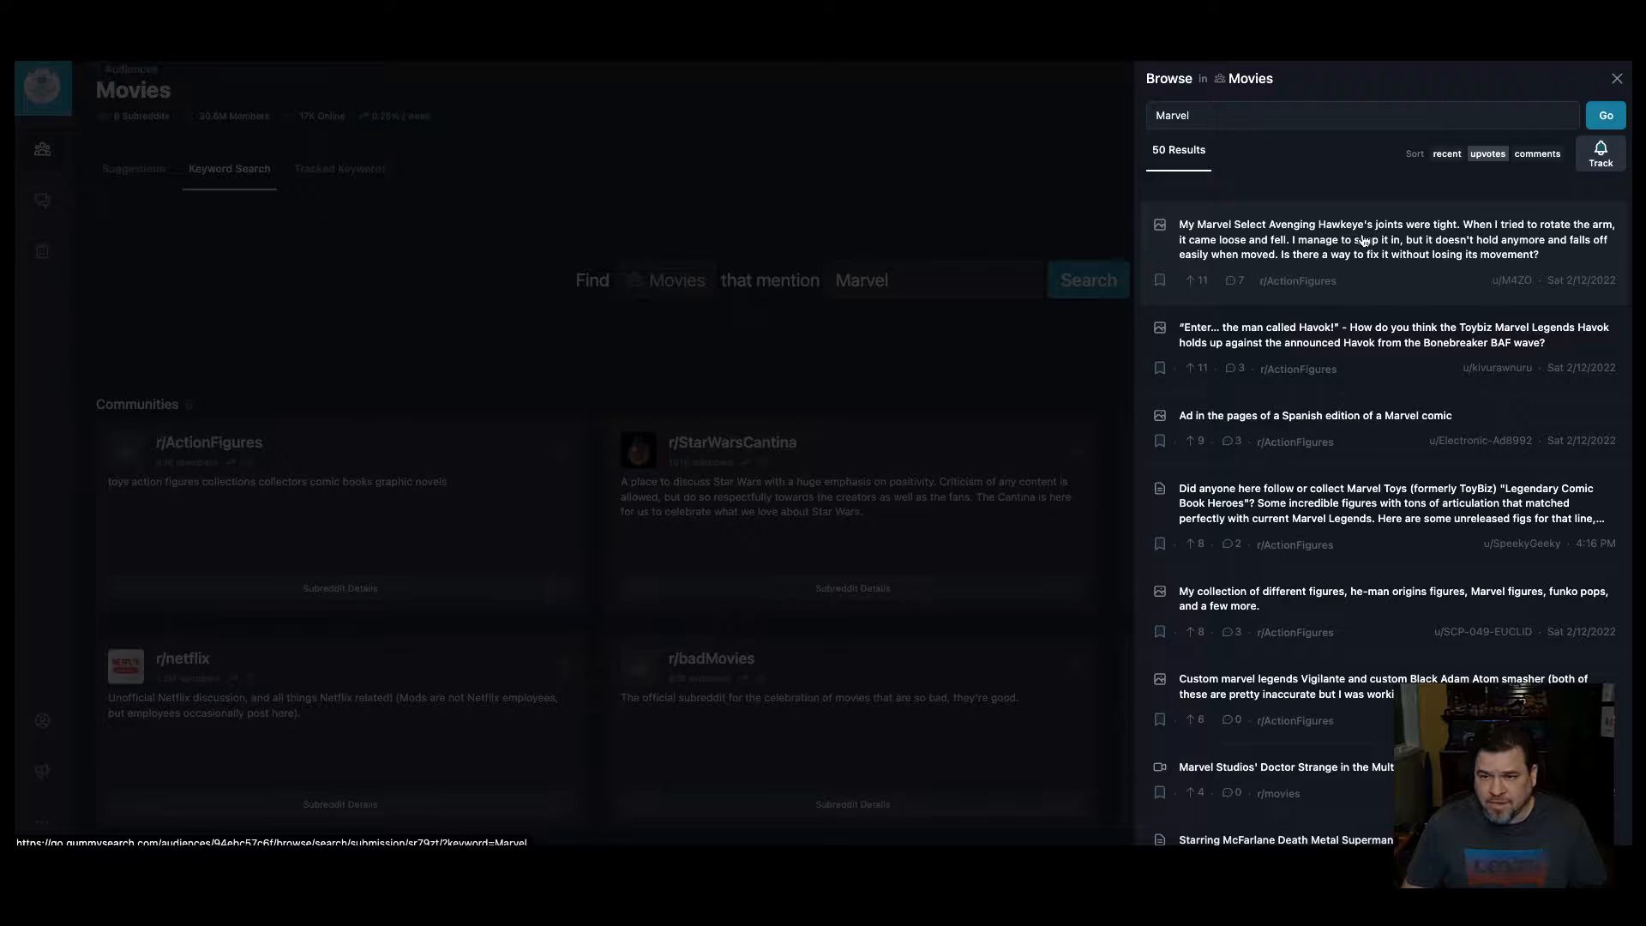
Step: Save the Hawkeye figure post to the Marvel Movies list and close the results
left_click(1365, 239)
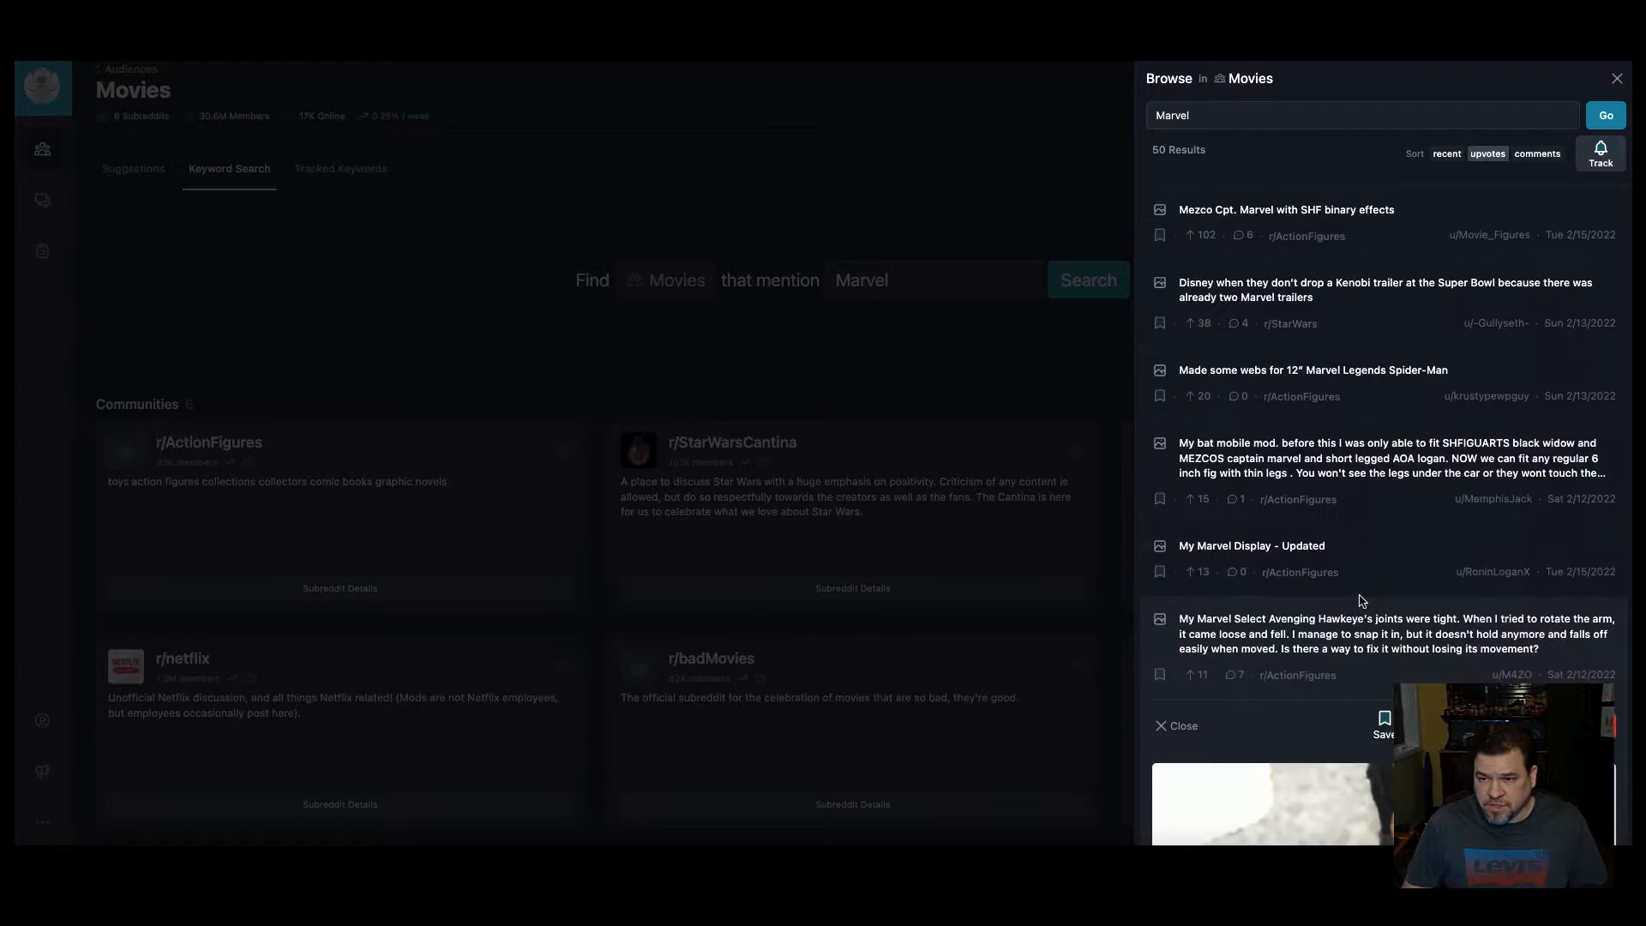
scroll("down", 3)
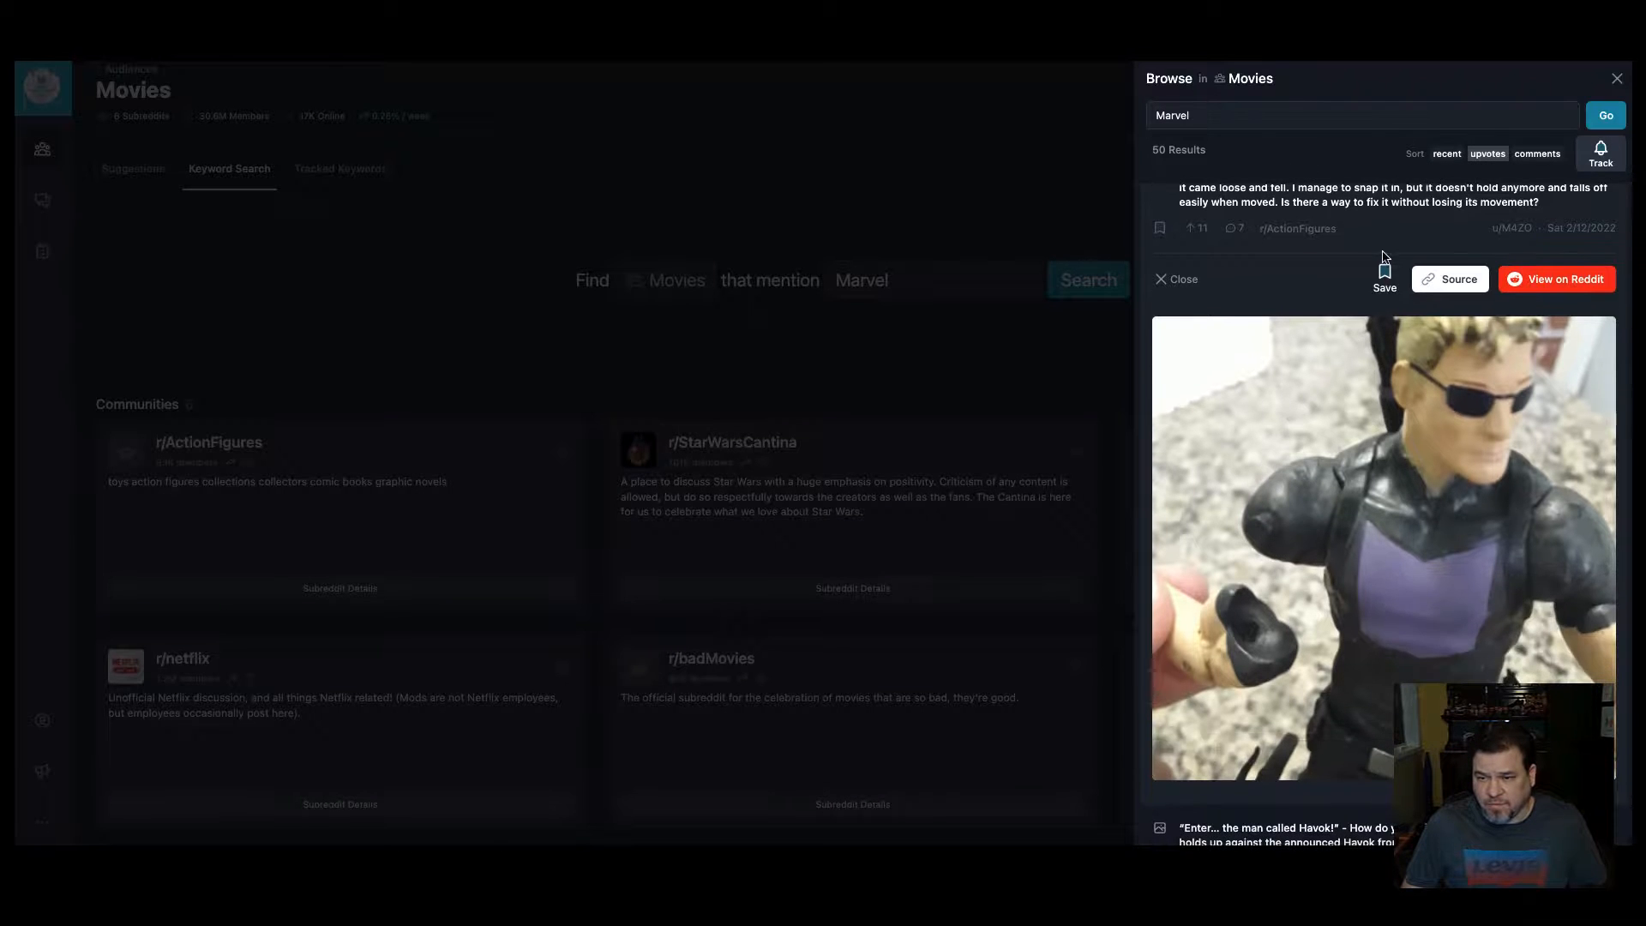
left_click(1384, 277)
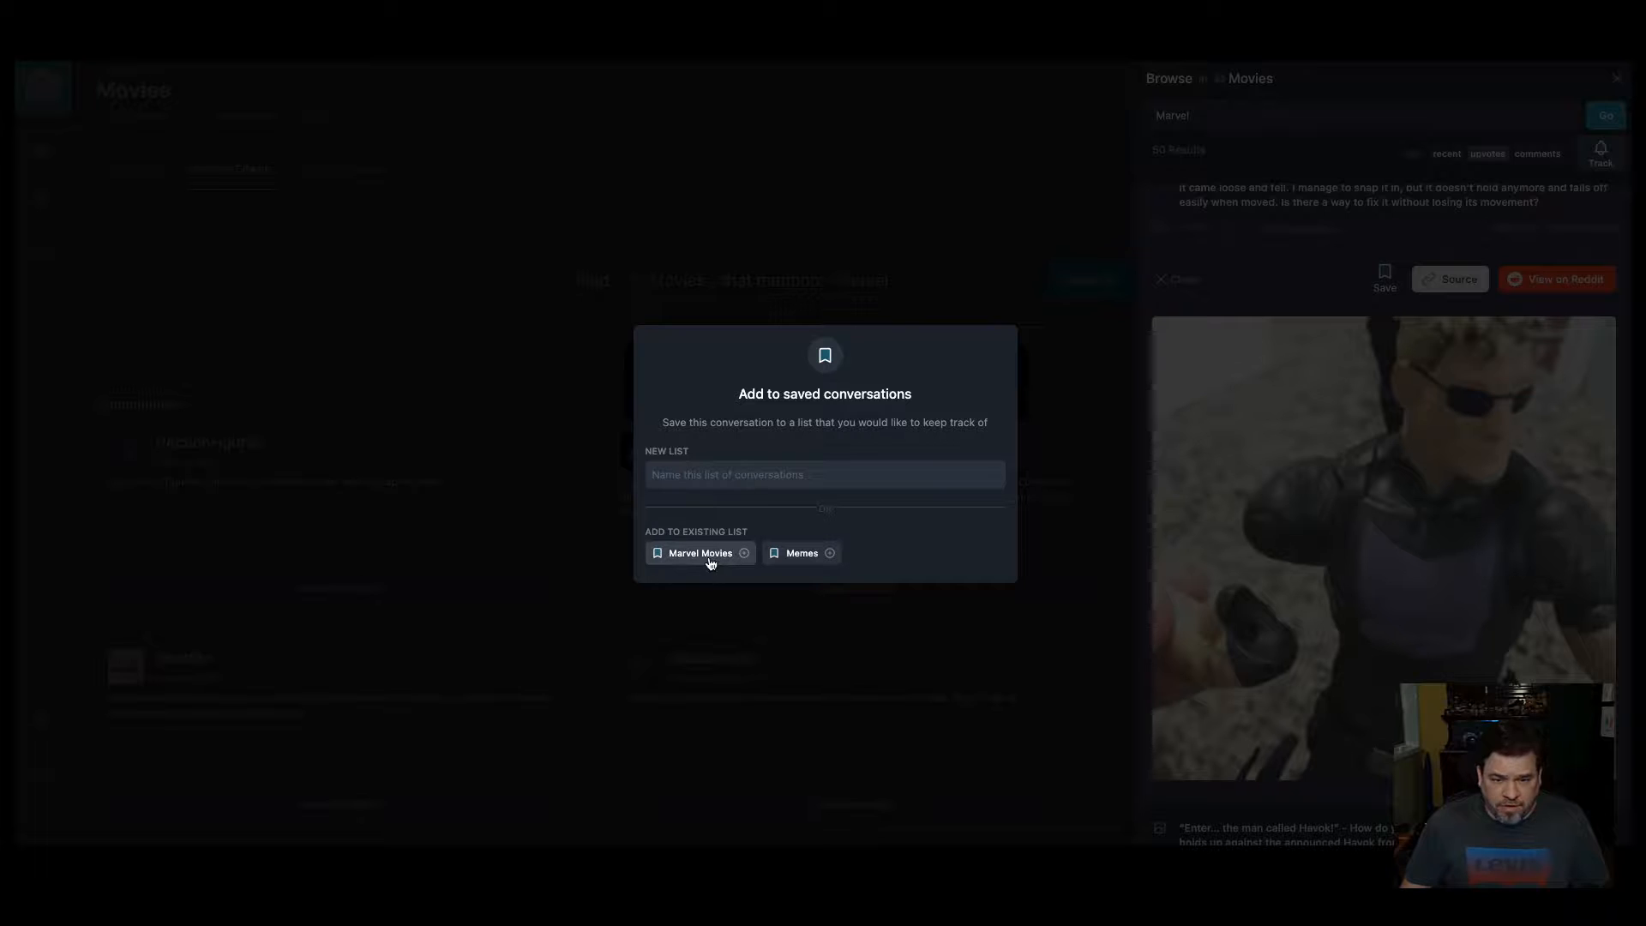
left_click(701, 553)
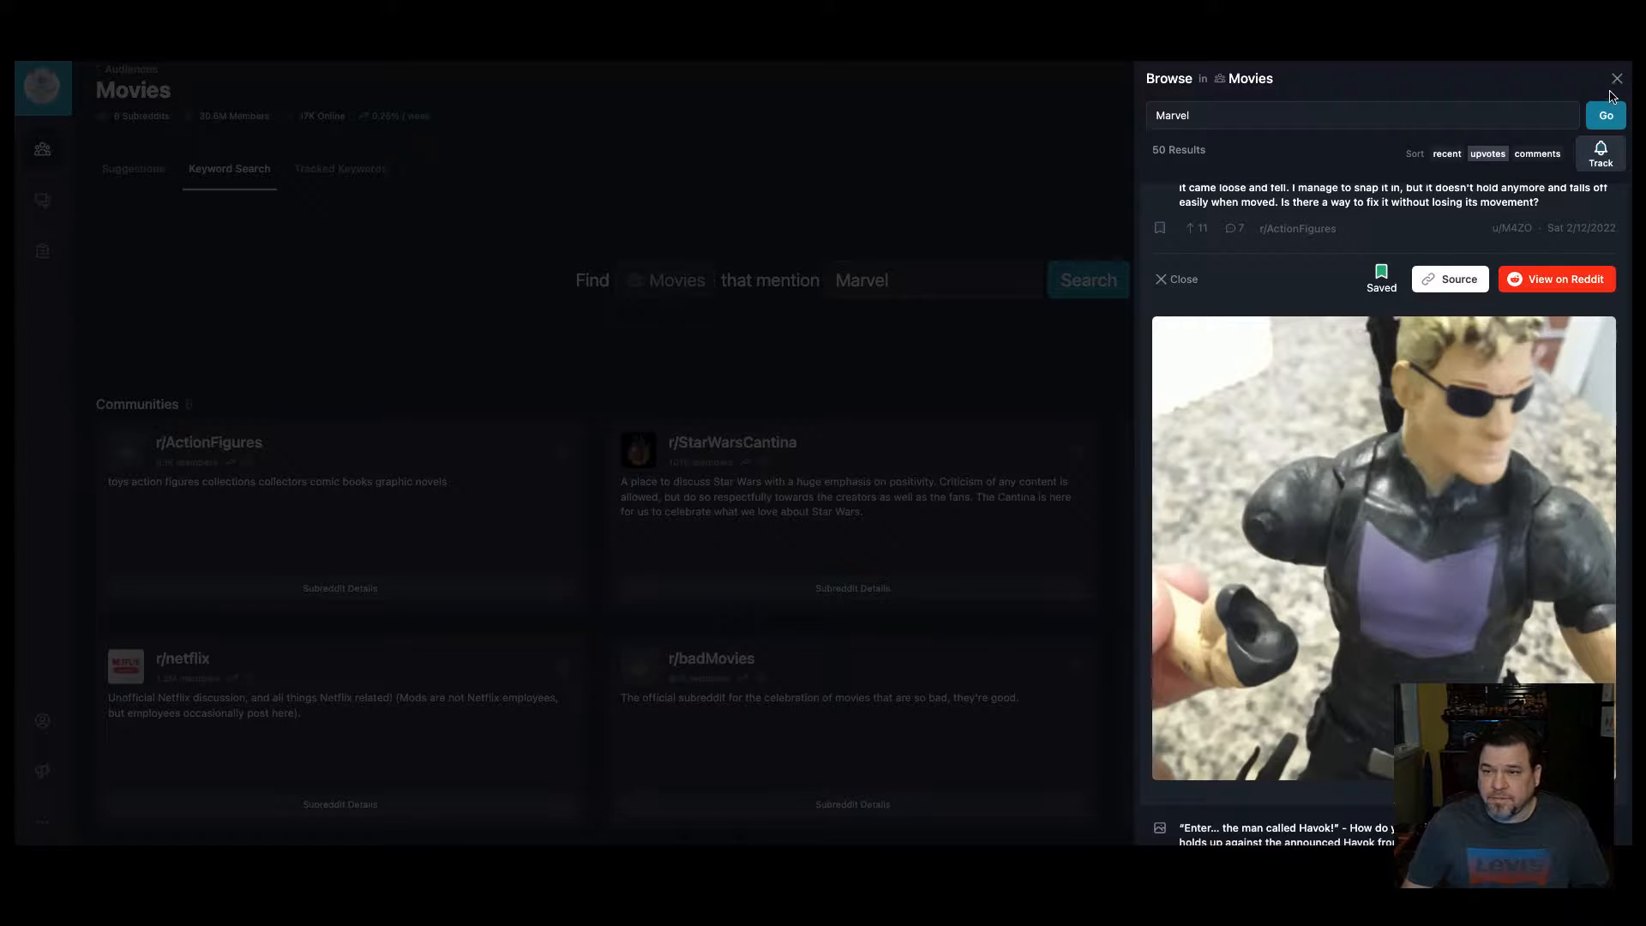
left_click(1617, 78)
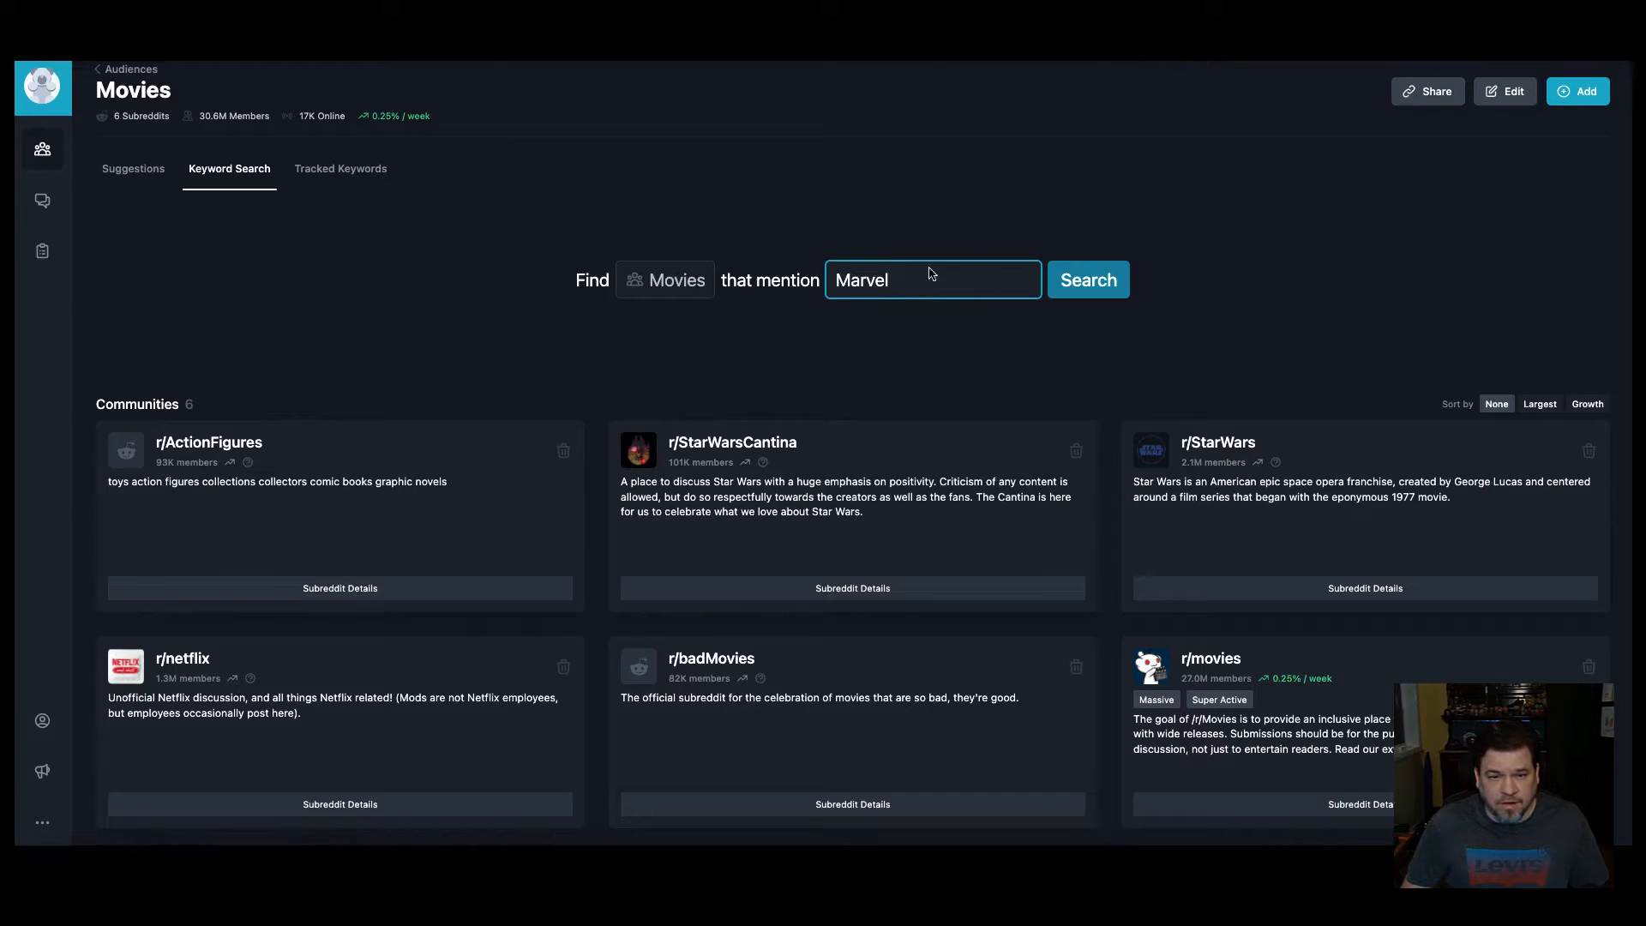
Step: Run a keyword search for "80's movies" in the Movies audience
left_click(341, 169)
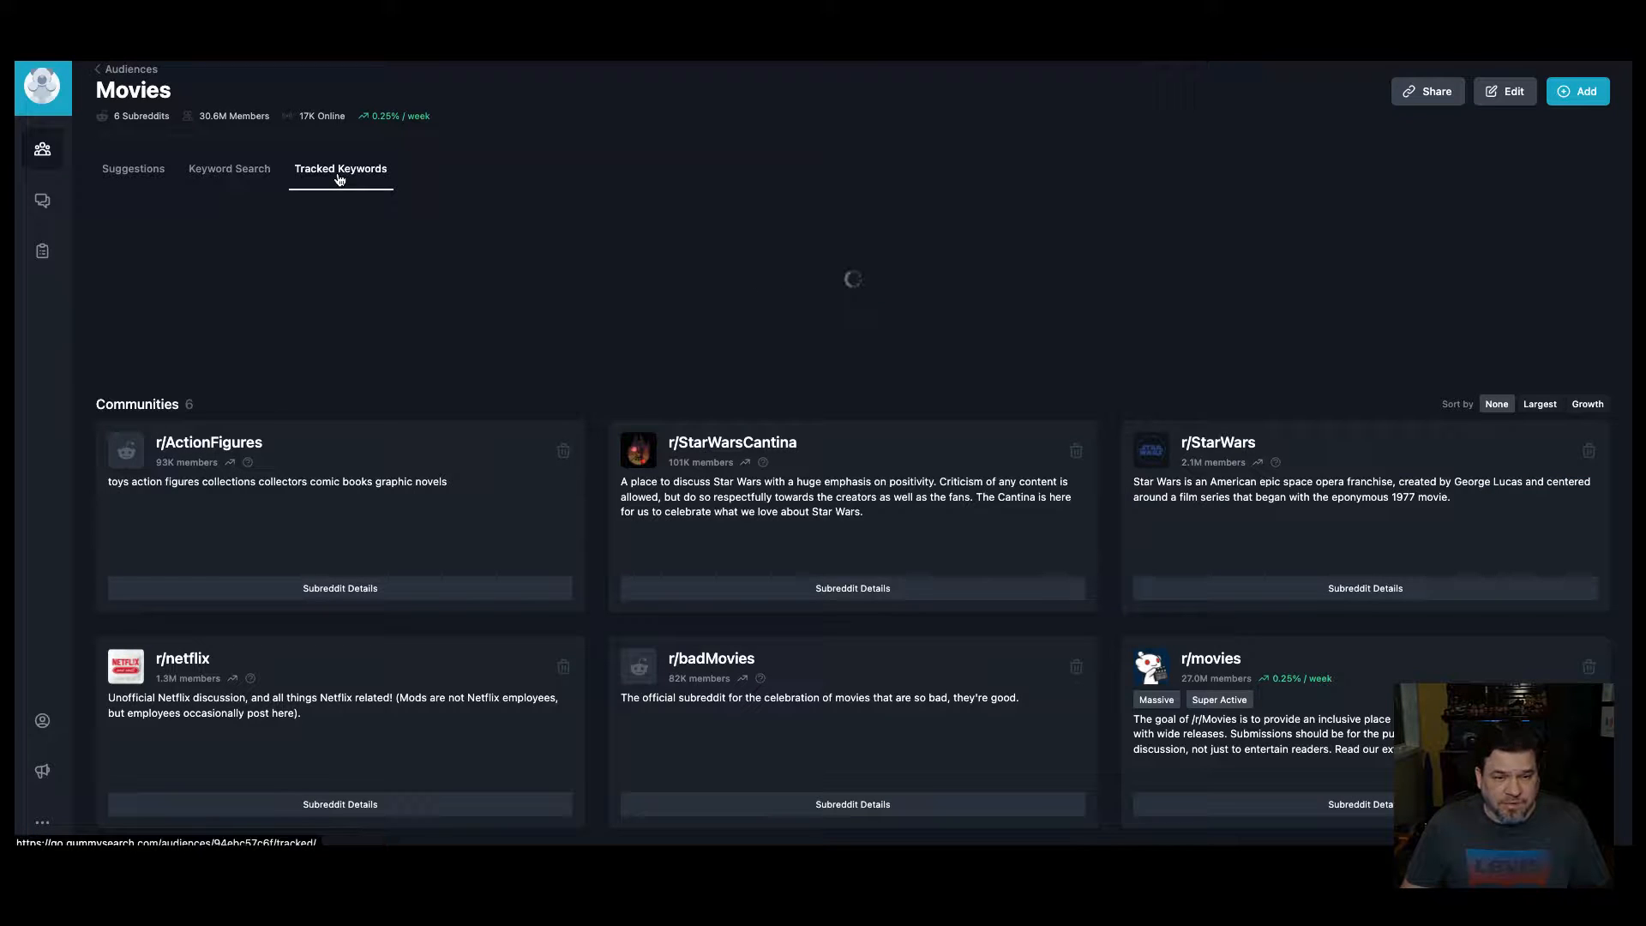
left_click(229, 169)
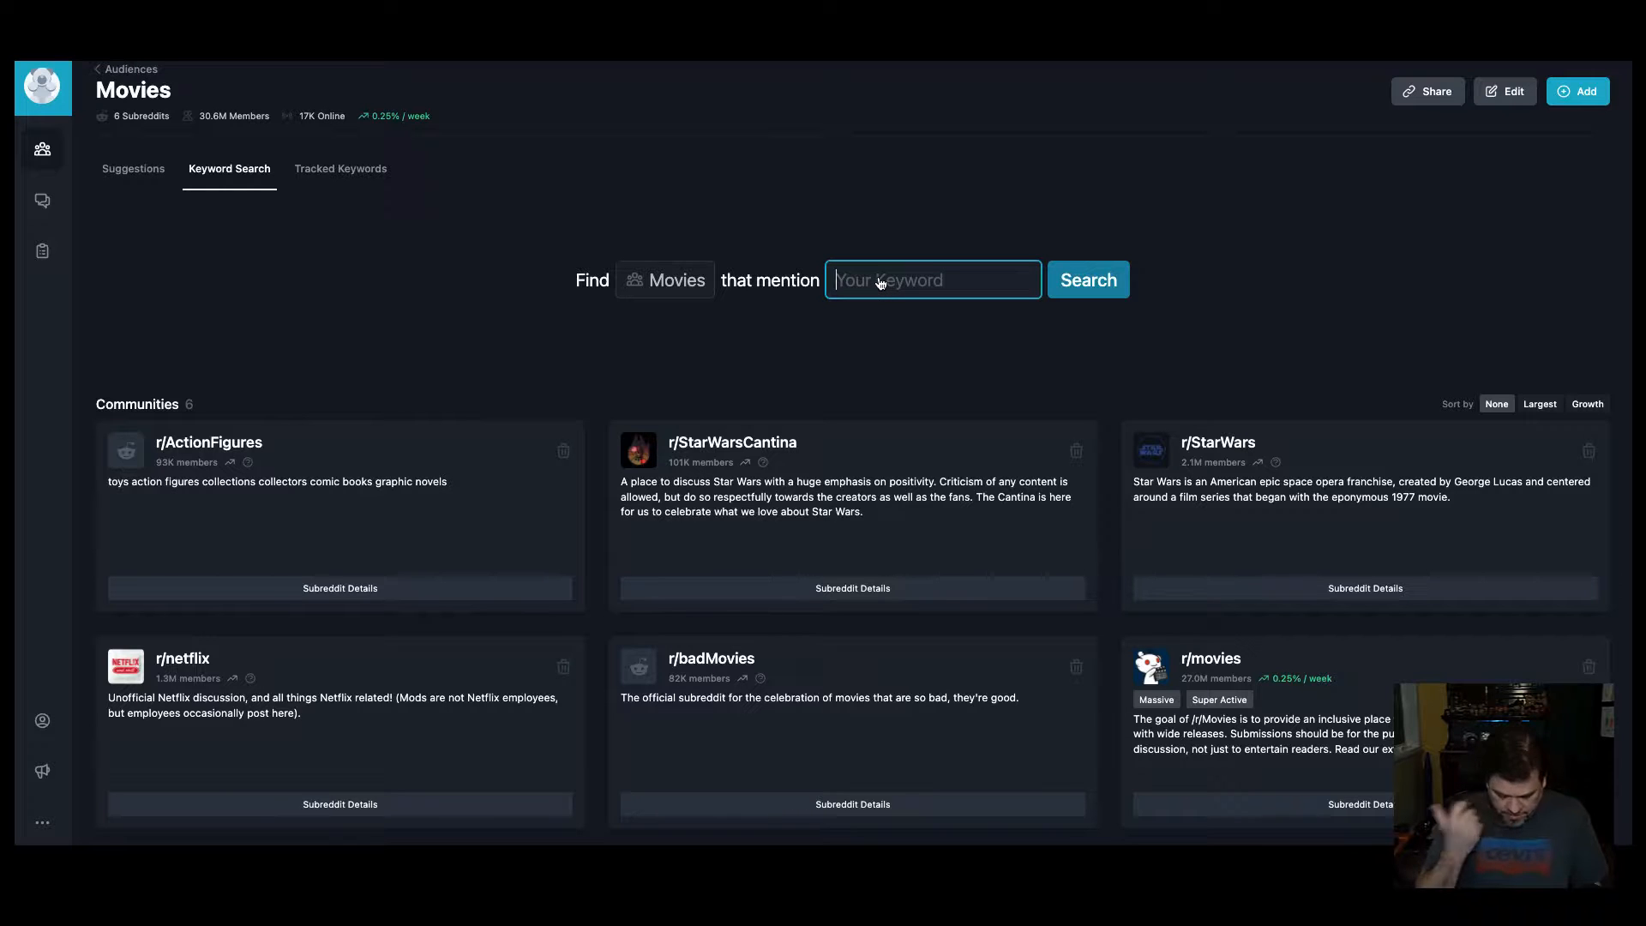
type("8")
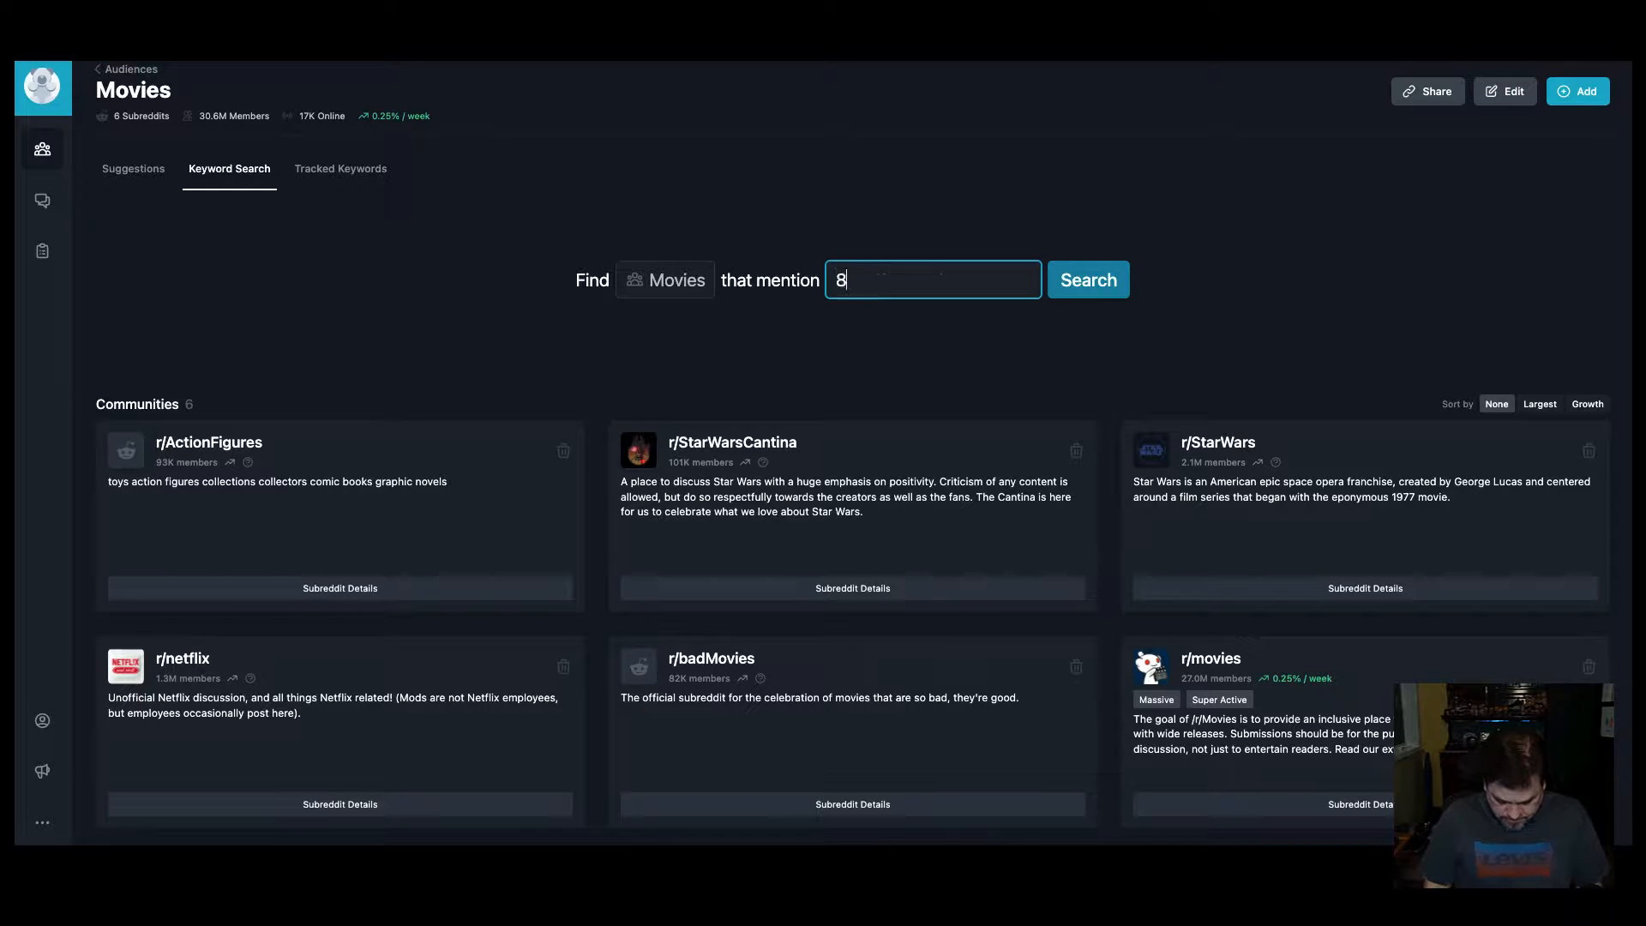
type("0's movies")
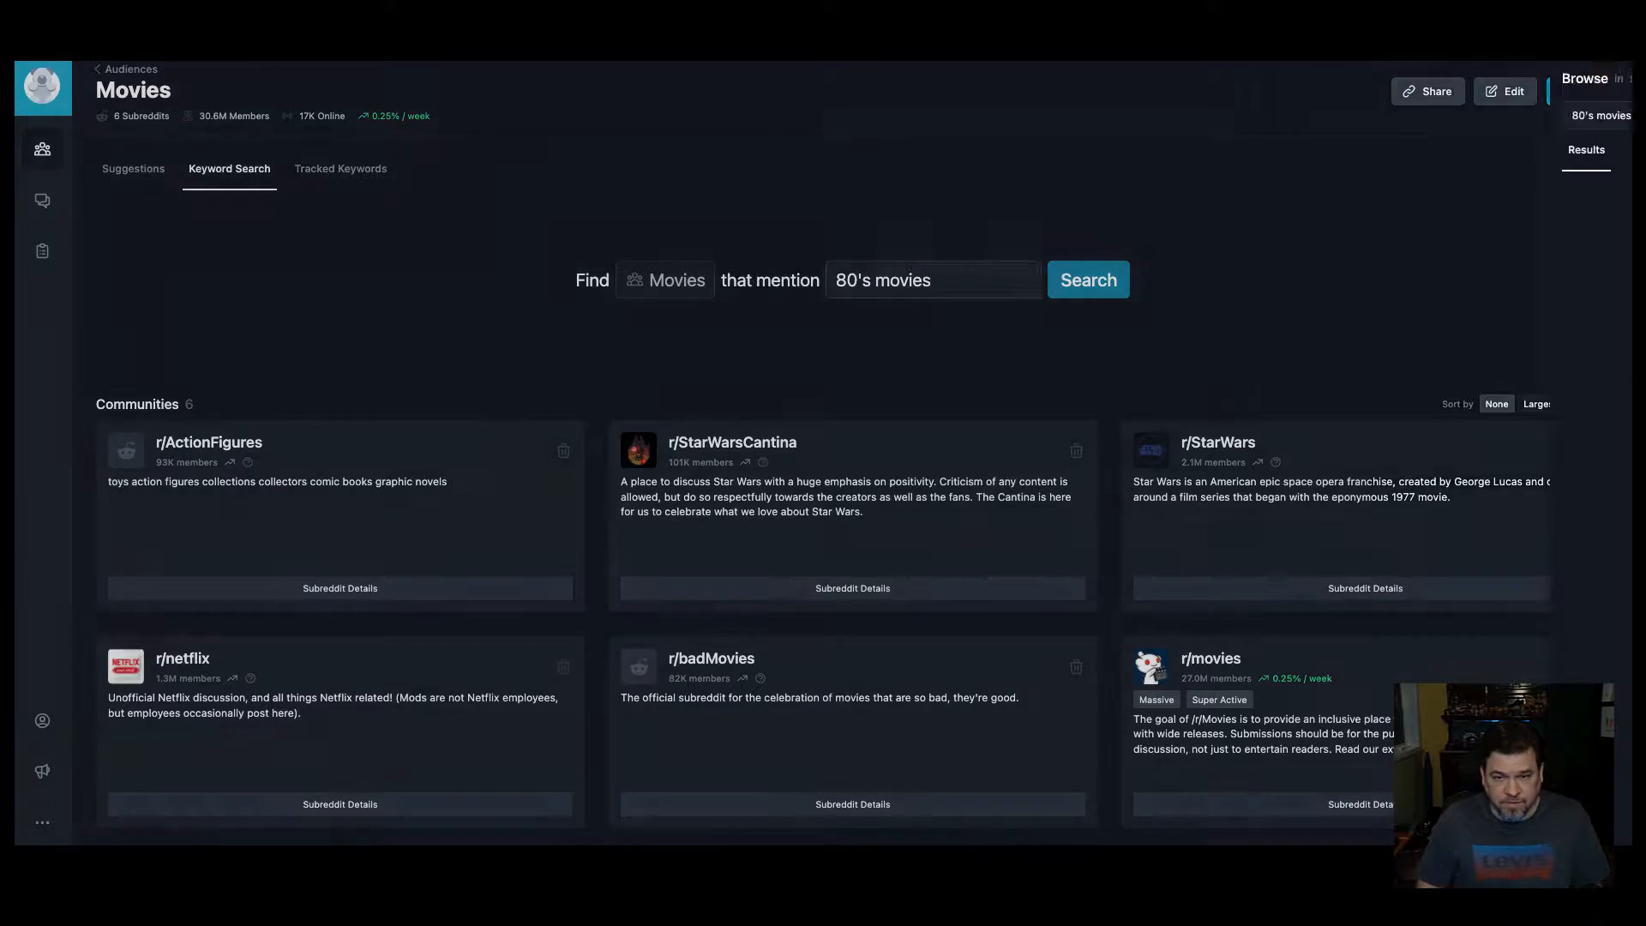
left_click(1585, 115)
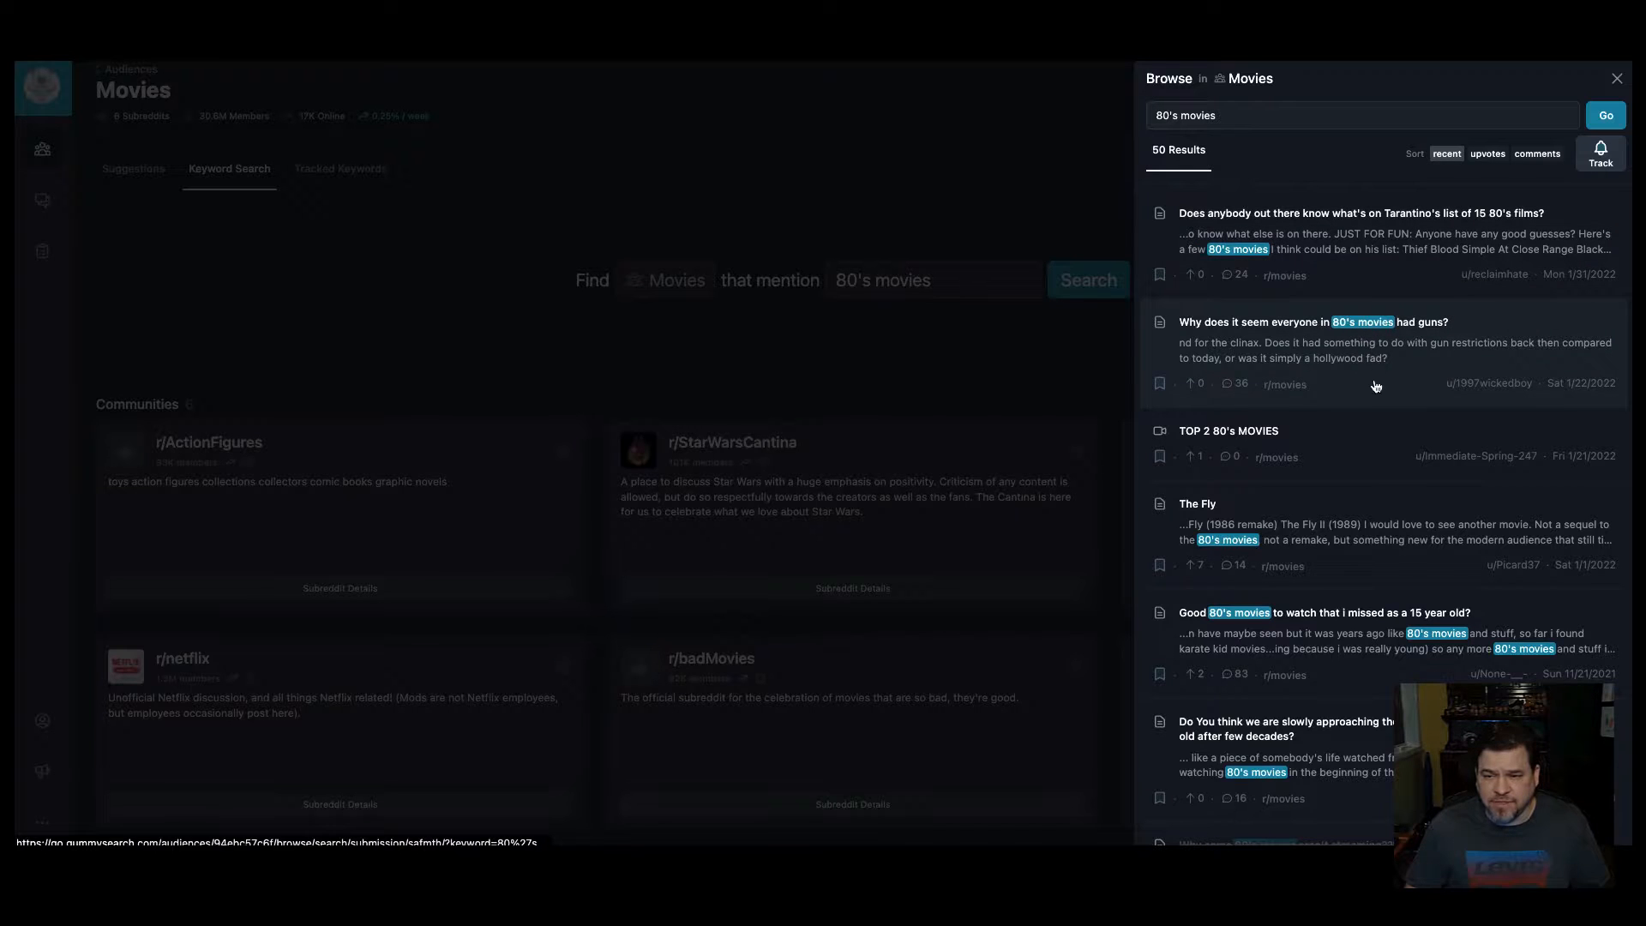
Step: Track "80's movies" as a keyword and close the results panel
left_click(1600, 153)
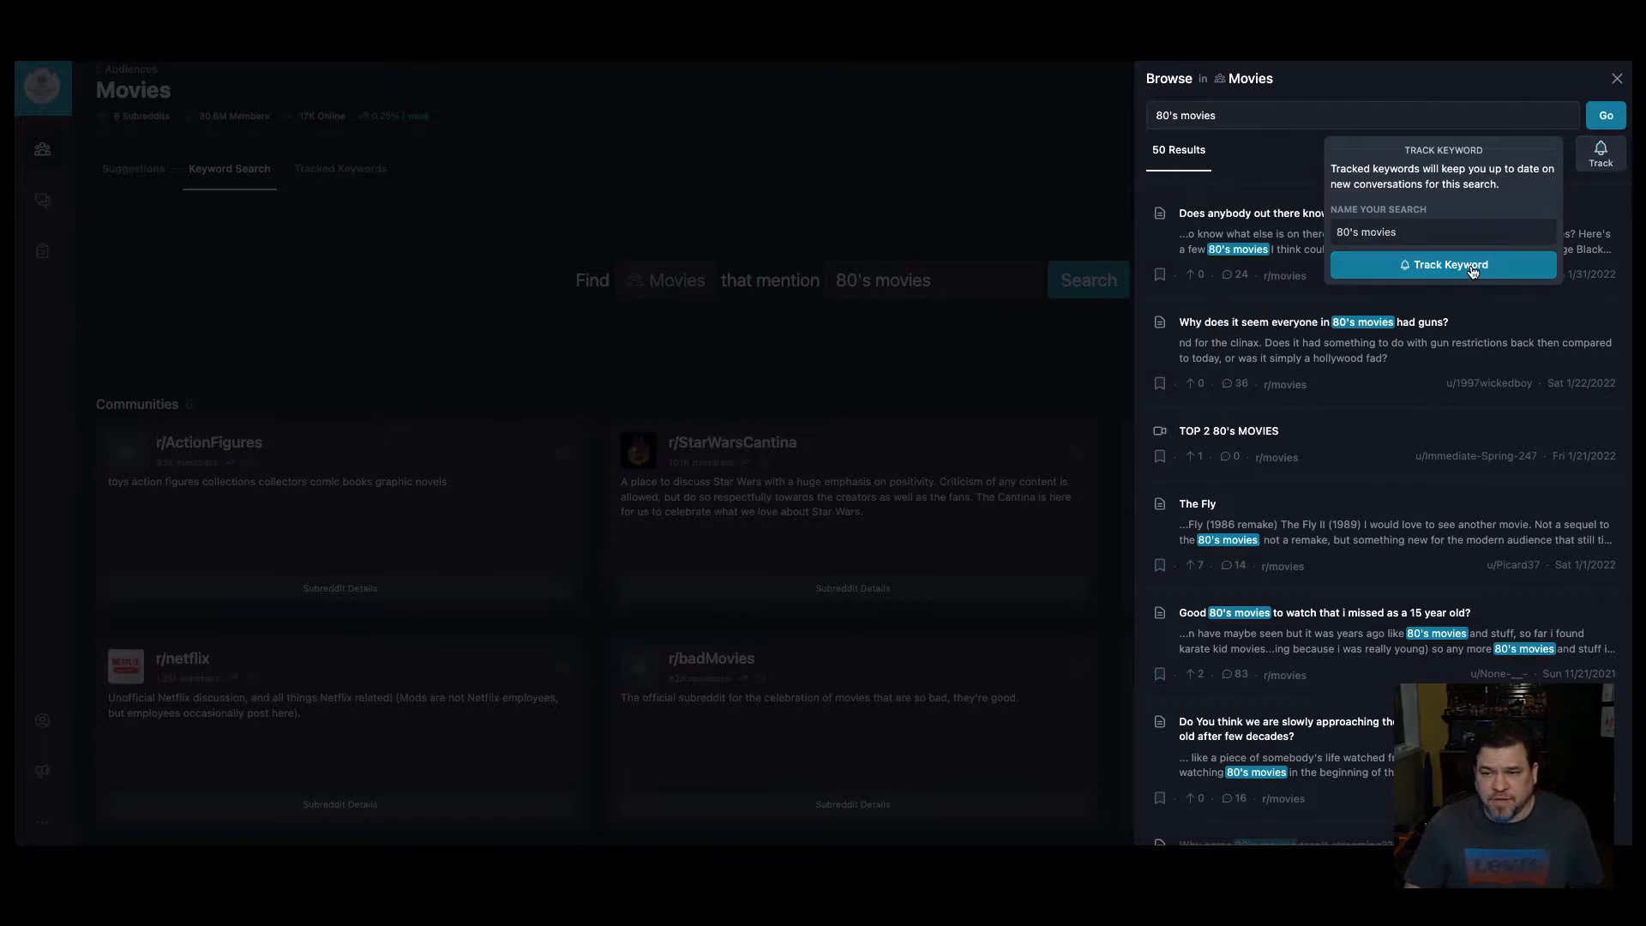
left_click(1442, 263)
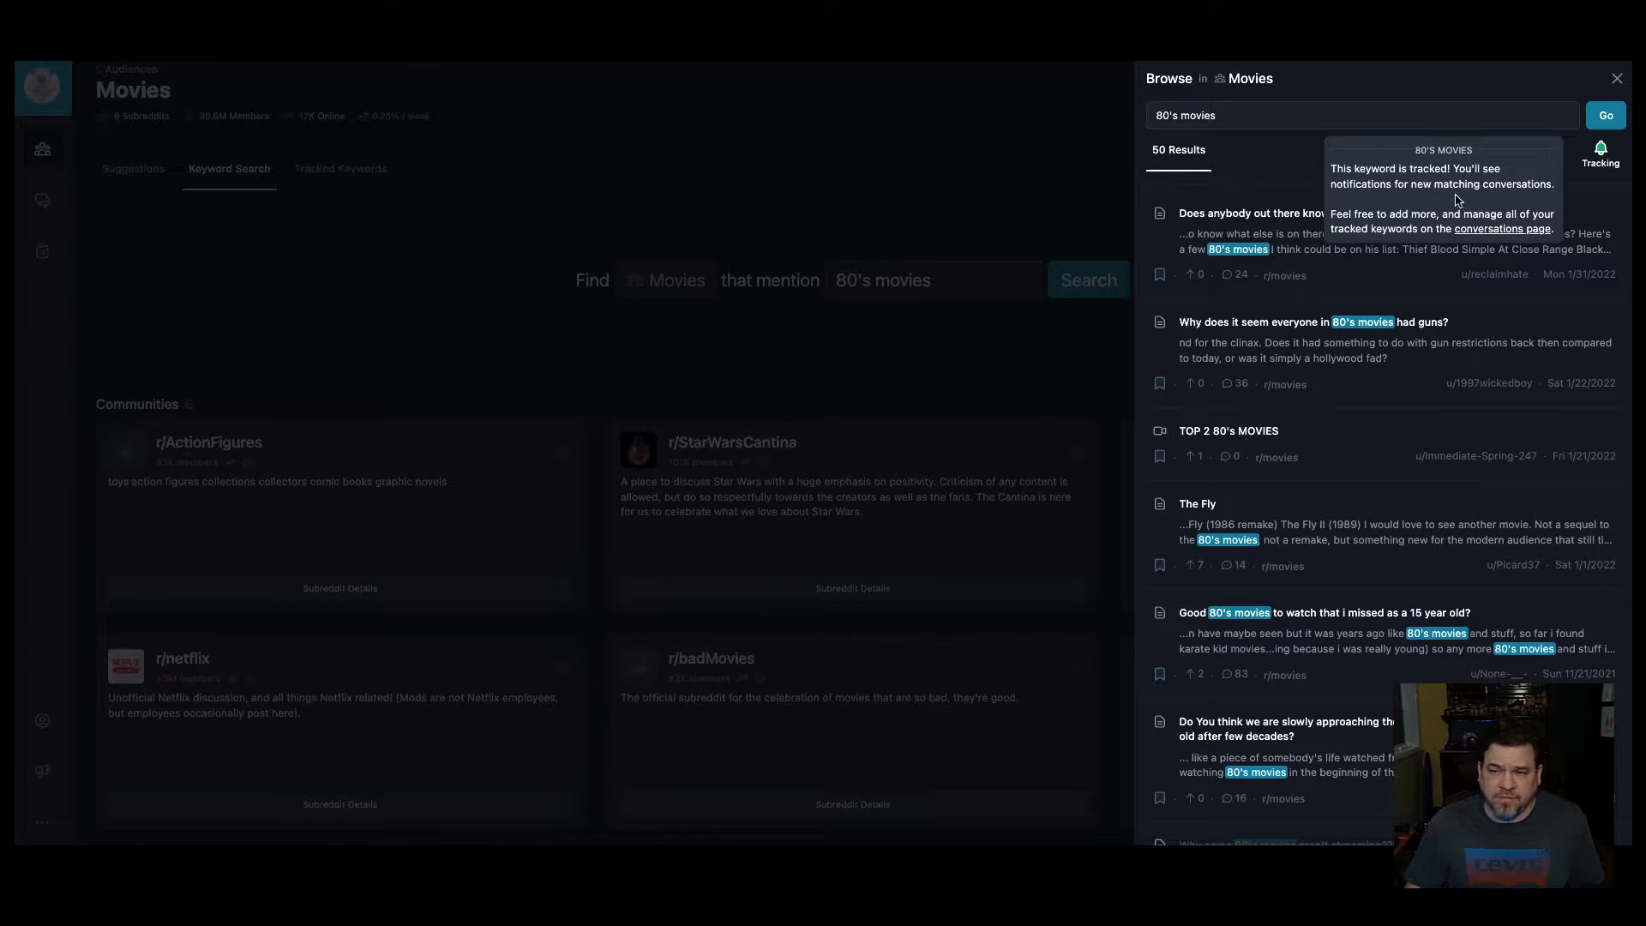
mouse_move(1235, 224)
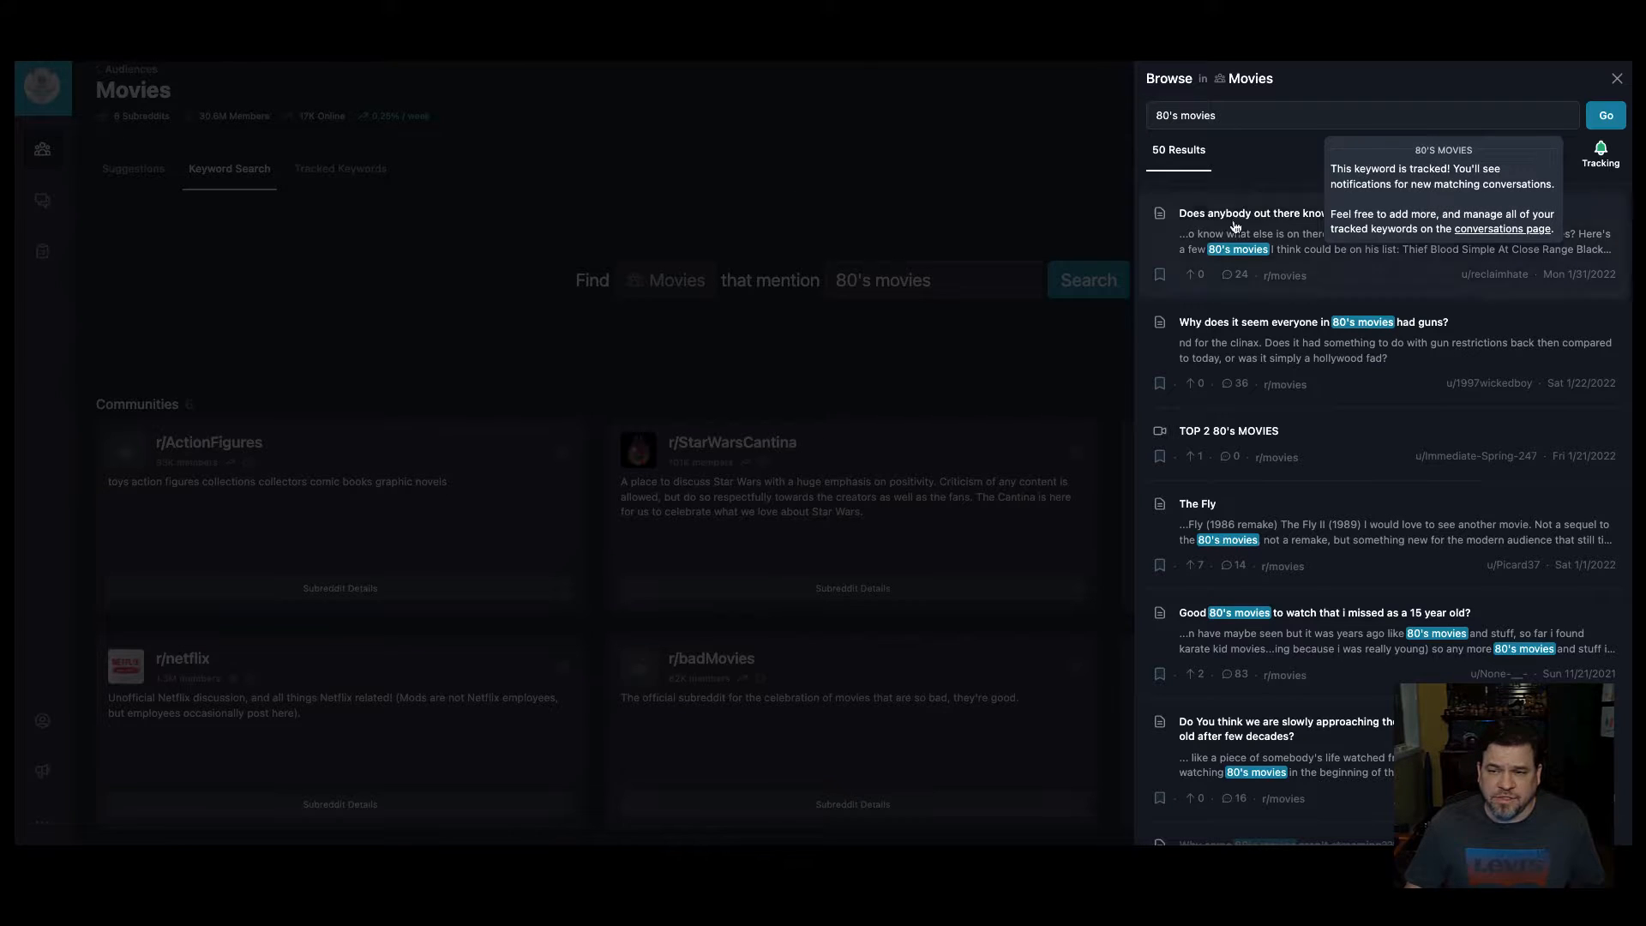
left_click(1617, 78)
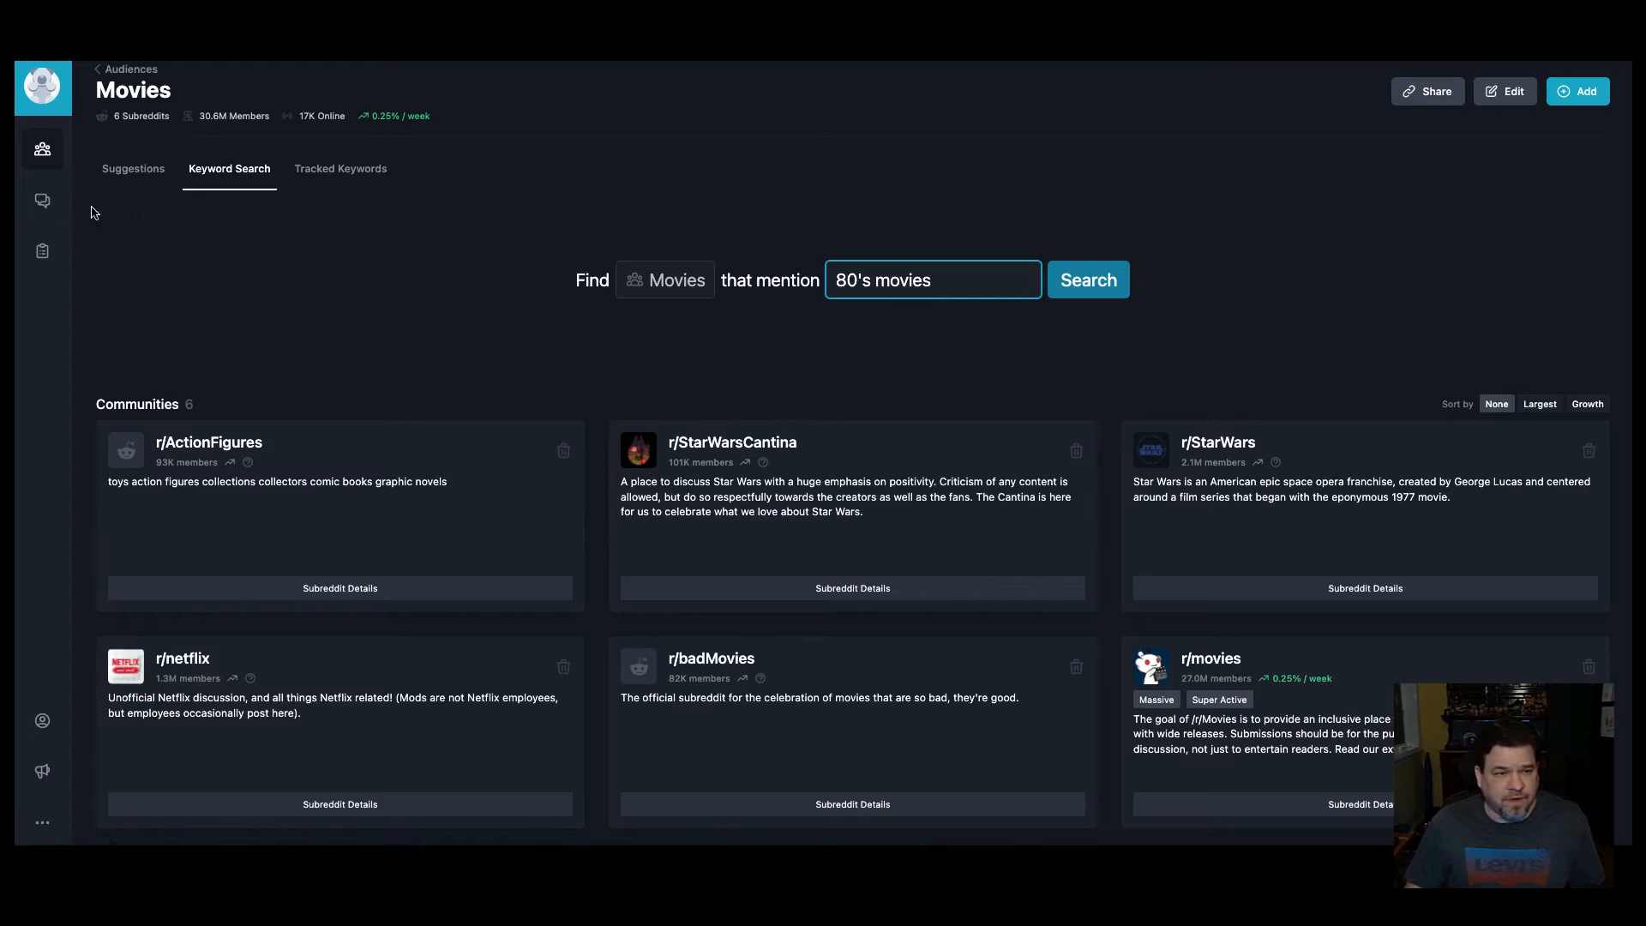
Step: From Conversations, open the tracked '80's movies' keyword and scroll through its results
left_click(42, 201)
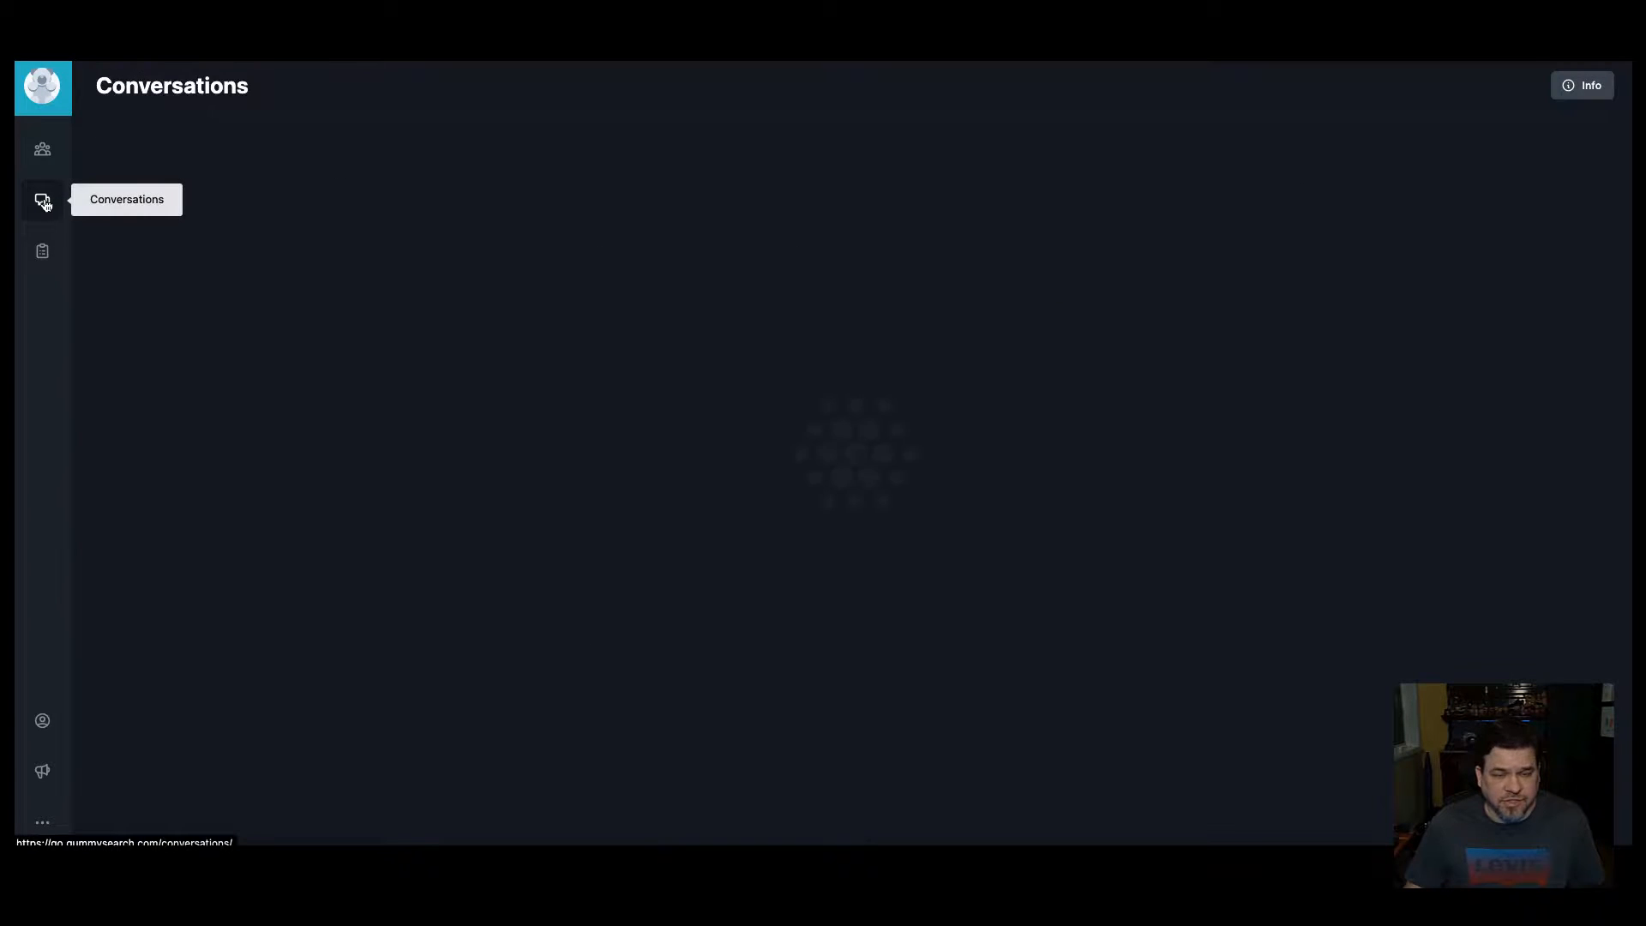
left_click(42, 201)
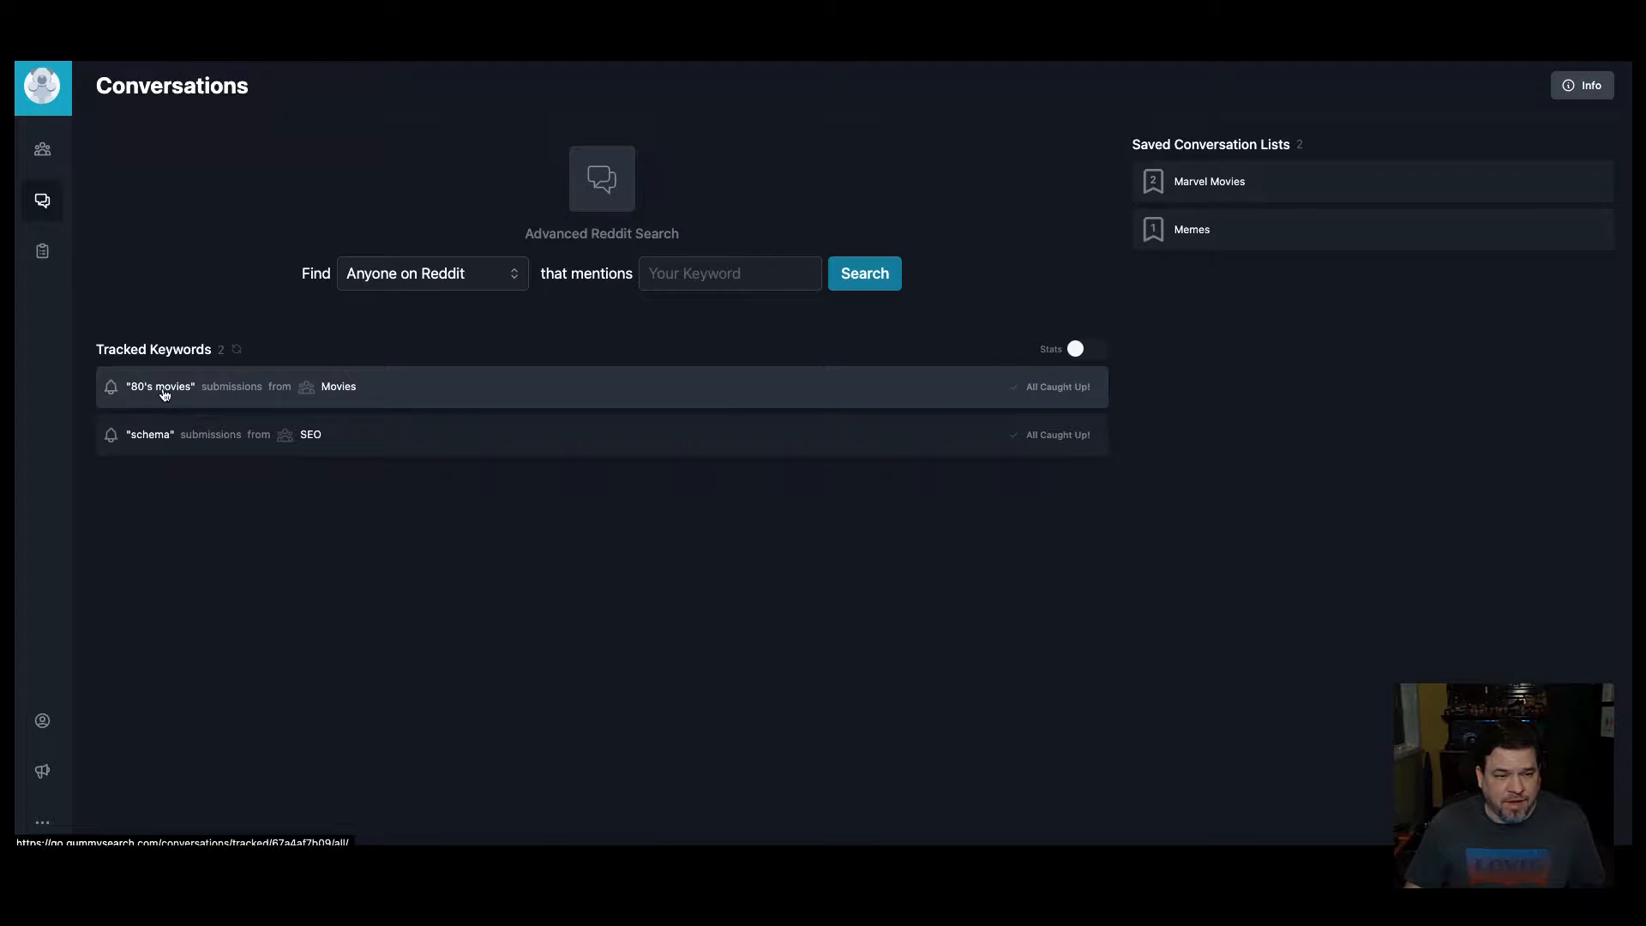
left_click(159, 387)
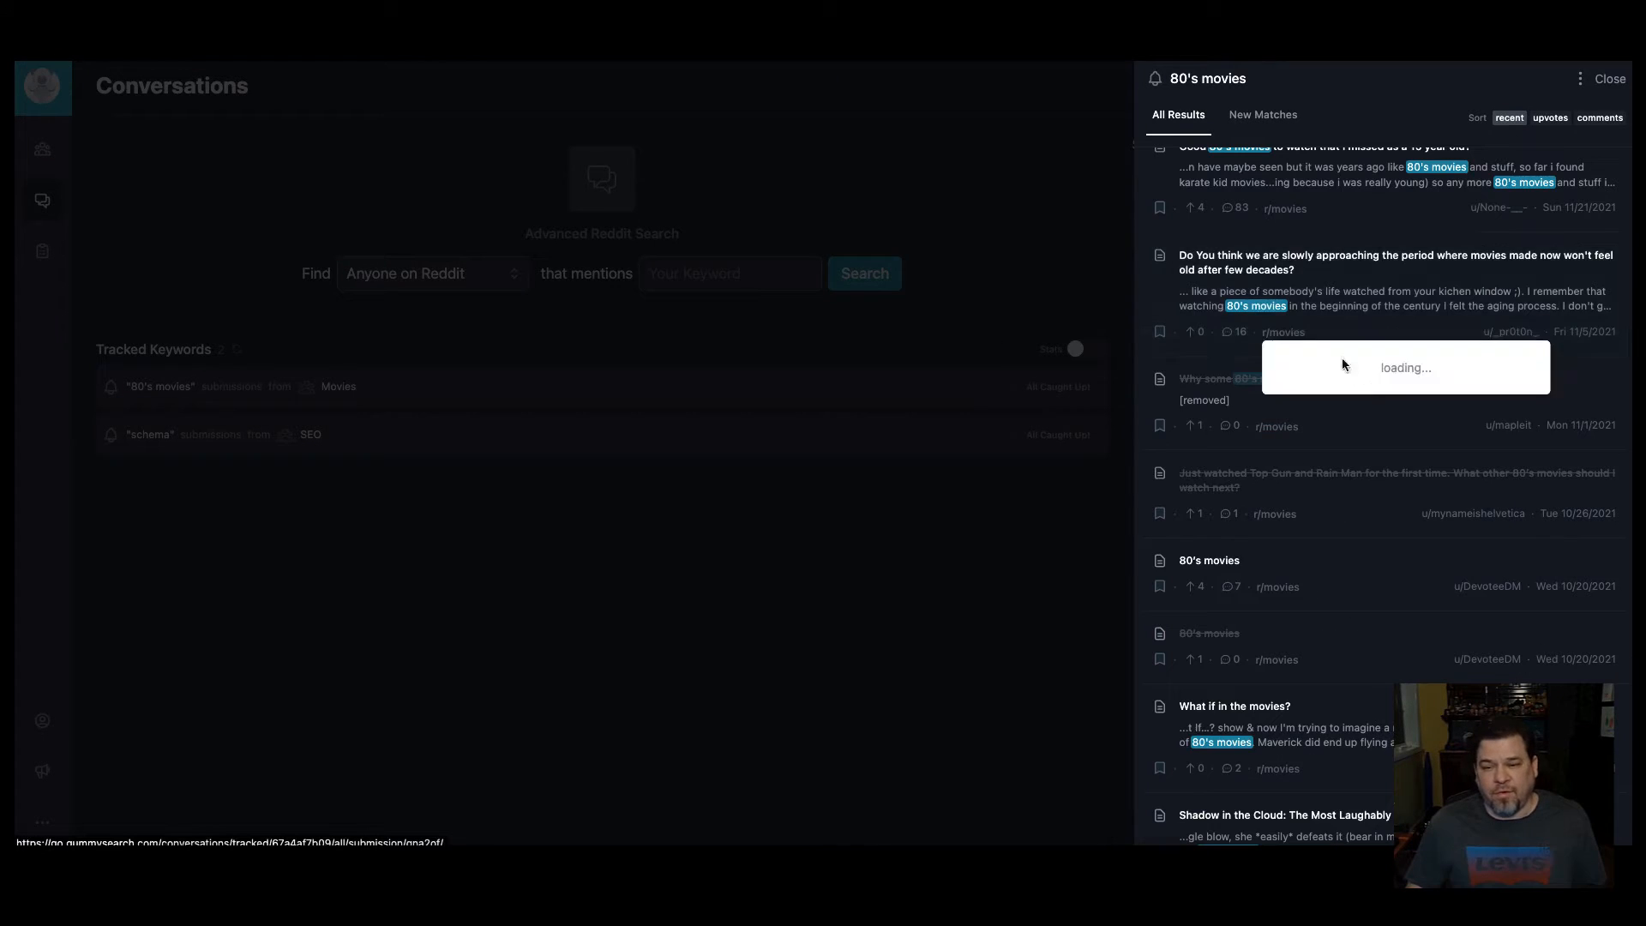
scroll("down", 3)
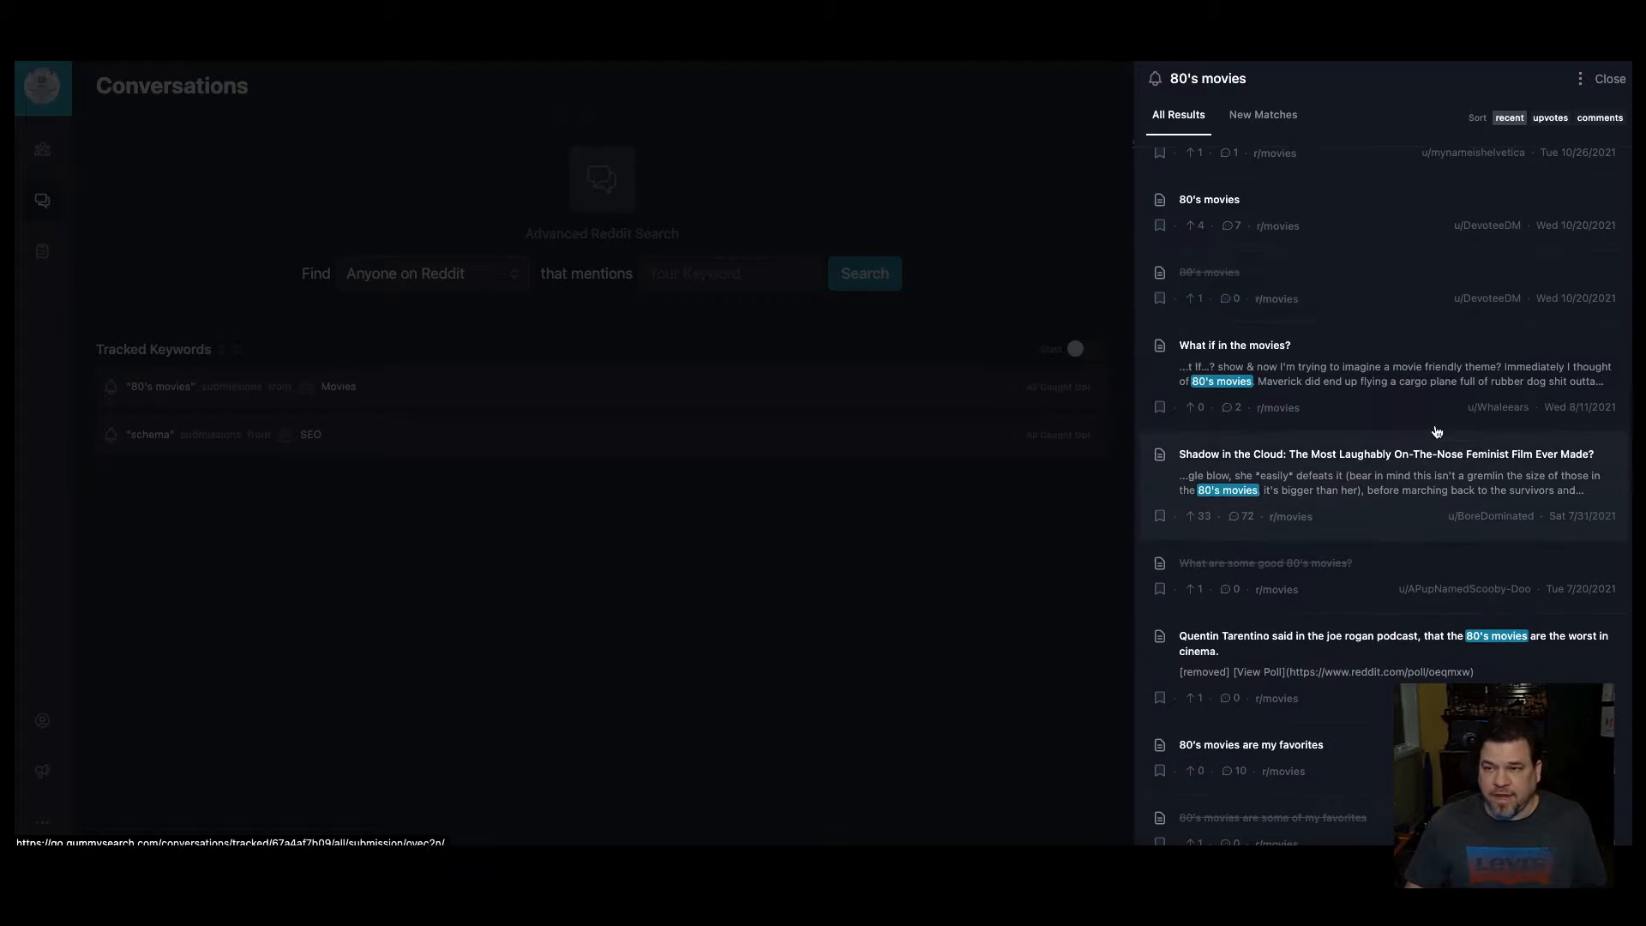